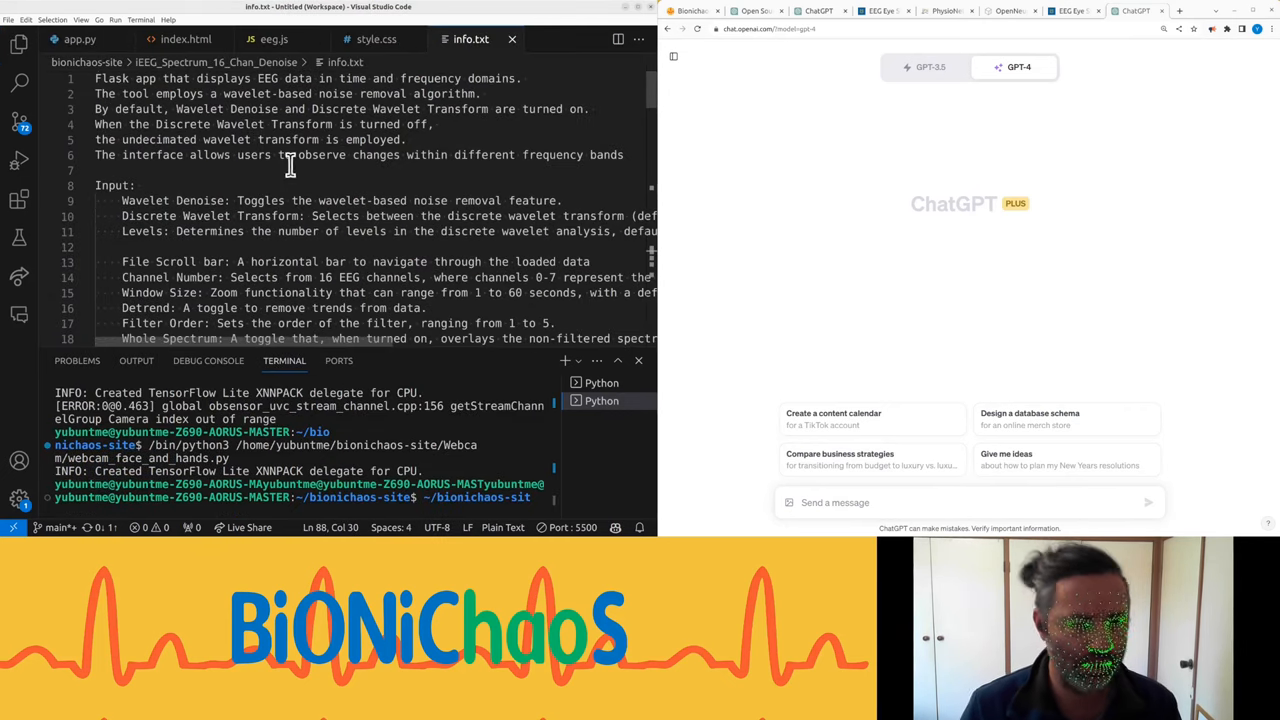
# Step: Review info.txt and switch to app.py's get_data signal-preparation code
pyautogui.scroll(-3)
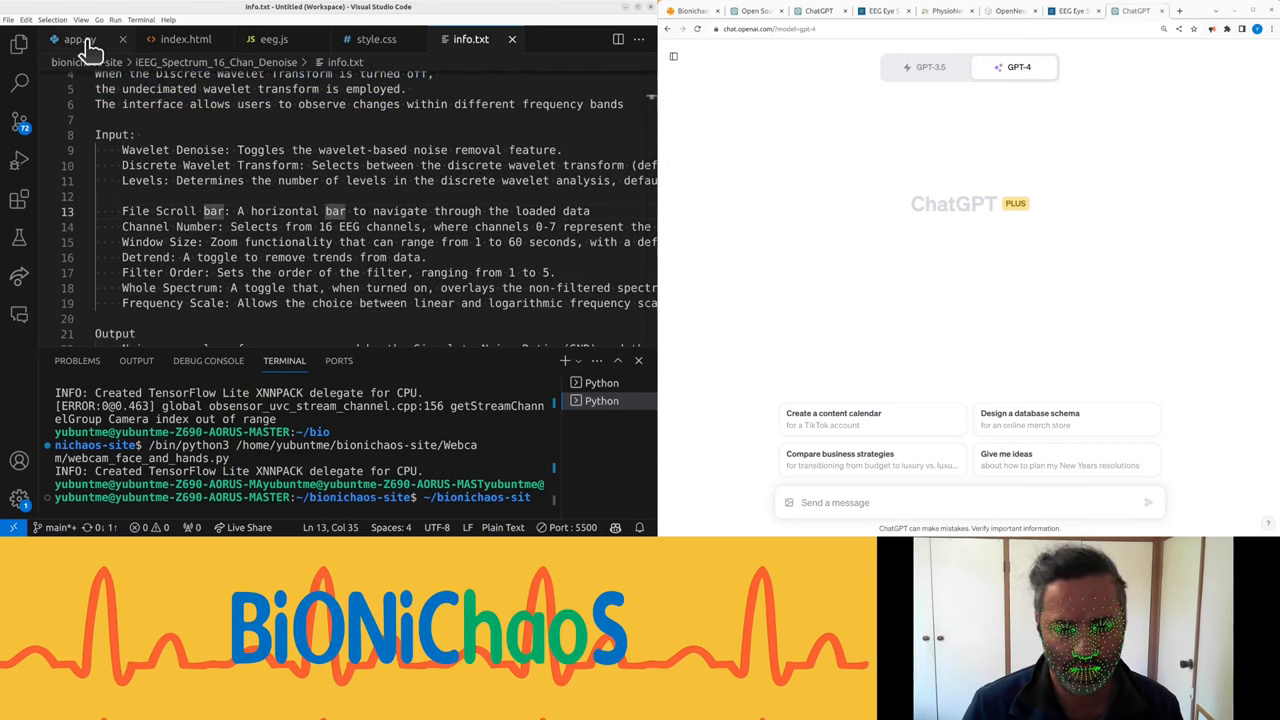
pyautogui.click(80, 40)
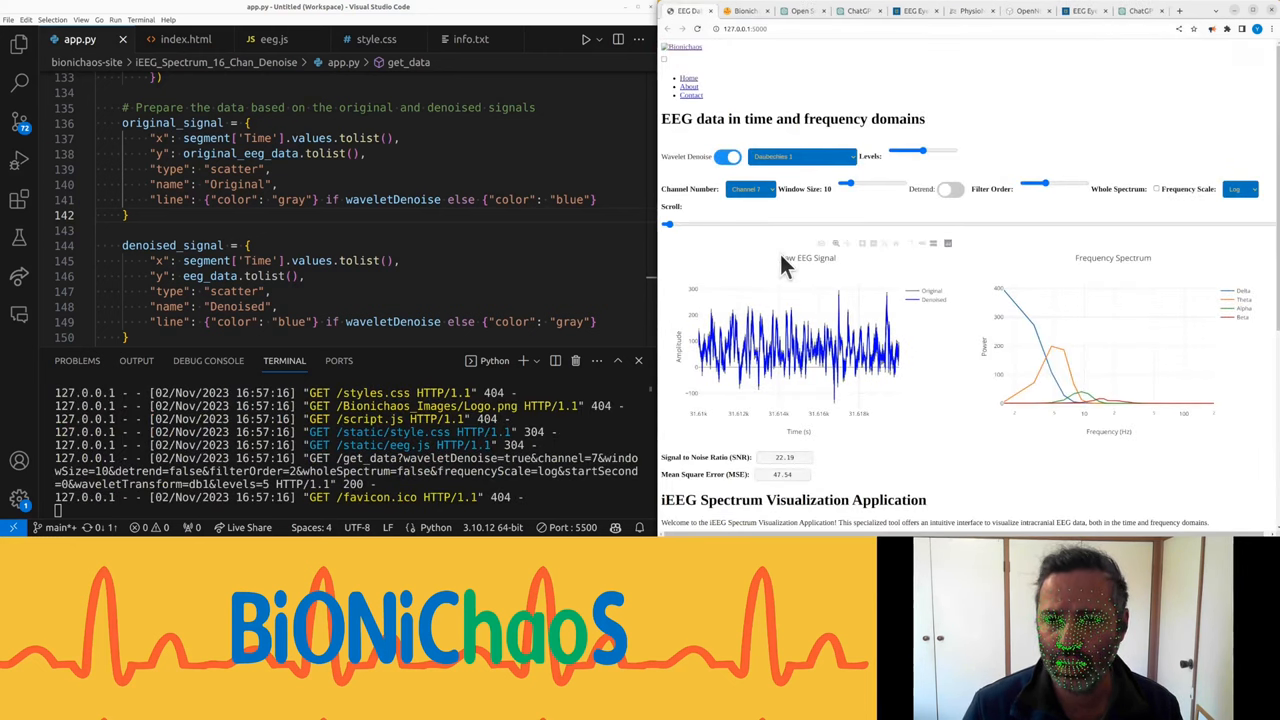
# Step: Move the Scroll slider through several time stretches of the EEG recording
pyautogui.moveTo(668, 224); pyautogui.dragTo(844, 224)
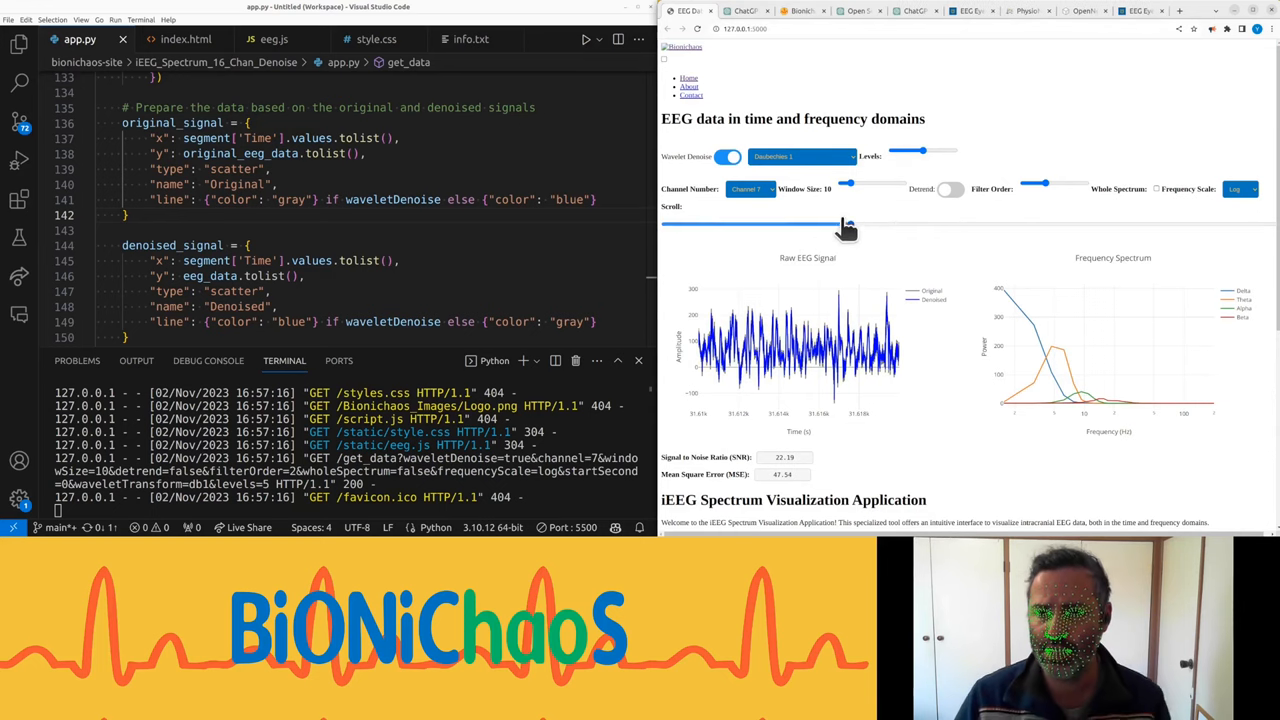
pyautogui.moveTo(844, 228); pyautogui.dragTo(730, 228)
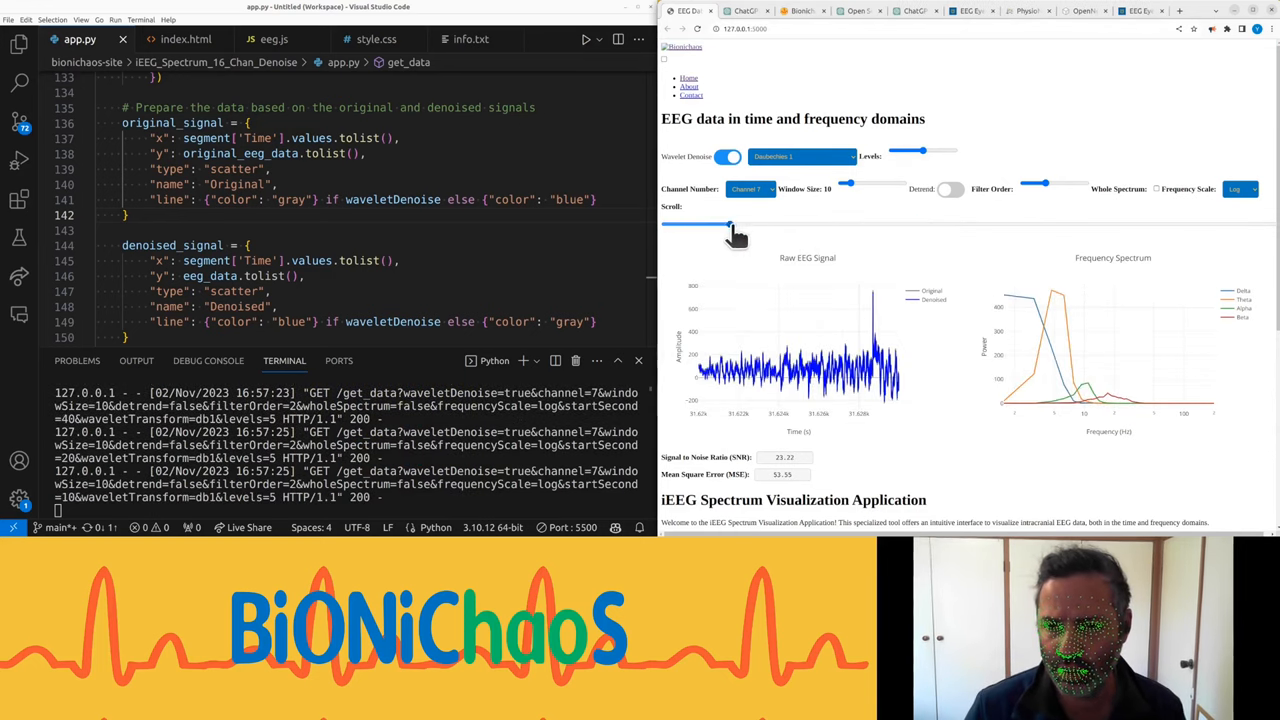
pyautogui.moveTo(730, 228); pyautogui.dragTo(1030, 228)
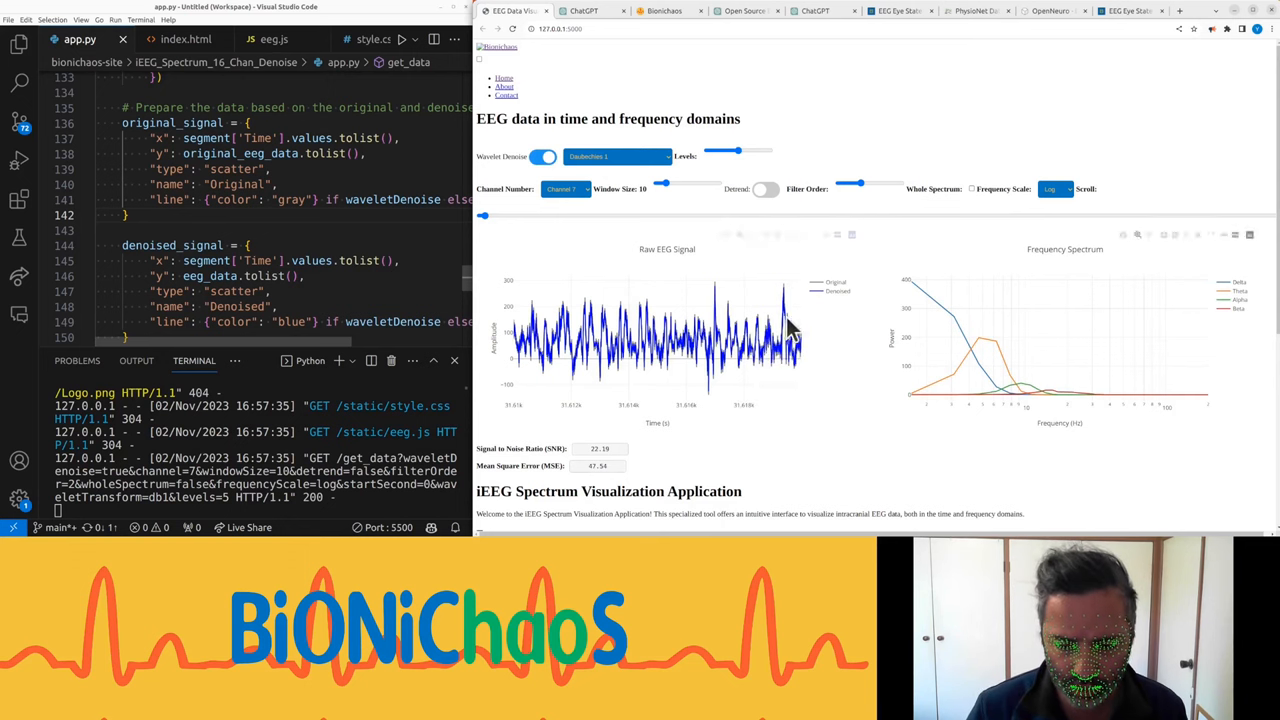
pyautogui.moveTo(1084, 262)
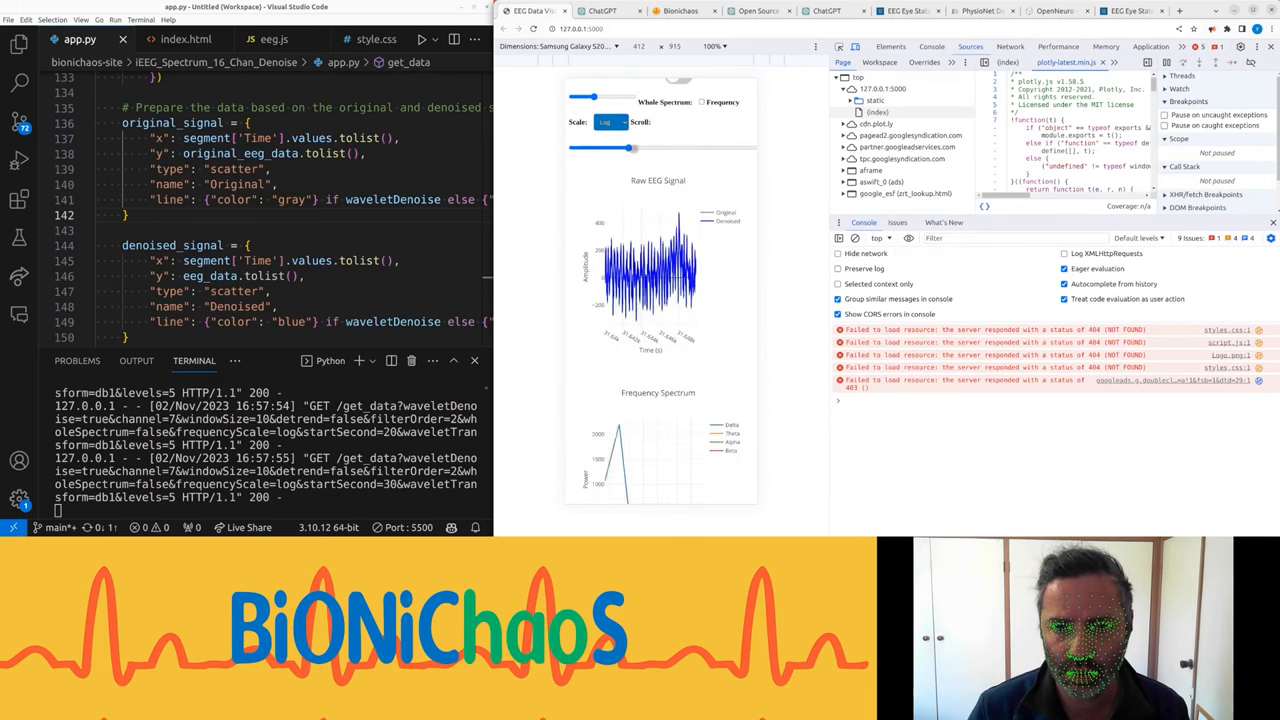
# Step: Toggle the frequency scale and shift the signal in the phone-sized emulation
pyautogui.click(632, 84)
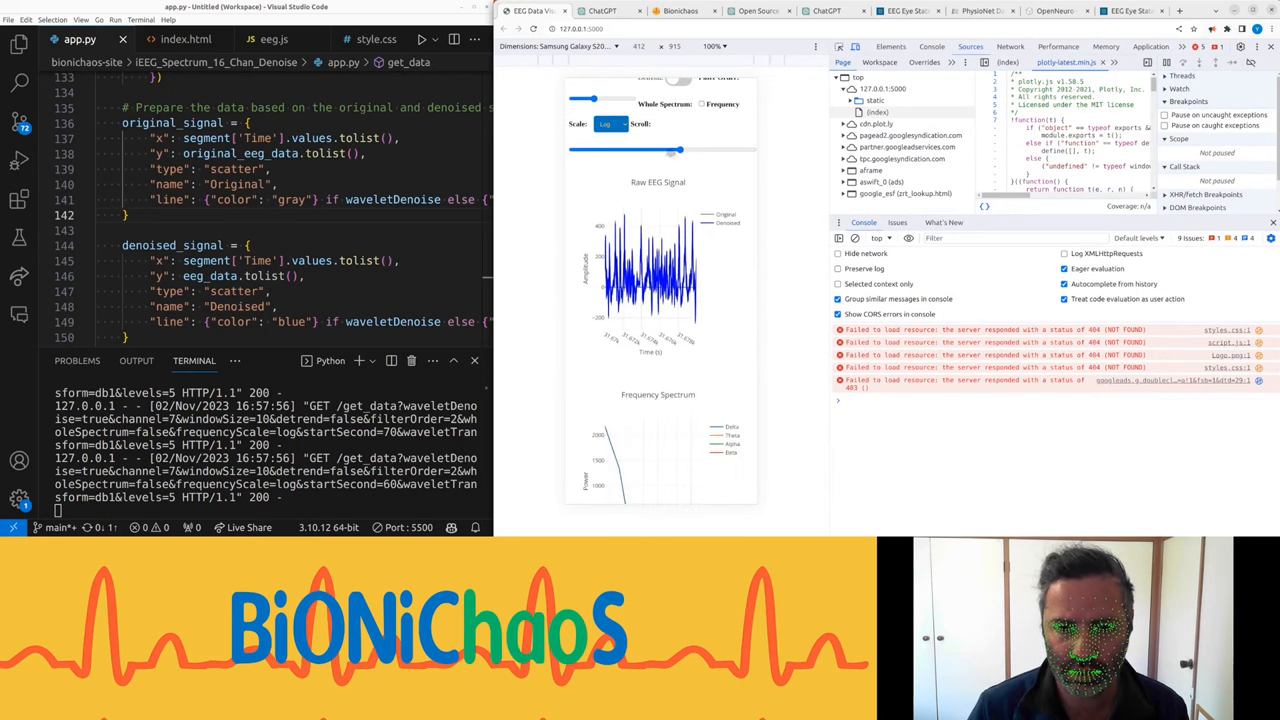
pyautogui.moveTo(678, 148); pyautogui.dragTo(644, 148)
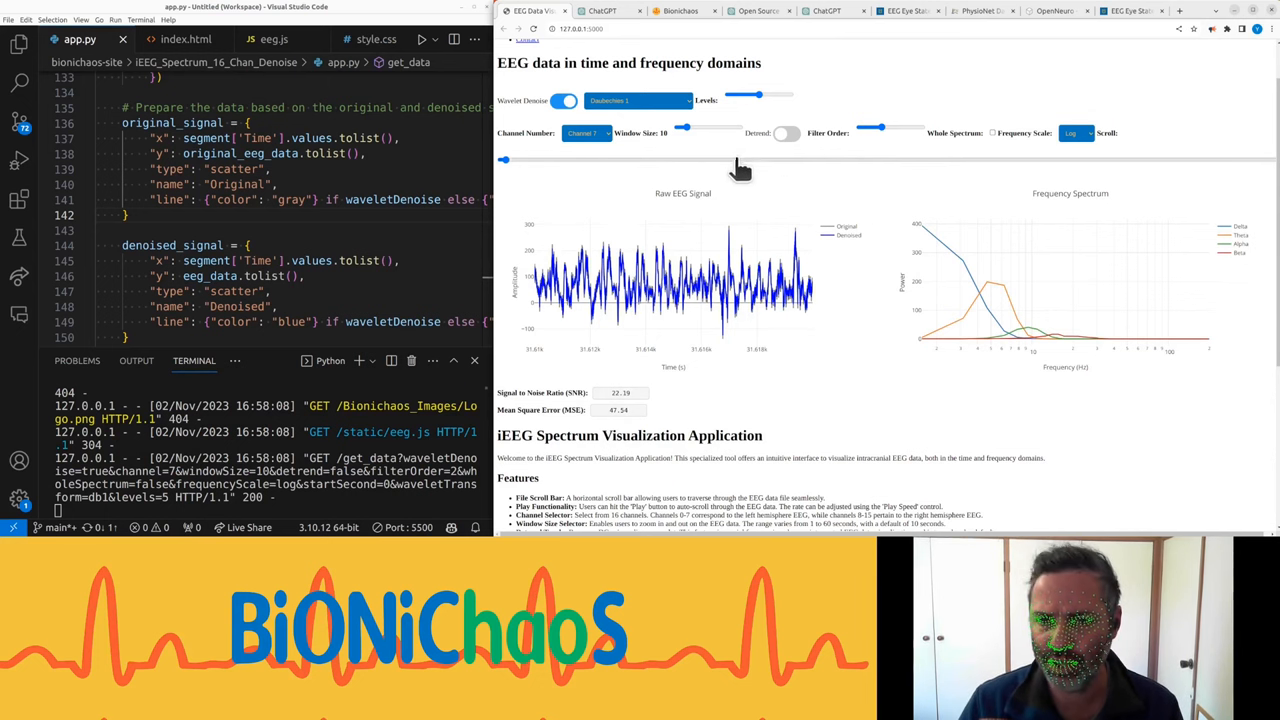
# Step: Jump later in the recording and shorten the displayed time window
pyautogui.moveTo(504, 160); pyautogui.dragTo(964, 160)
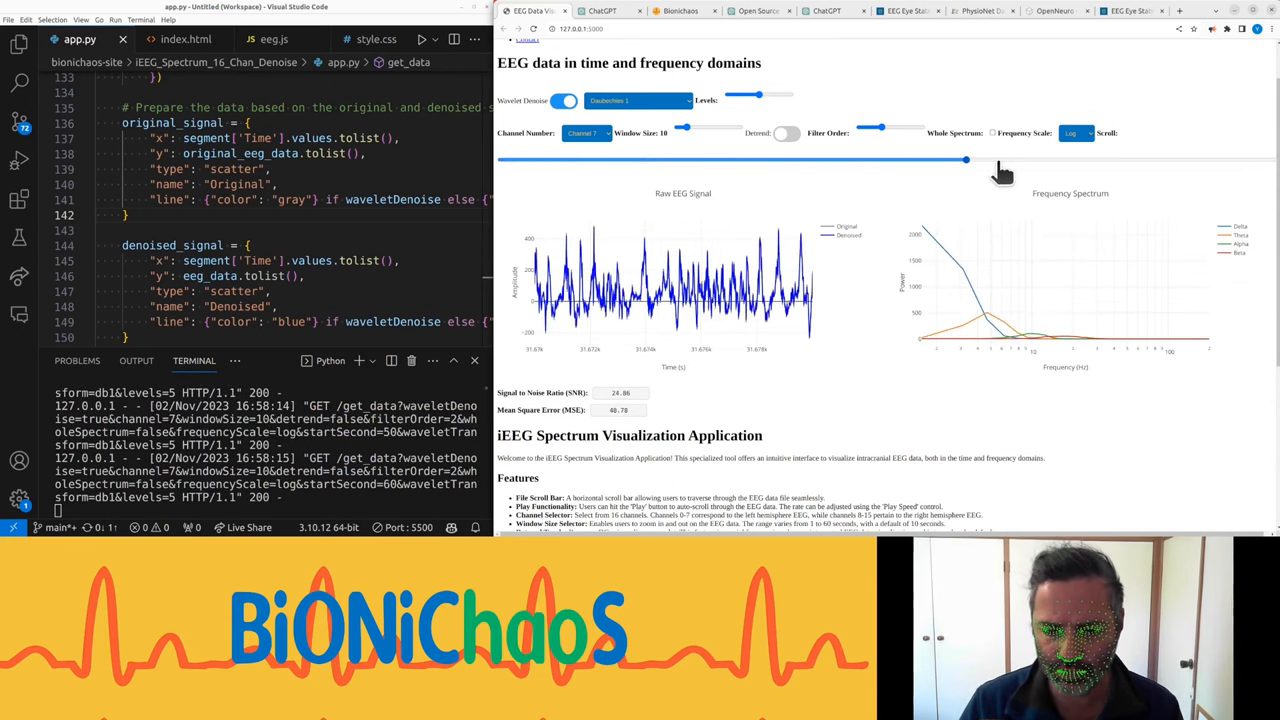
pyautogui.moveTo(964, 160); pyautogui.dragTo(1120, 160)
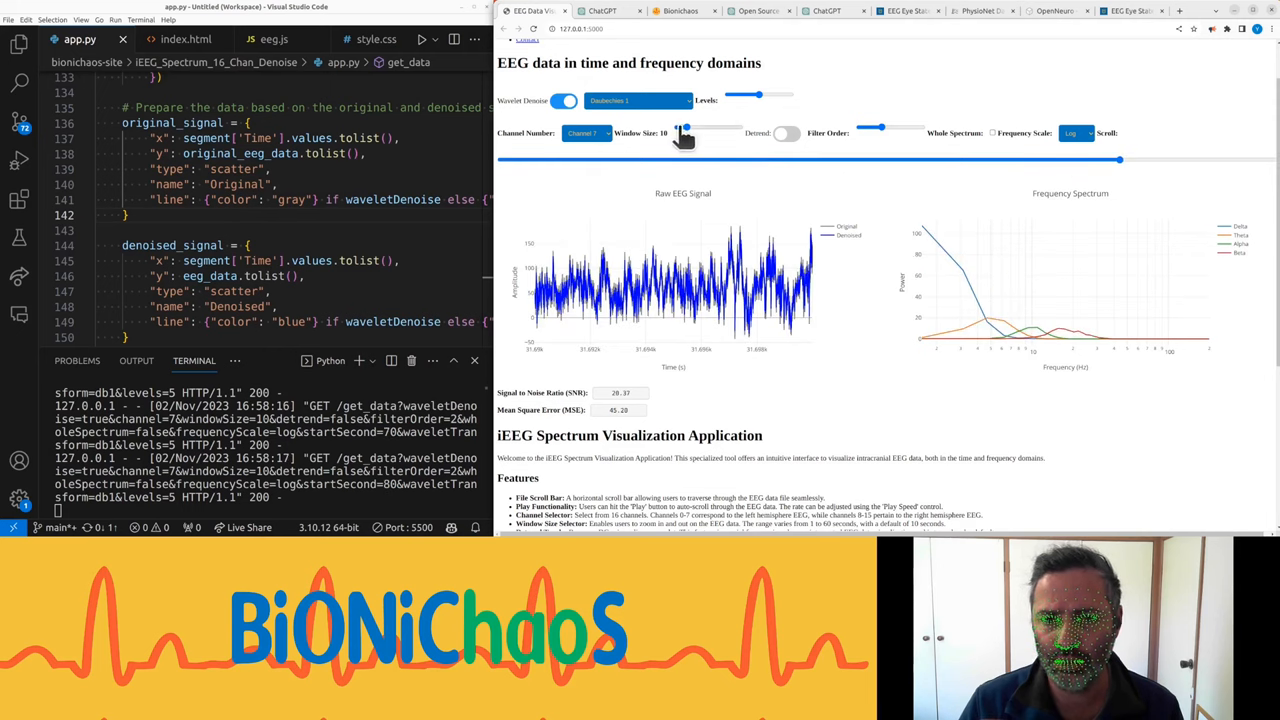
pyautogui.moveTo(688, 132); pyautogui.dragTo(680, 132)
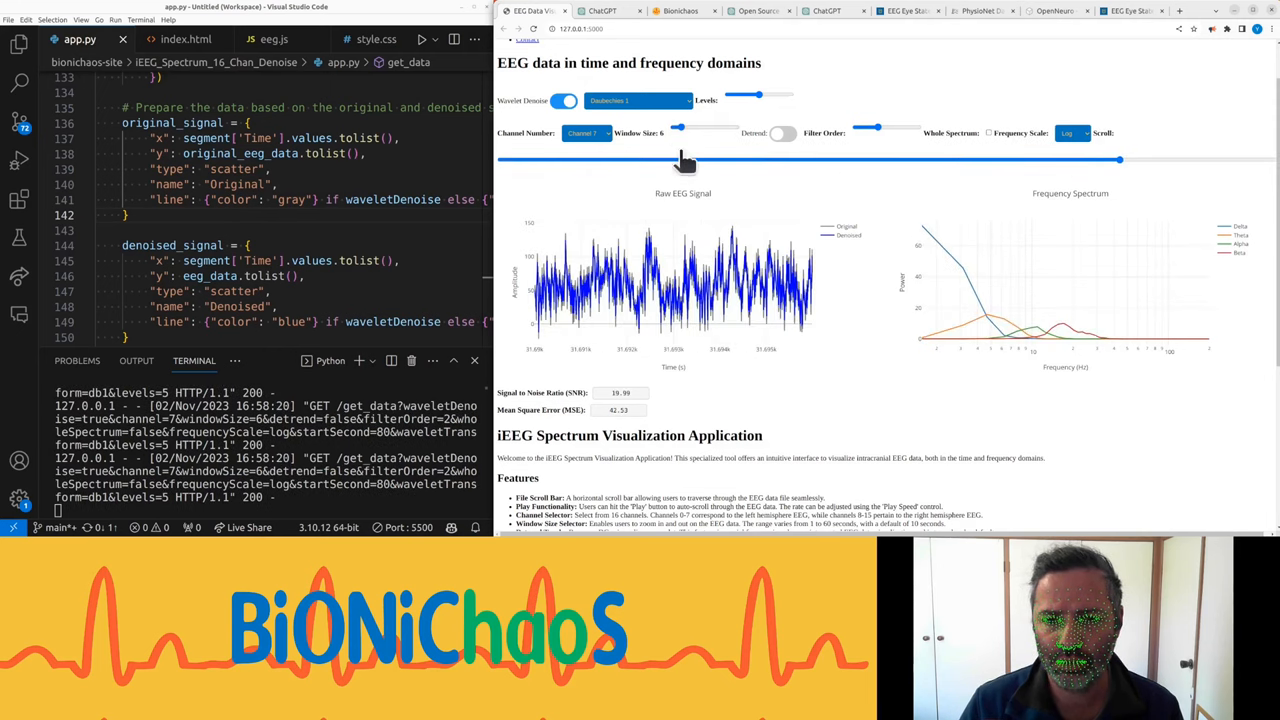
pyautogui.moveTo(700, 132); pyautogui.dragTo(678, 132)
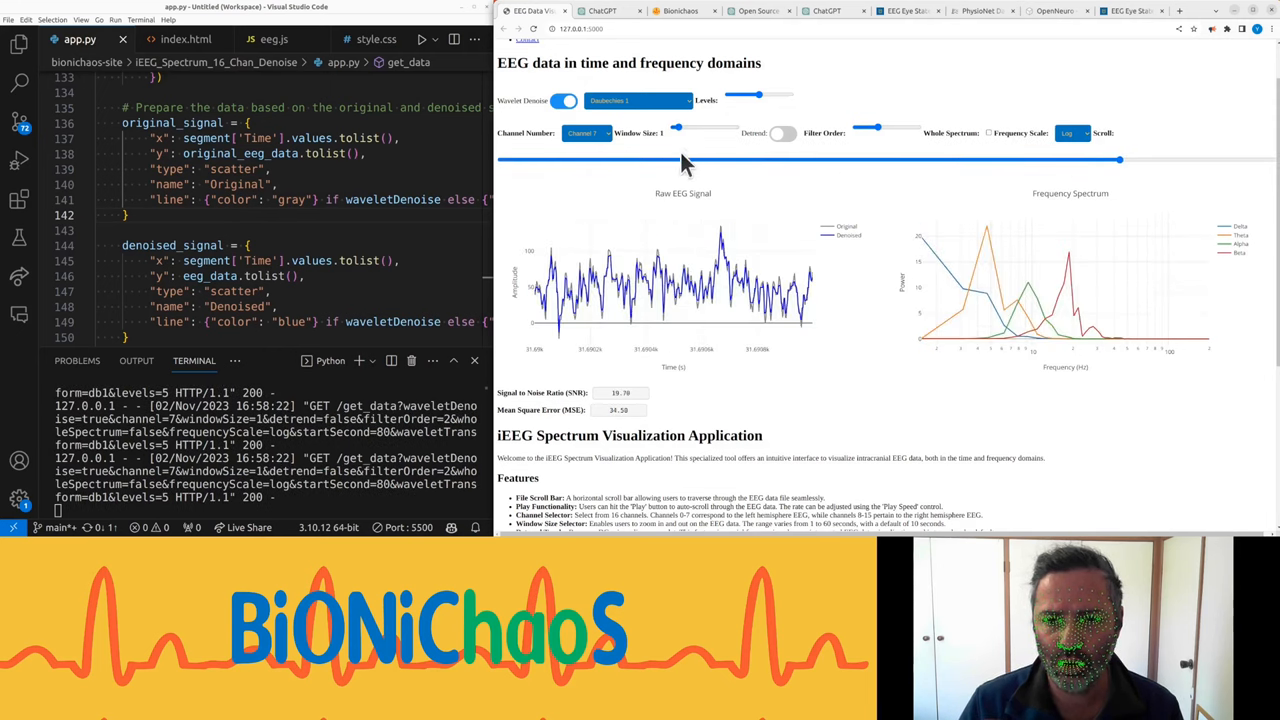
# Step: Raise the wavelet decomposition level via the Levels slider, updating SNR and MSE
pyautogui.moveTo(744, 94); pyautogui.dragTo(790, 94)
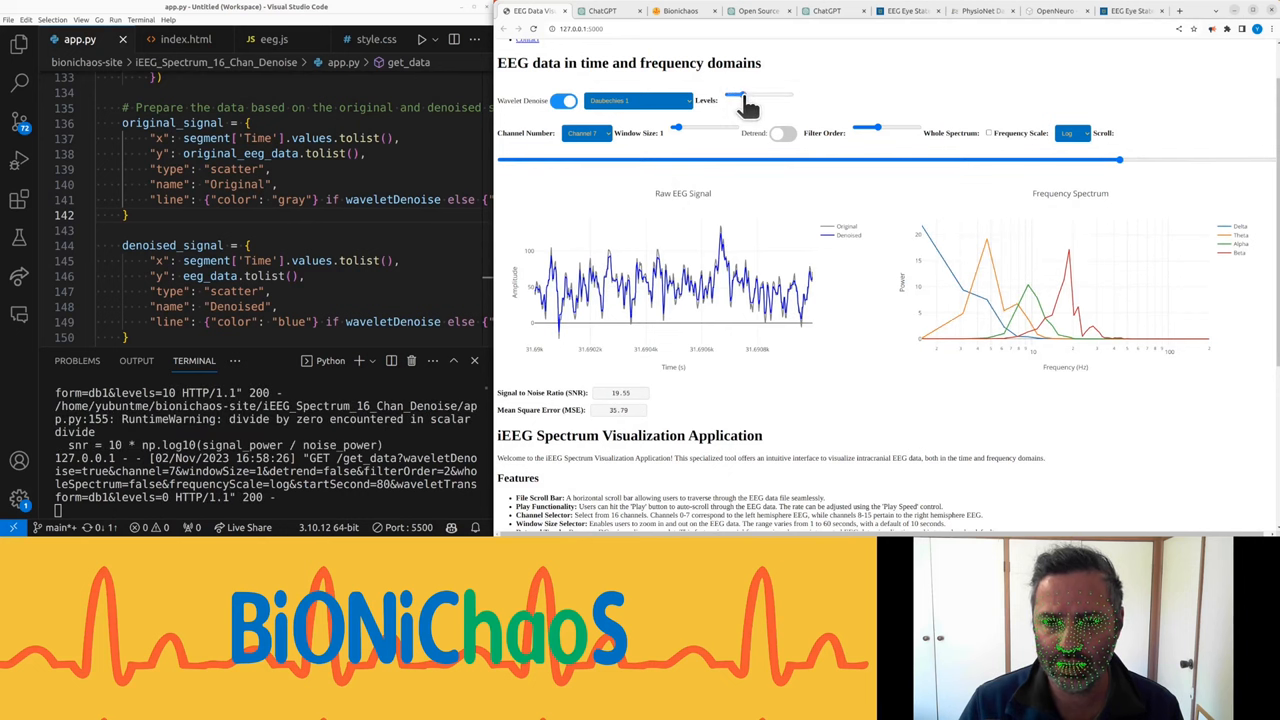
pyautogui.moveTo(738, 94); pyautogui.dragTo(792, 94)
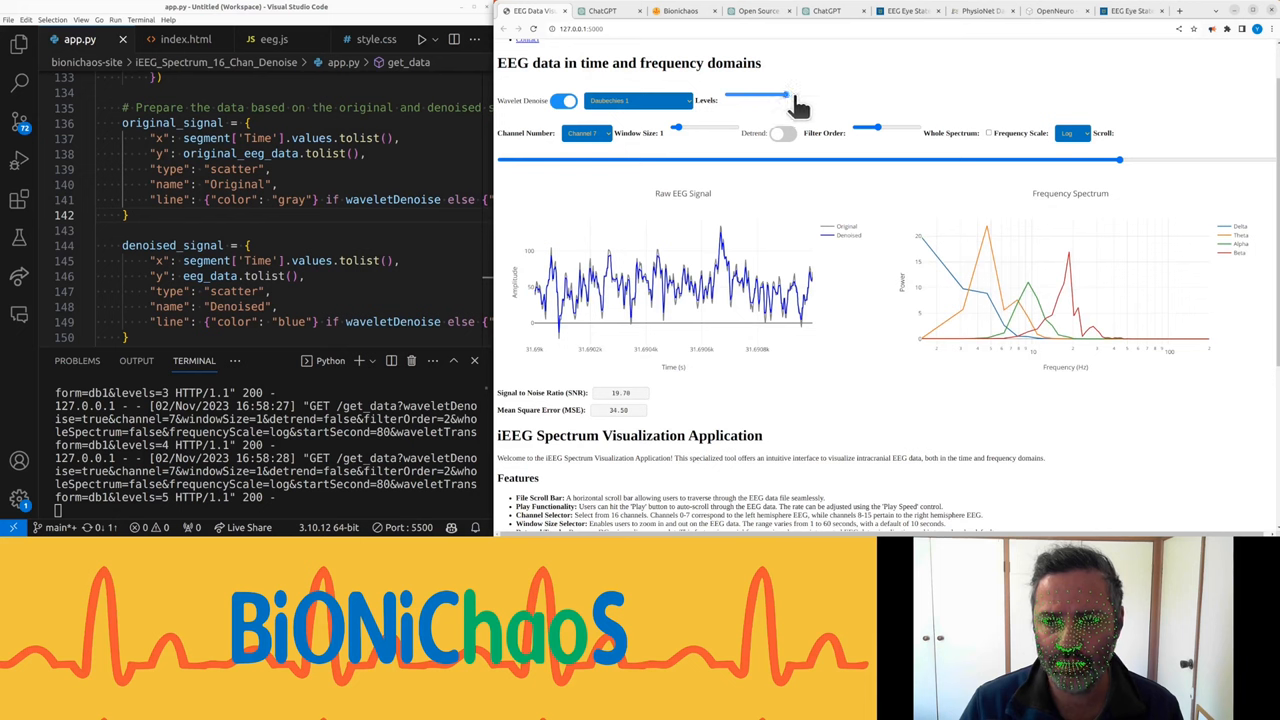
pyautogui.moveTo(790, 94); pyautogui.dragTo(730, 94)
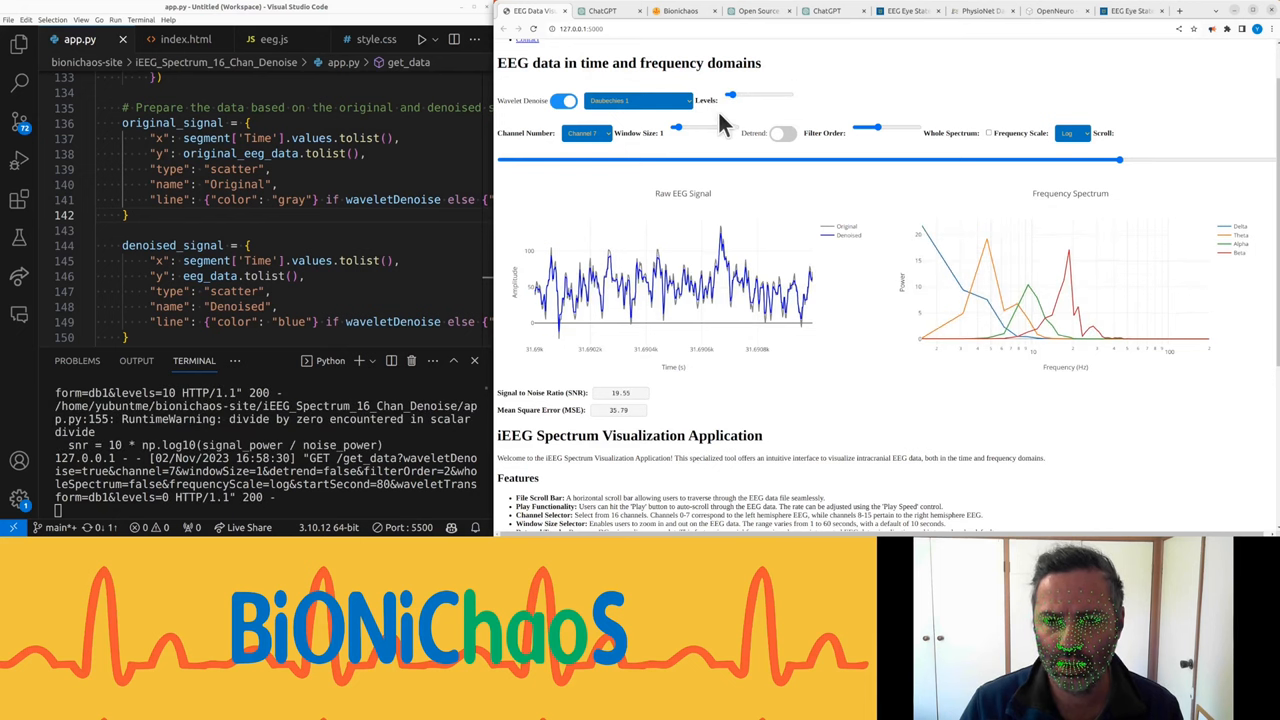
pyautogui.moveTo(700, 160)
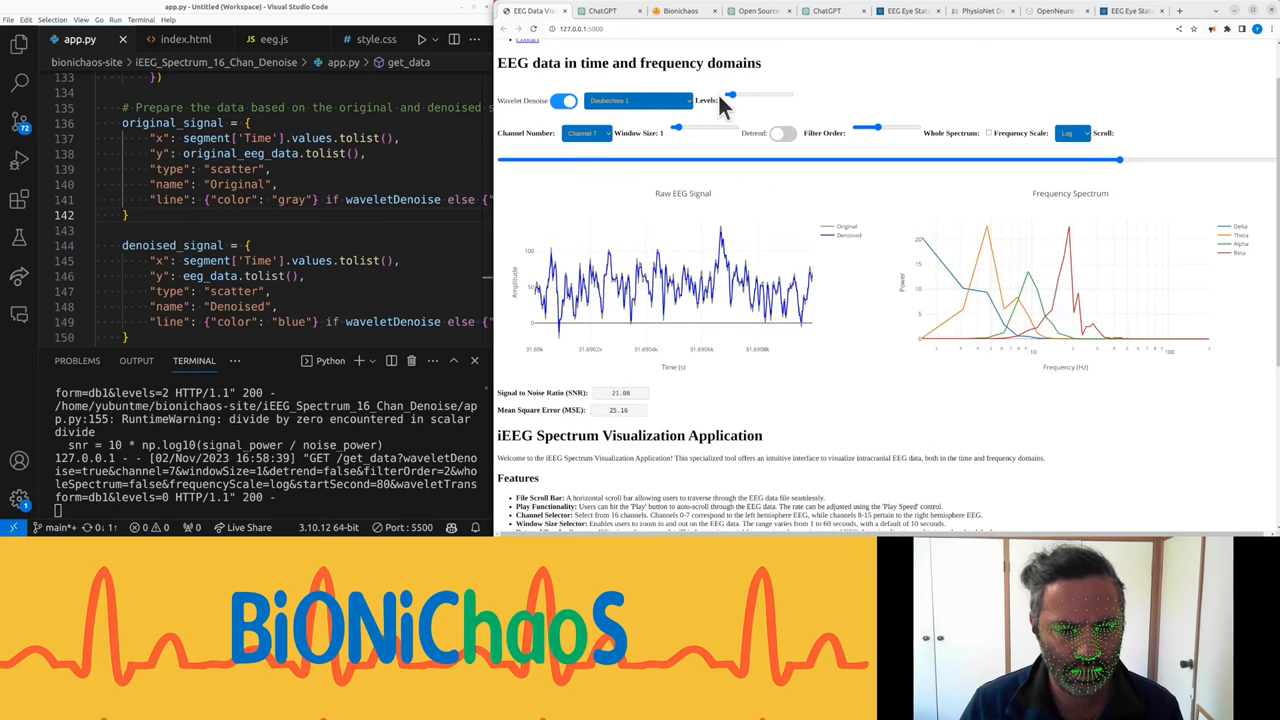
pyautogui.moveTo(730, 94); pyautogui.dragTo(784, 94)
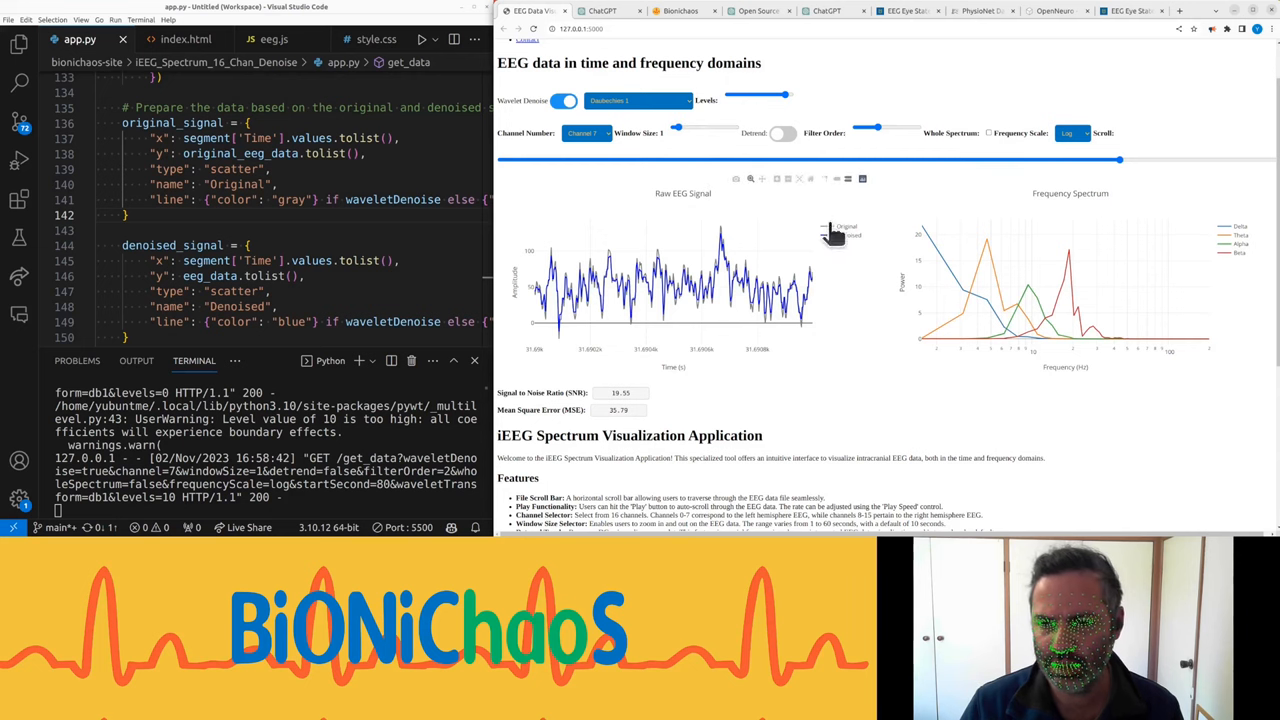
pyautogui.moveTo(844, 340)
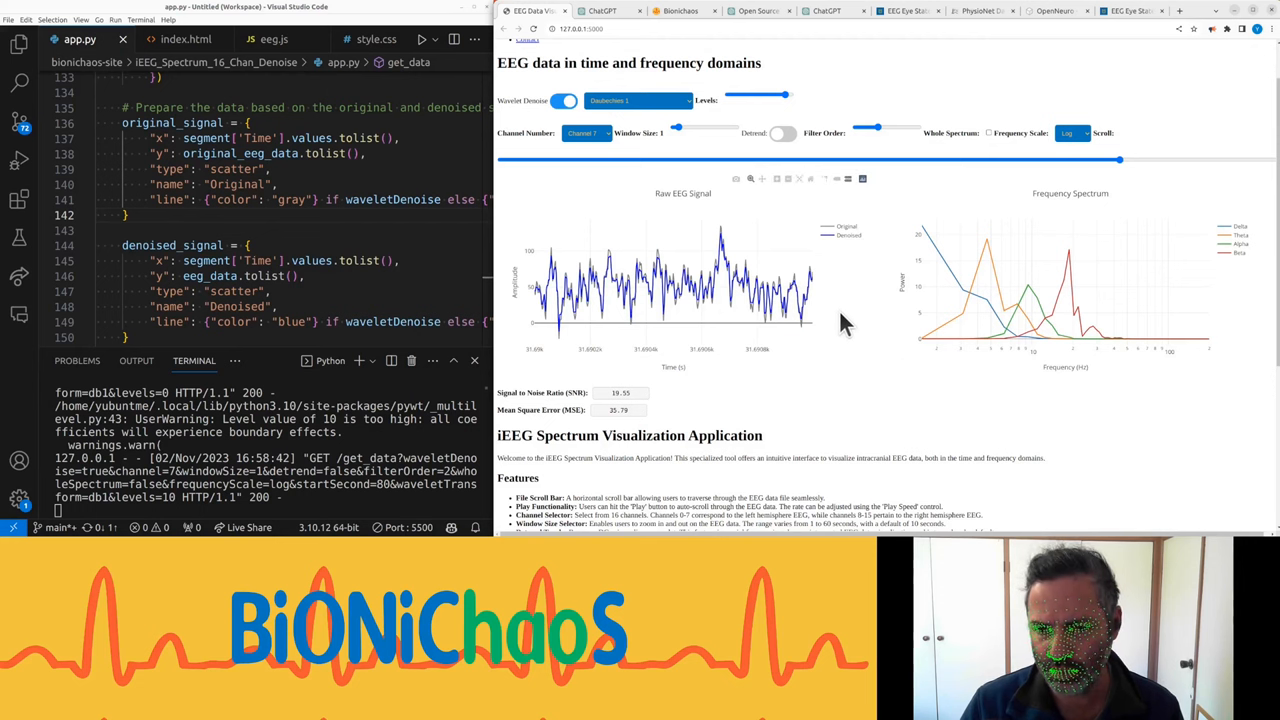
# Step: Scroll through the feature description section below the plots
pyautogui.scroll(-3)
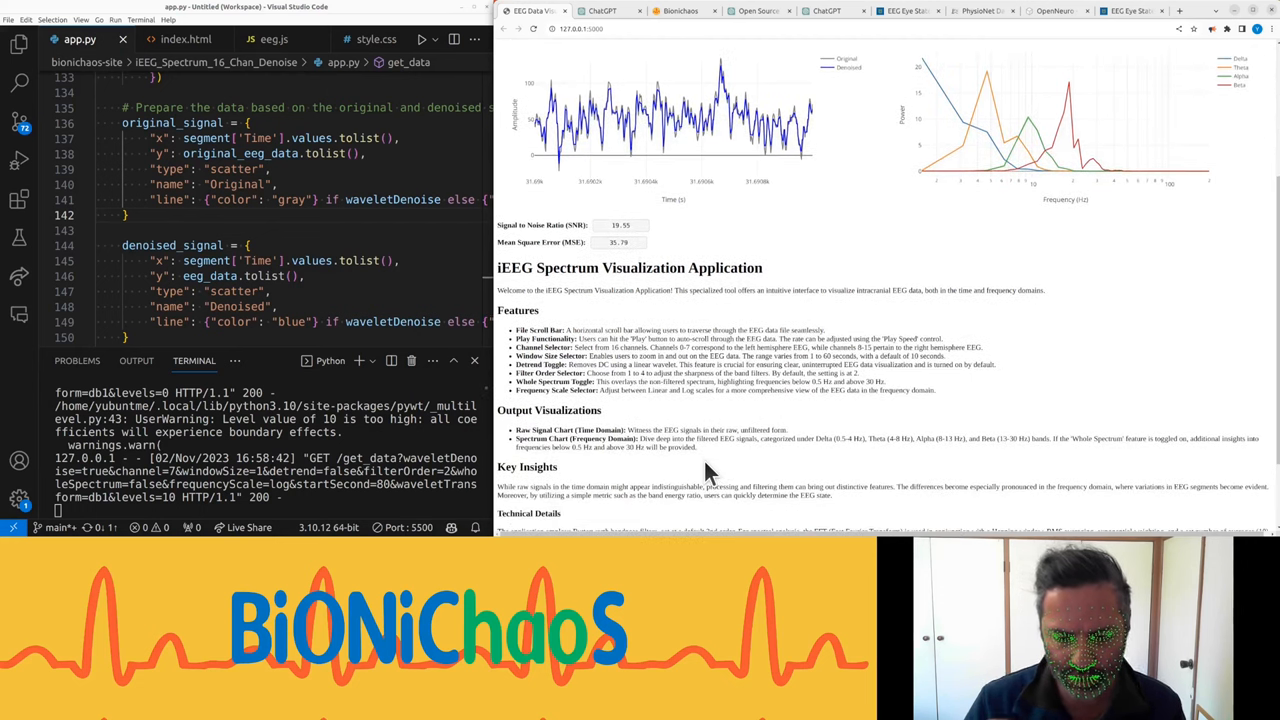
pyautogui.scroll(-3)
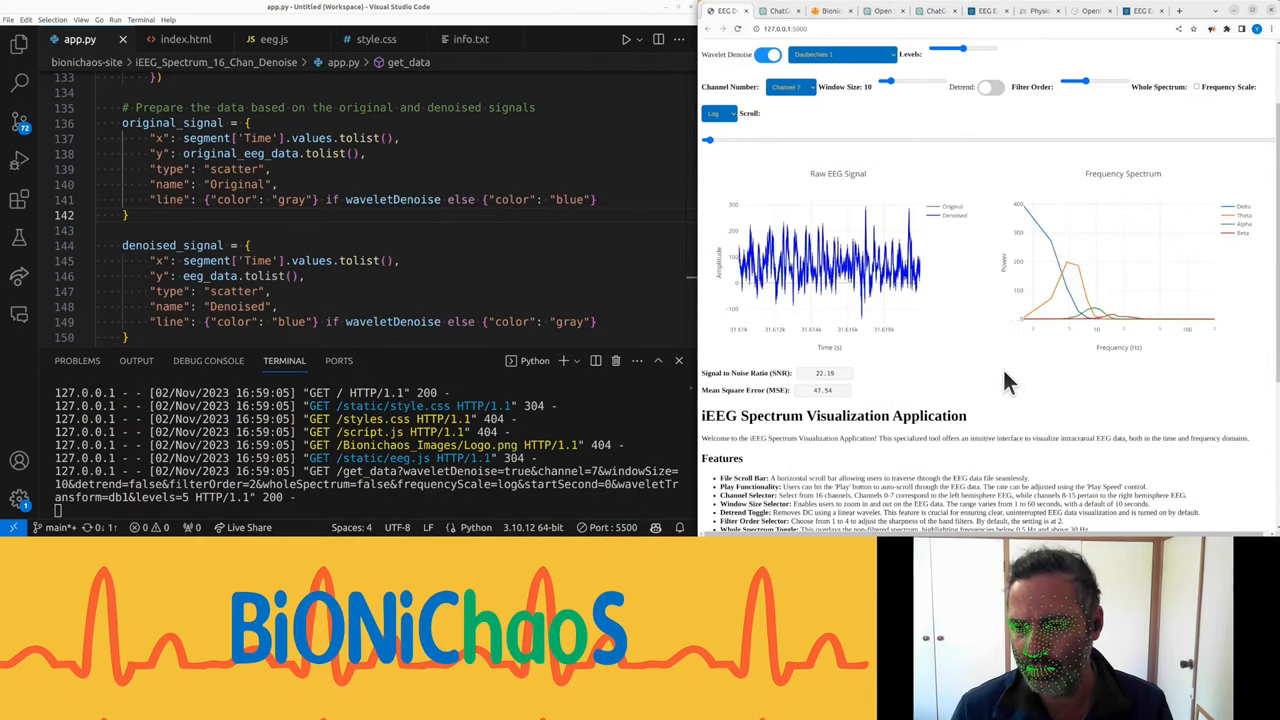
pyautogui.moveTo(184, 40)
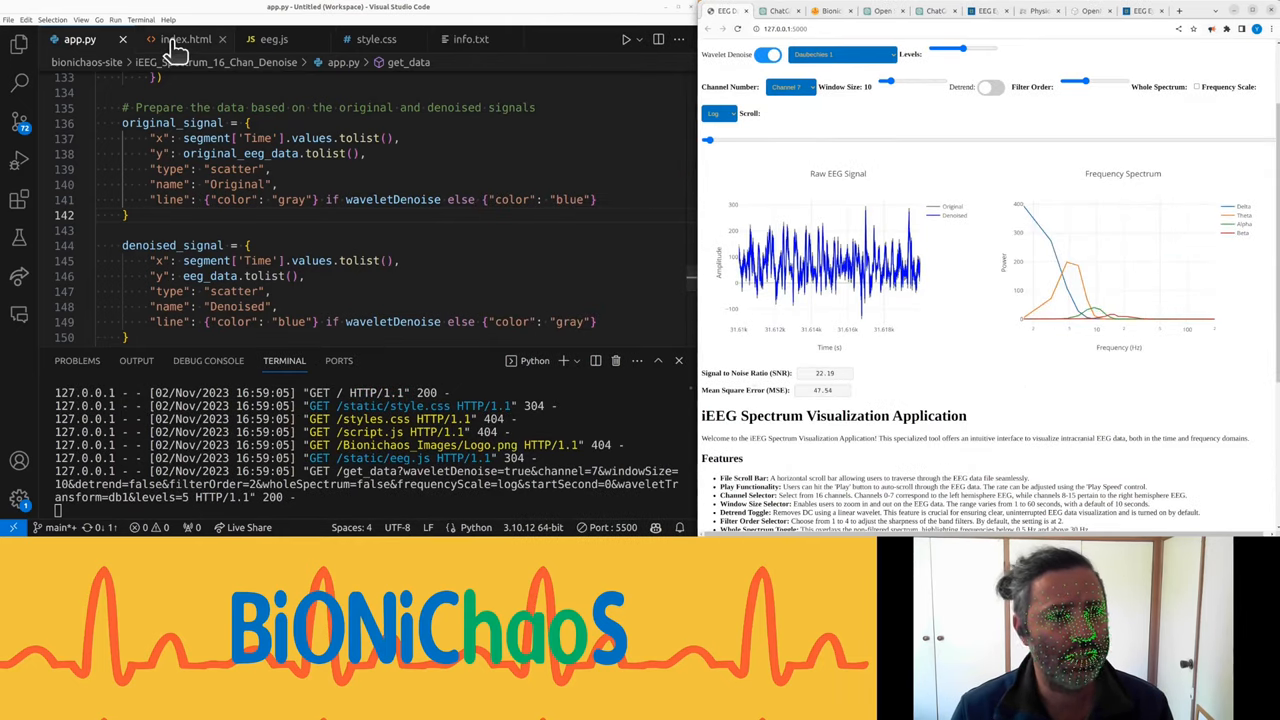
# Step: Find 'play' in index.html and delete the Play Functionality list item
pyautogui.click(186, 40)
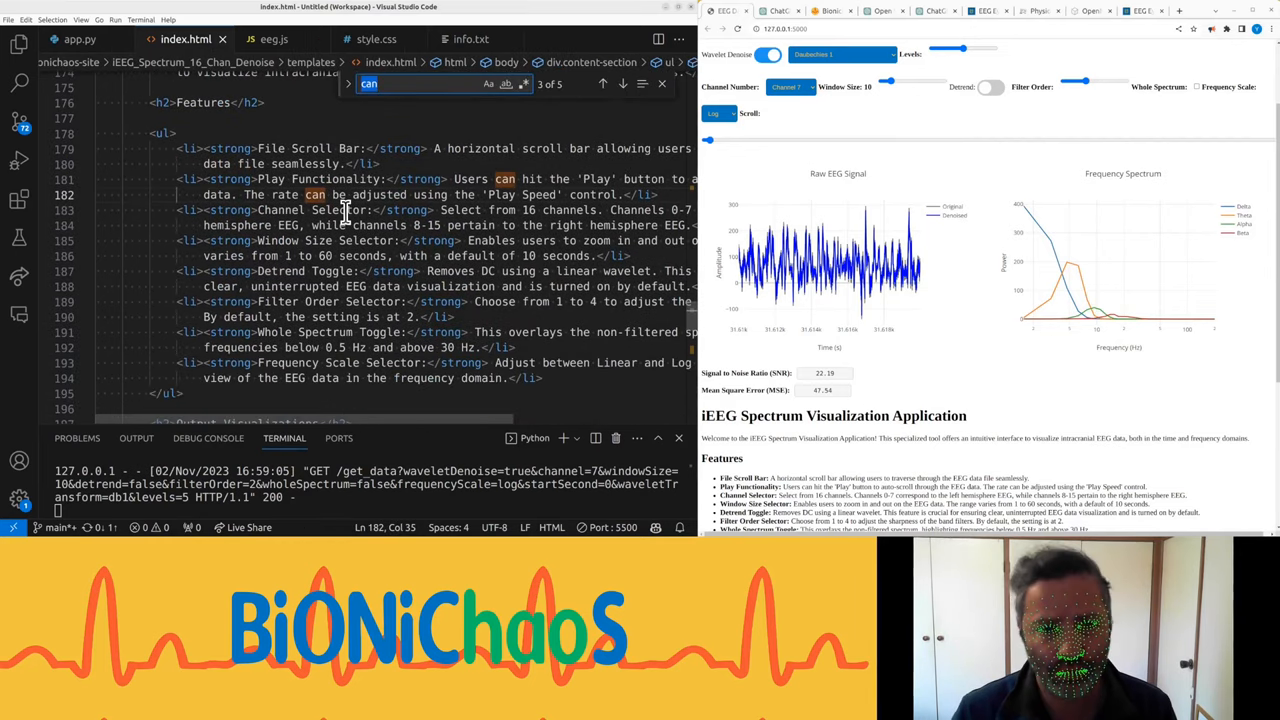
pyautogui.write('play')
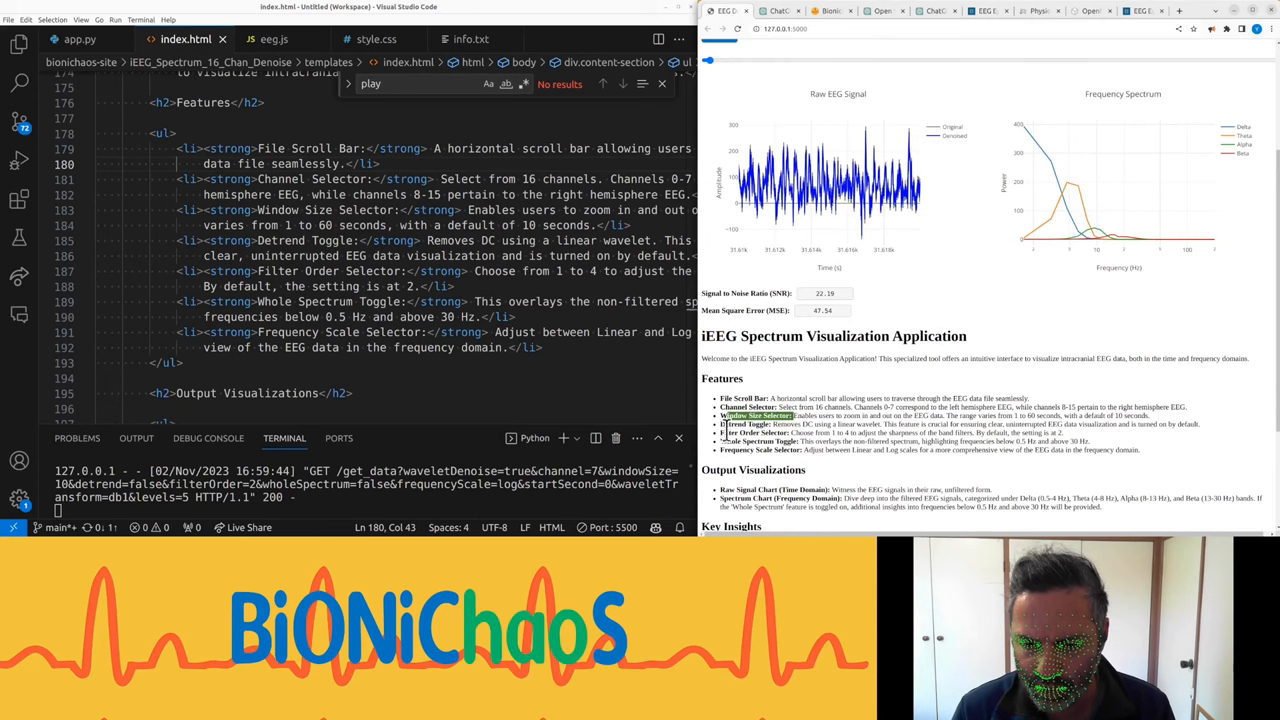
pyautogui.scroll(-3)
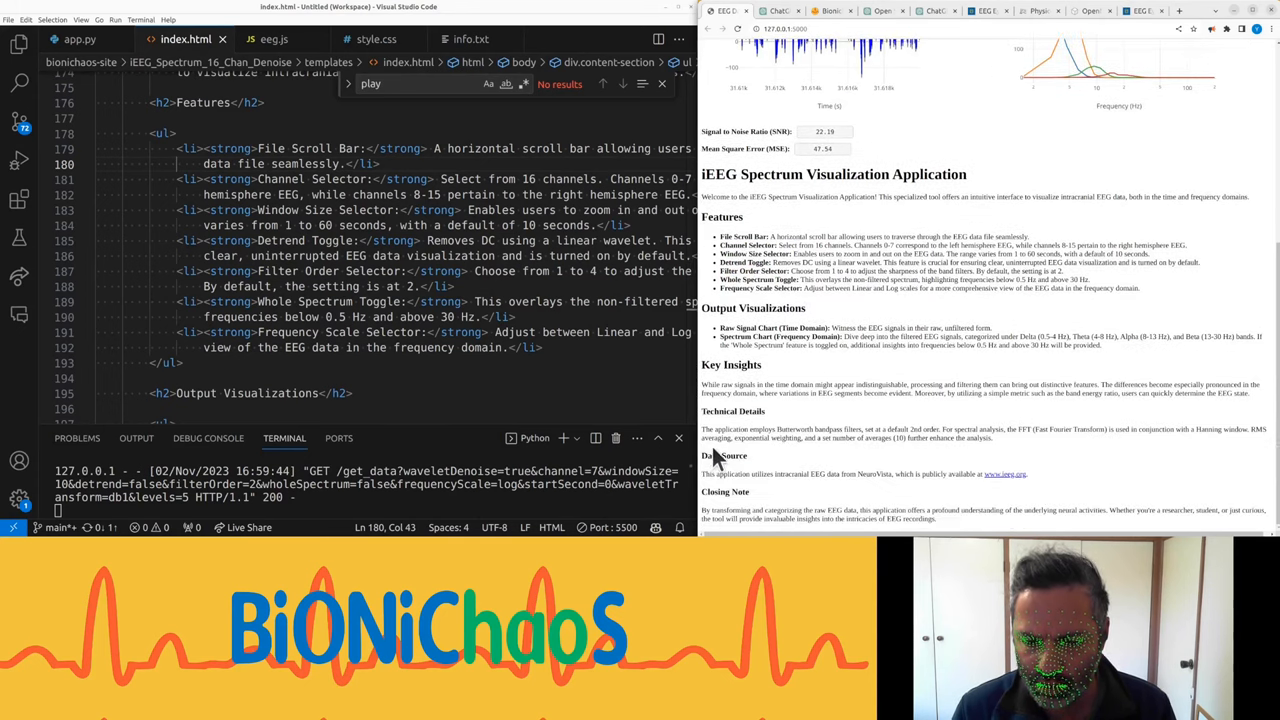
pyautogui.scroll(-3)
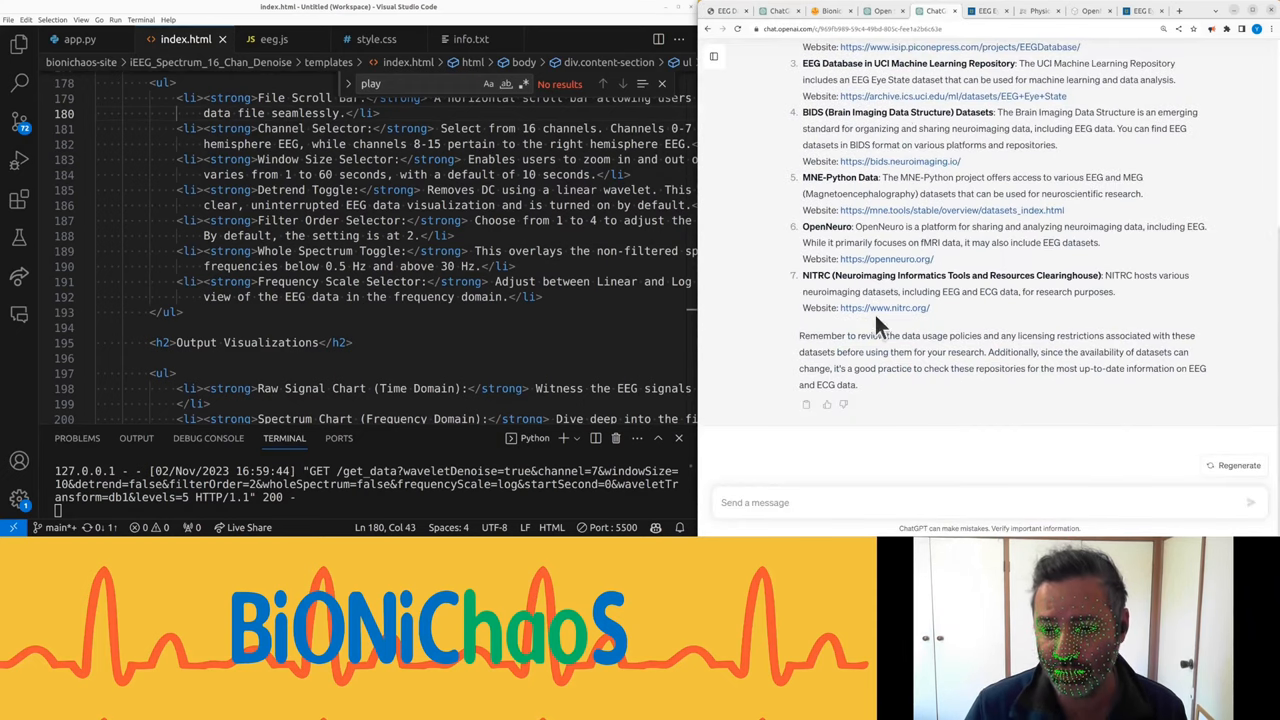
# Step: Ask ChatGPT 'ieeg.org ??' and read the start of its answer
pyautogui.write('ieeg.org ??')
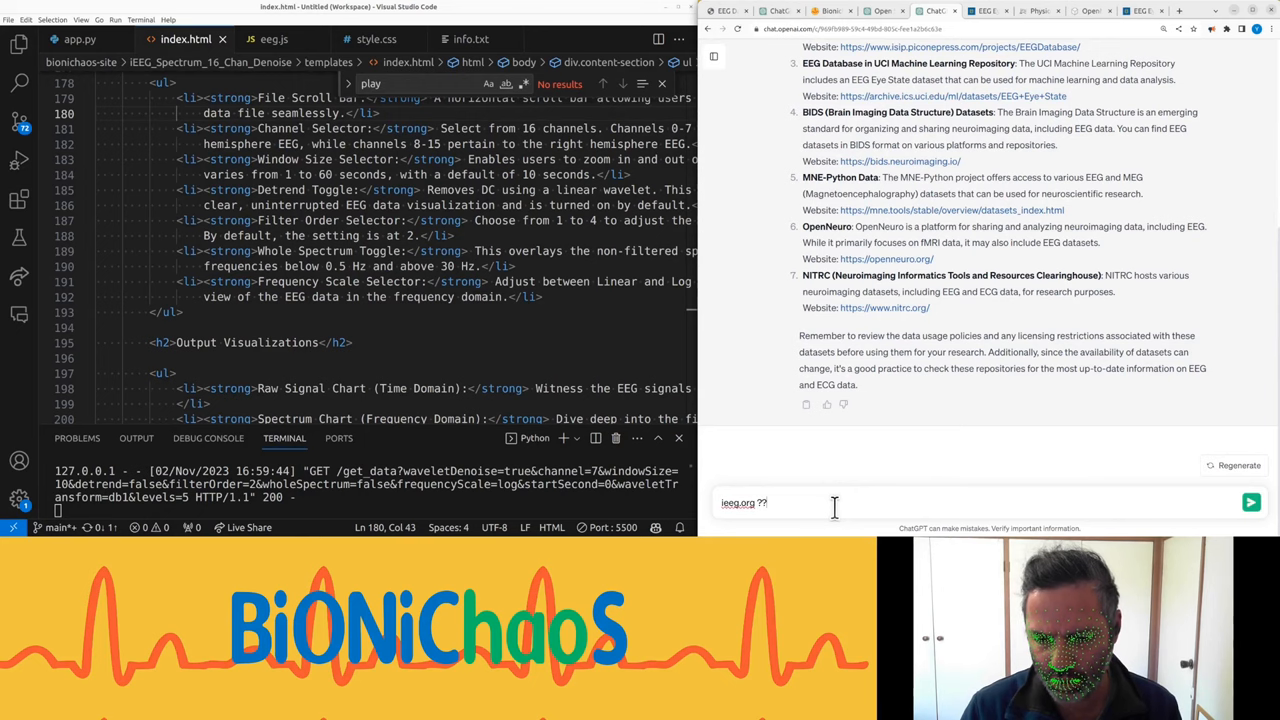
pyautogui.click(1252, 502)
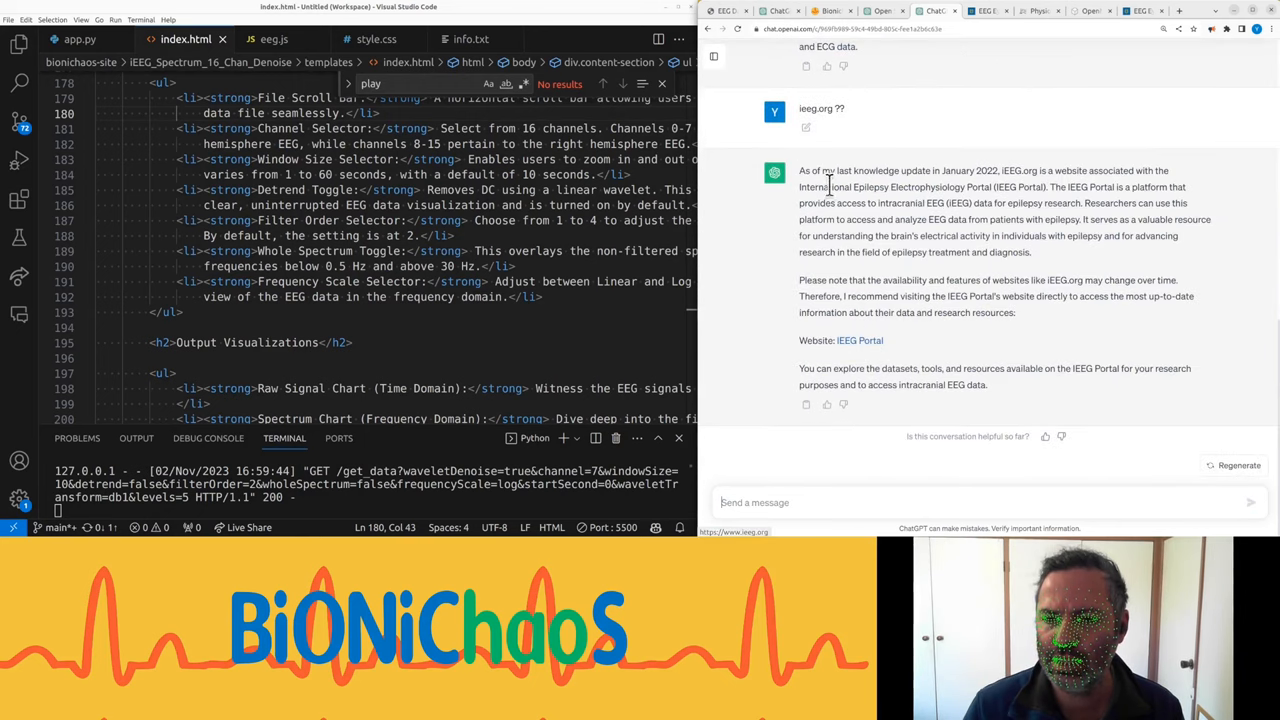
pyautogui.moveTo(800, 170); pyautogui.dragTo(1030, 252)
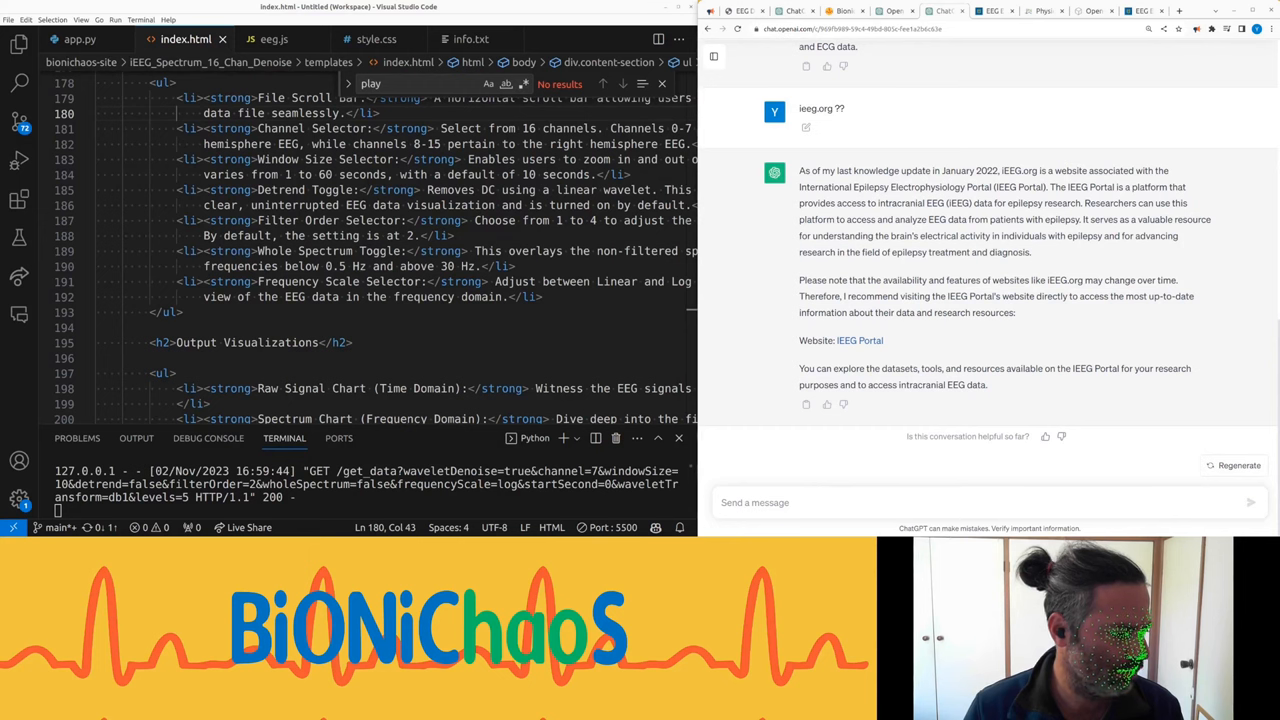
pyautogui.moveTo(928, 212)
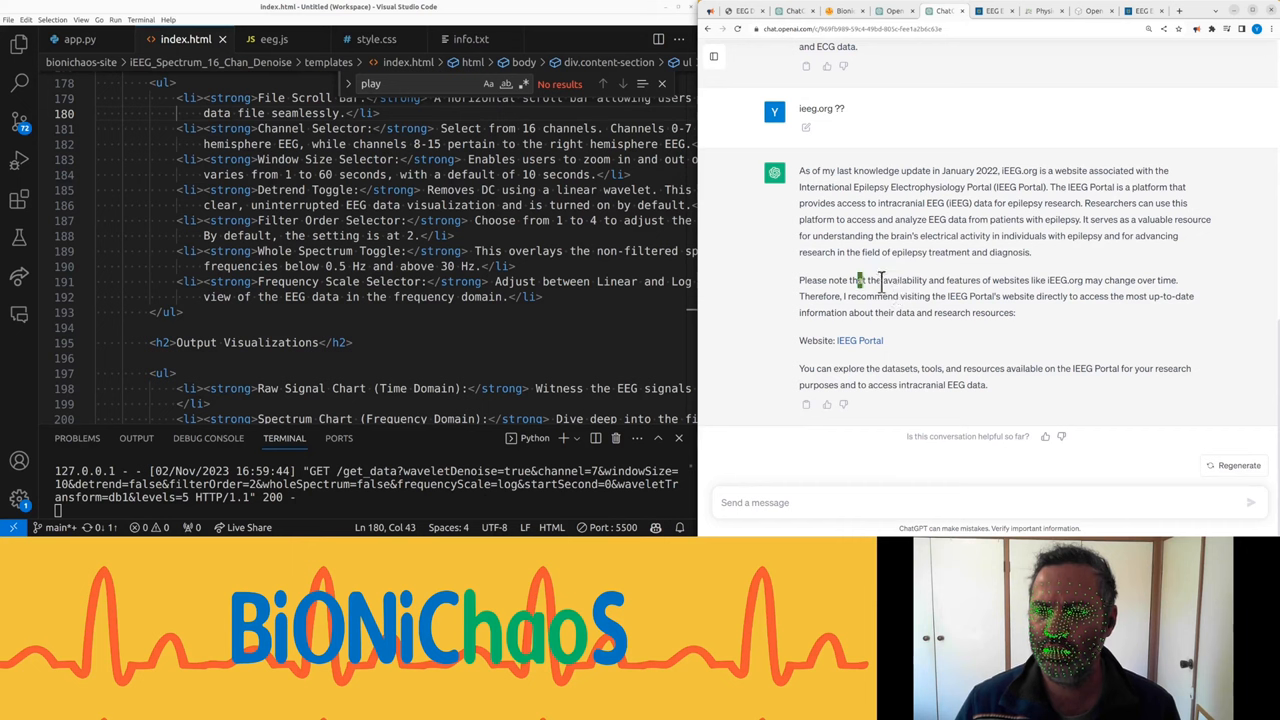
# Step: Highlight the sentence about exploring the IEEG Portal in the answer
pyautogui.moveTo(844, 296); pyautogui.dragTo(1016, 312)
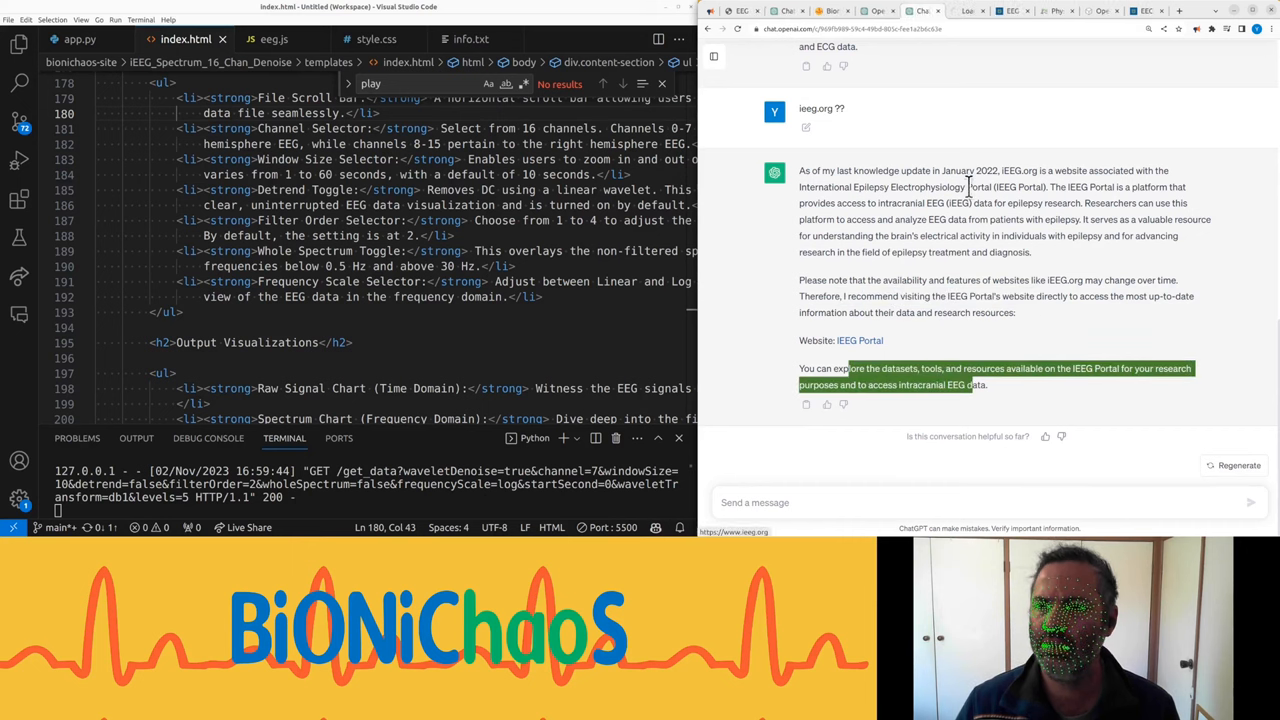
pyautogui.click(858, 340)
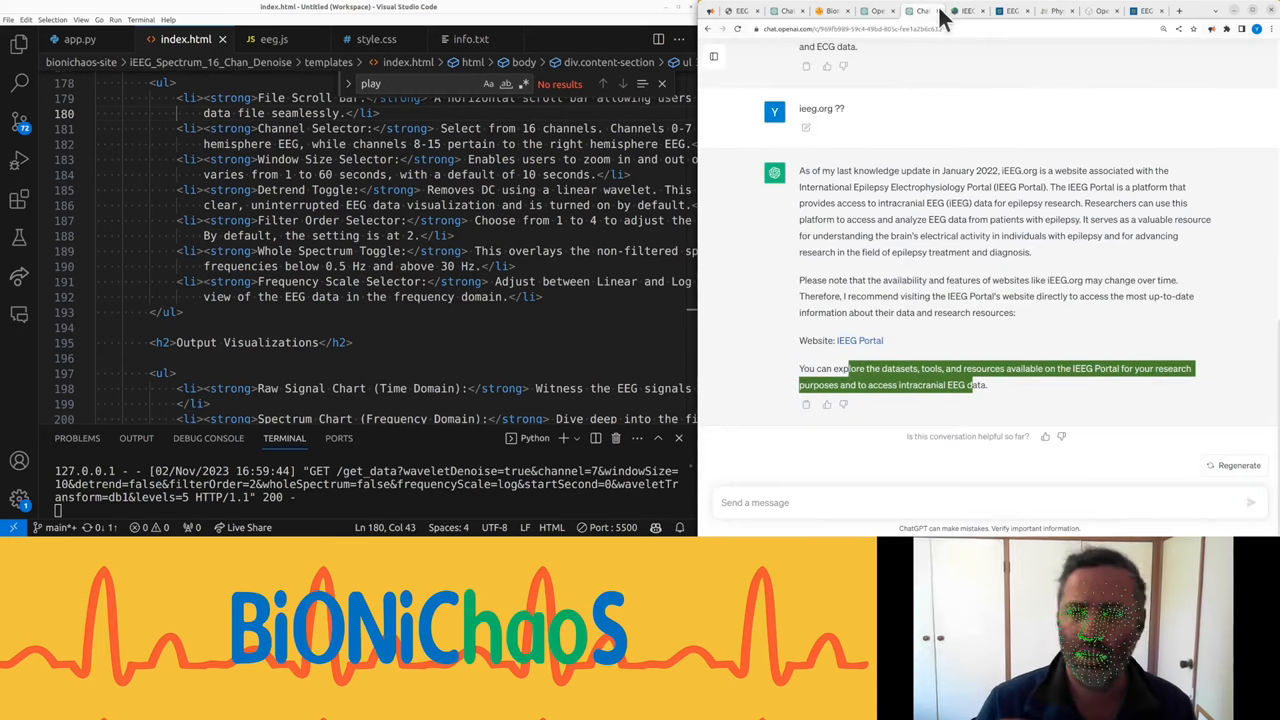
pyautogui.moveTo(878, 12)
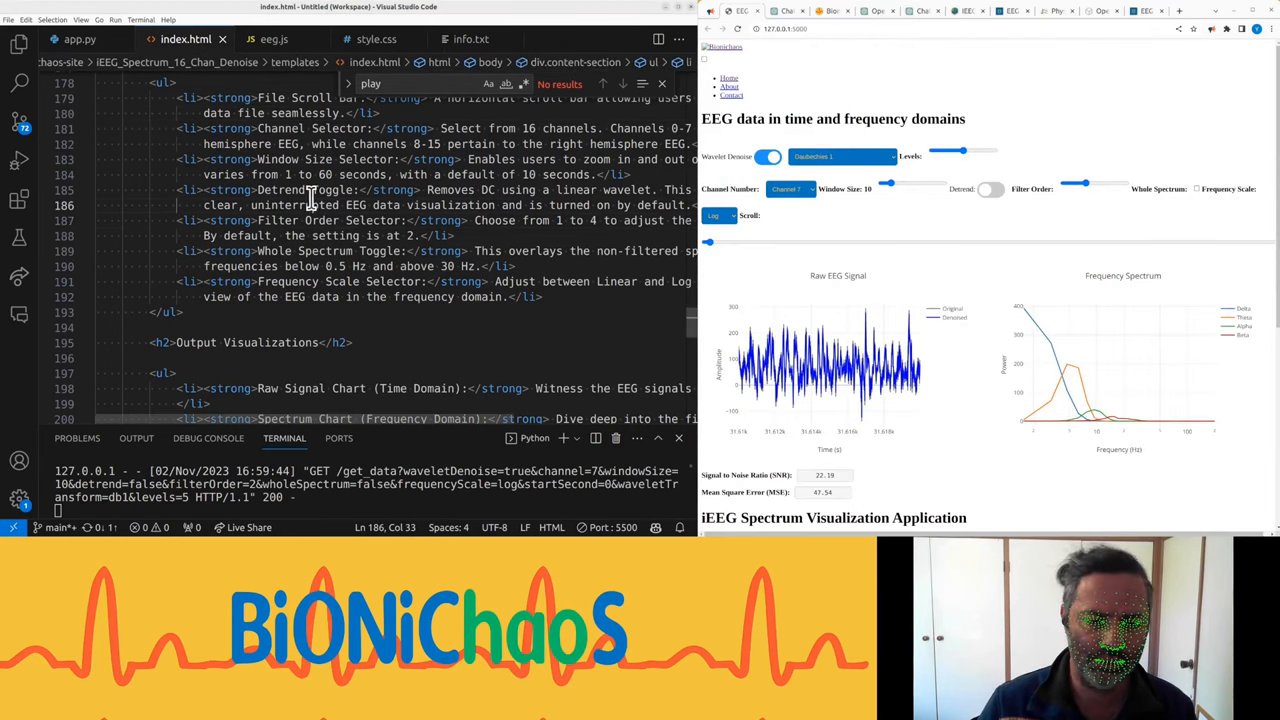
# Step: Append 'yet' so info.txt reads 'do not generate anything else yet'
pyautogui.click(472, 40)
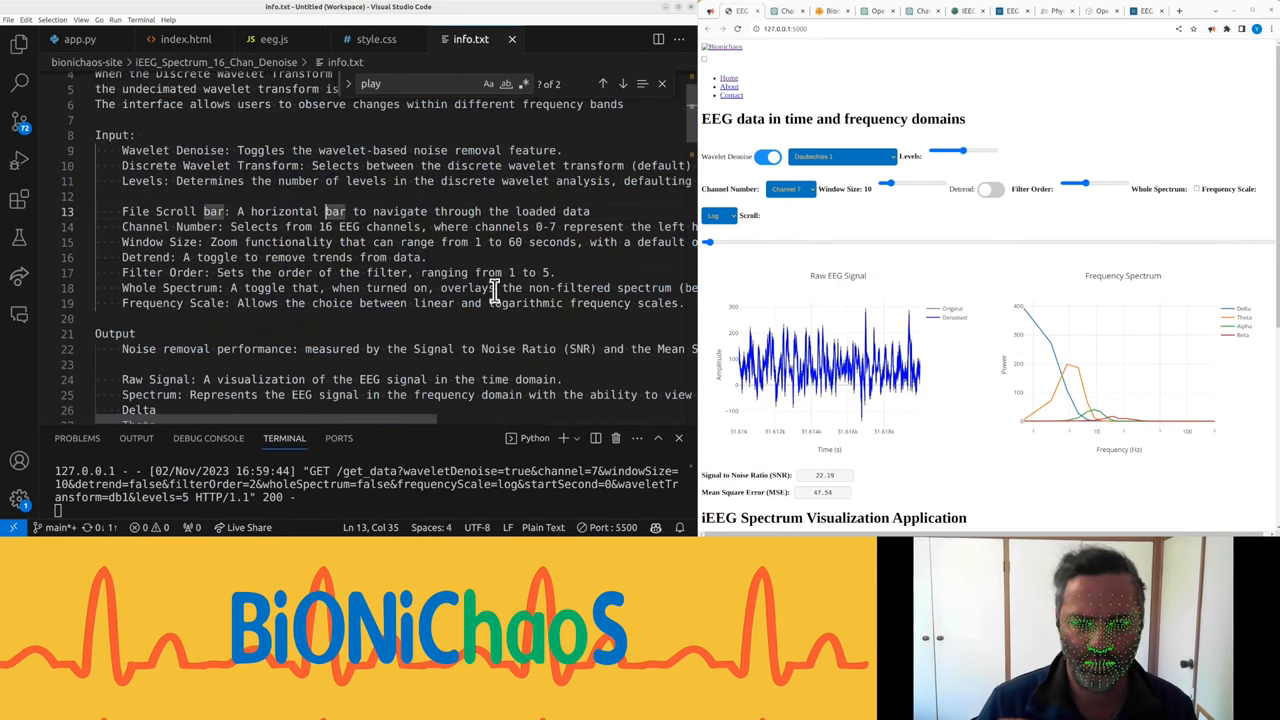
pyautogui.scroll(-3)
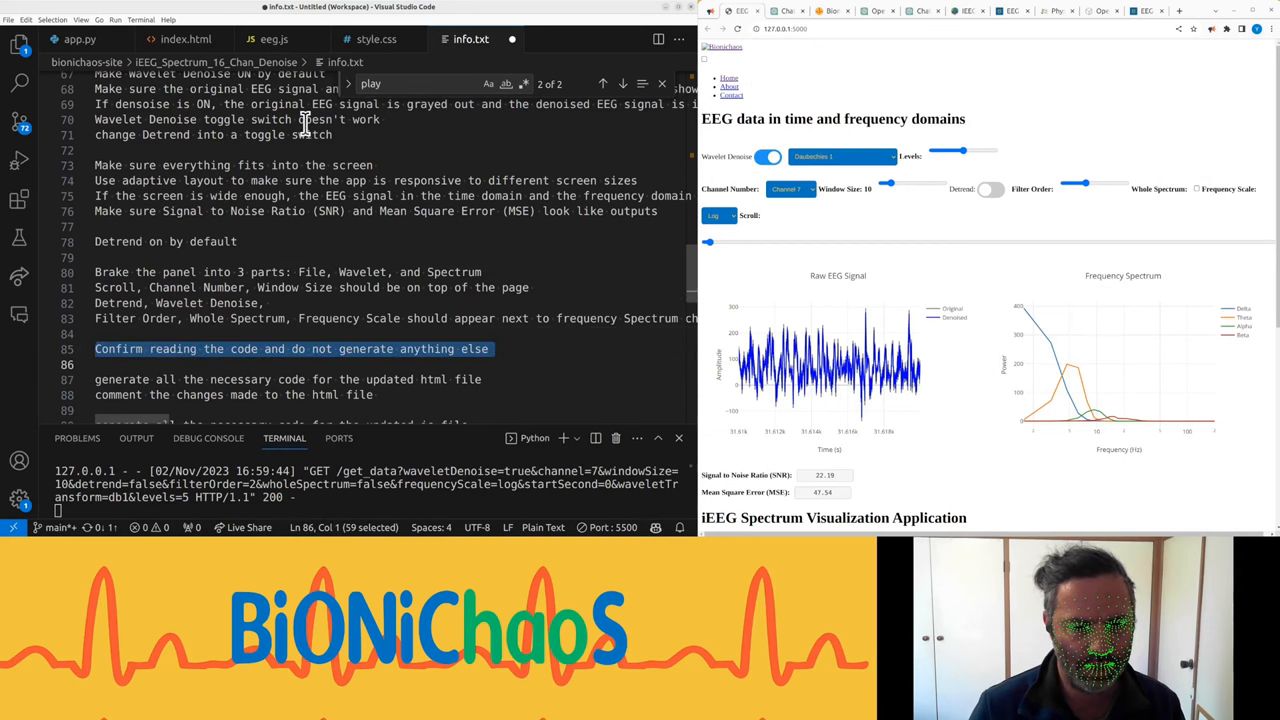
pyautogui.write('yet')
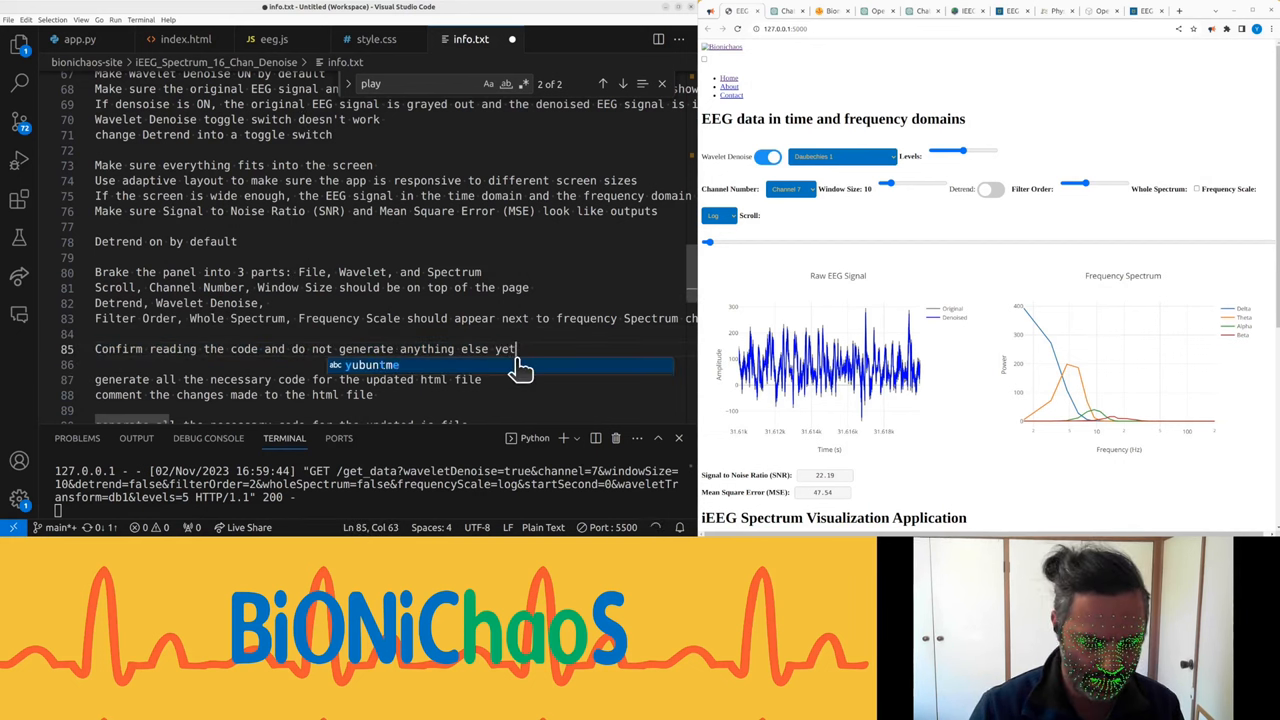
# Step: Look over app.py, style.css and index.html before sharing them
pyautogui.click(80, 40)
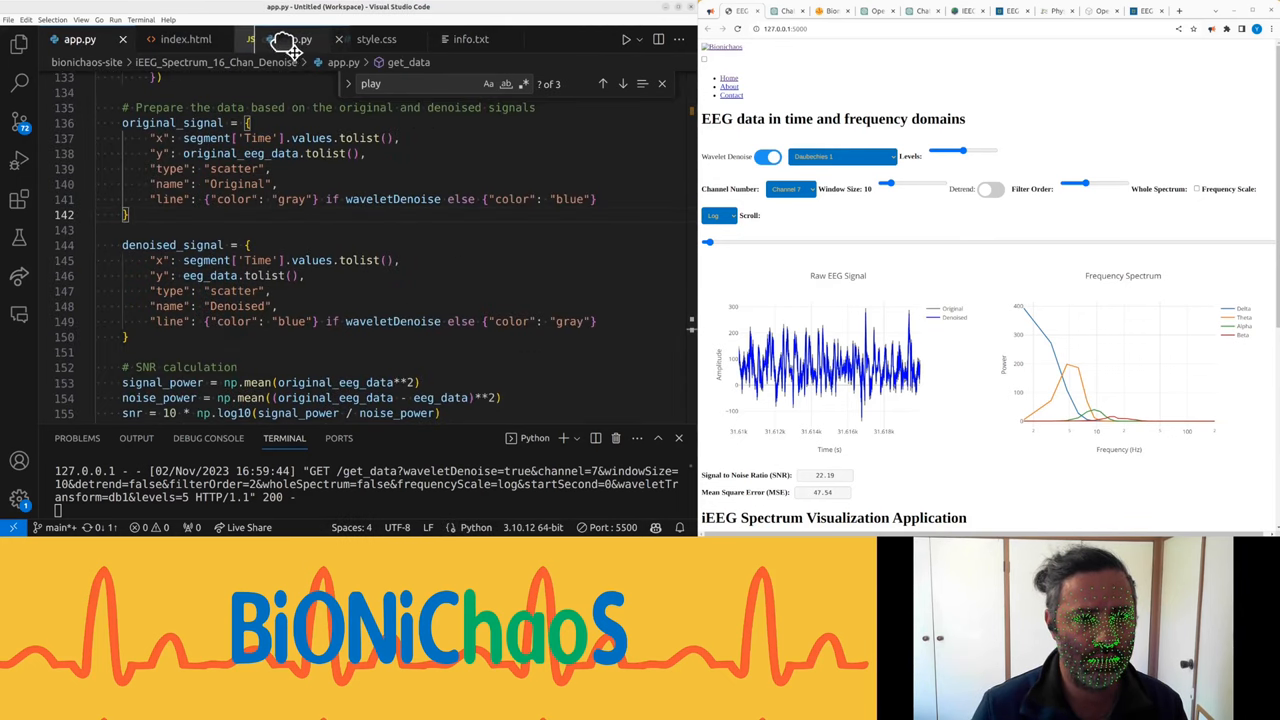
pyautogui.click(280, 40)
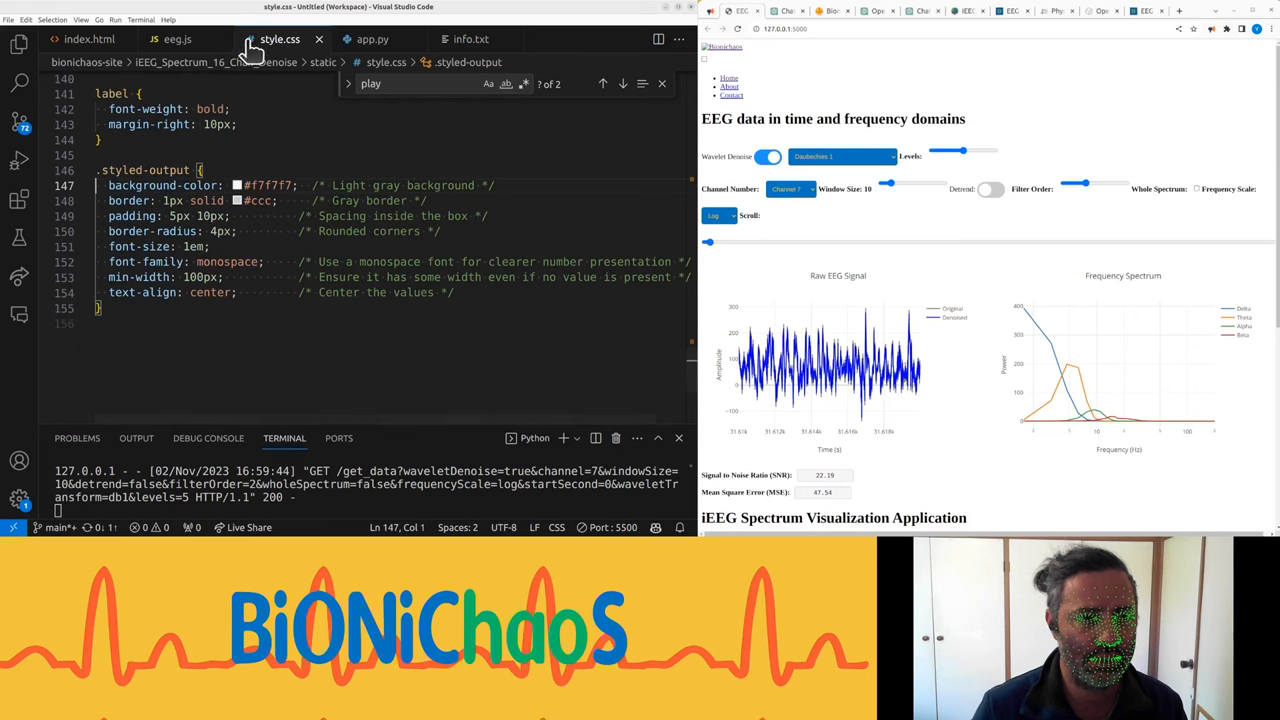
pyautogui.click(88, 40)
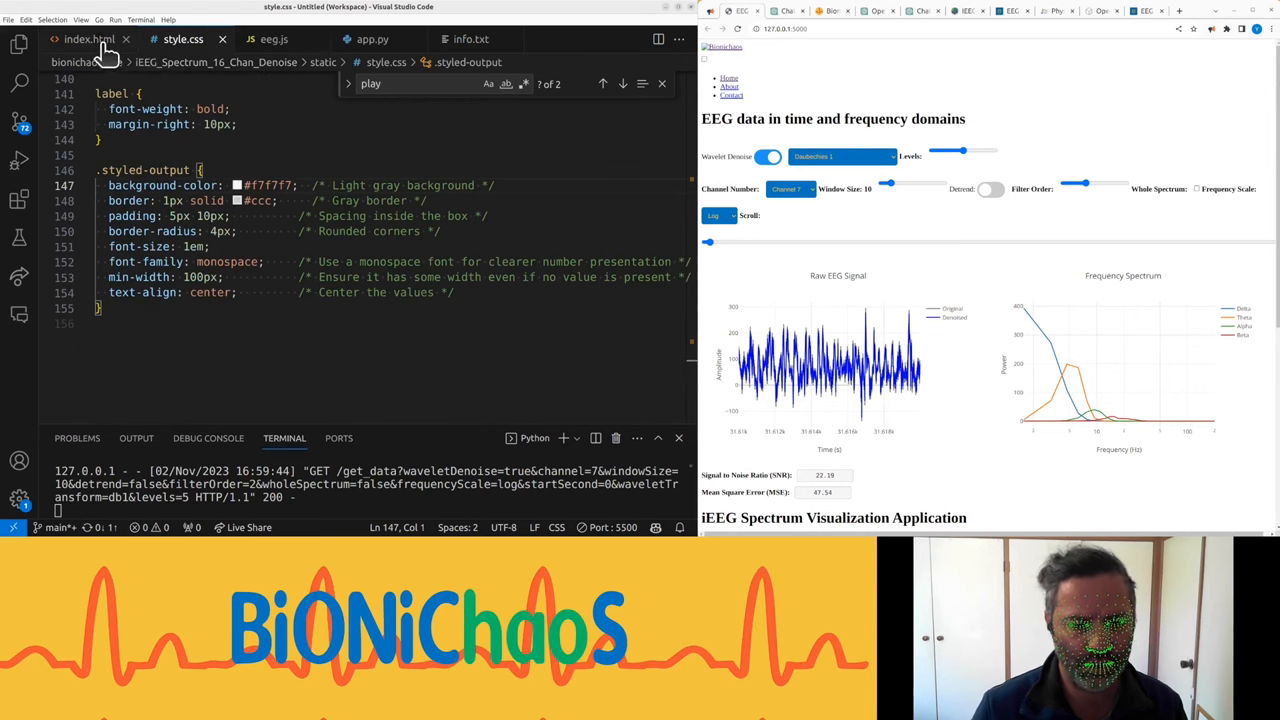
# Step: Send index.html with the confirm comment to a new GPT-4 chat
pyautogui.click(88, 40)
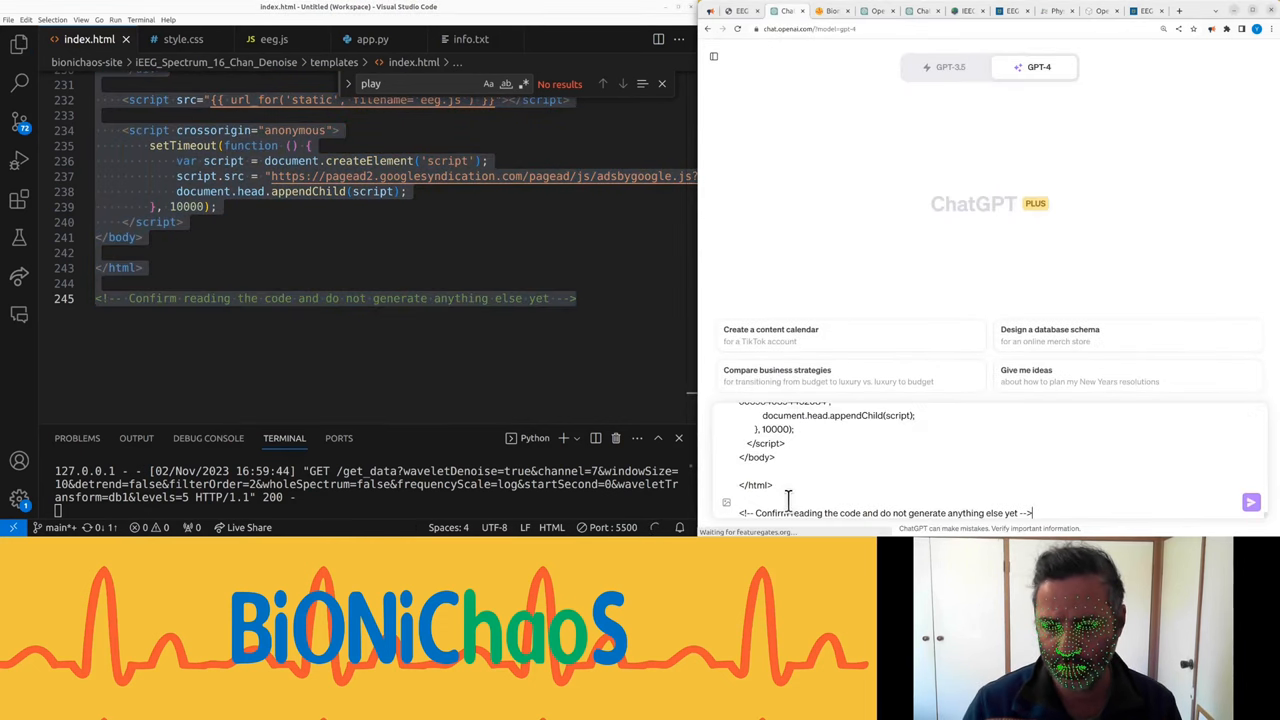
pyautogui.click(1250, 502)
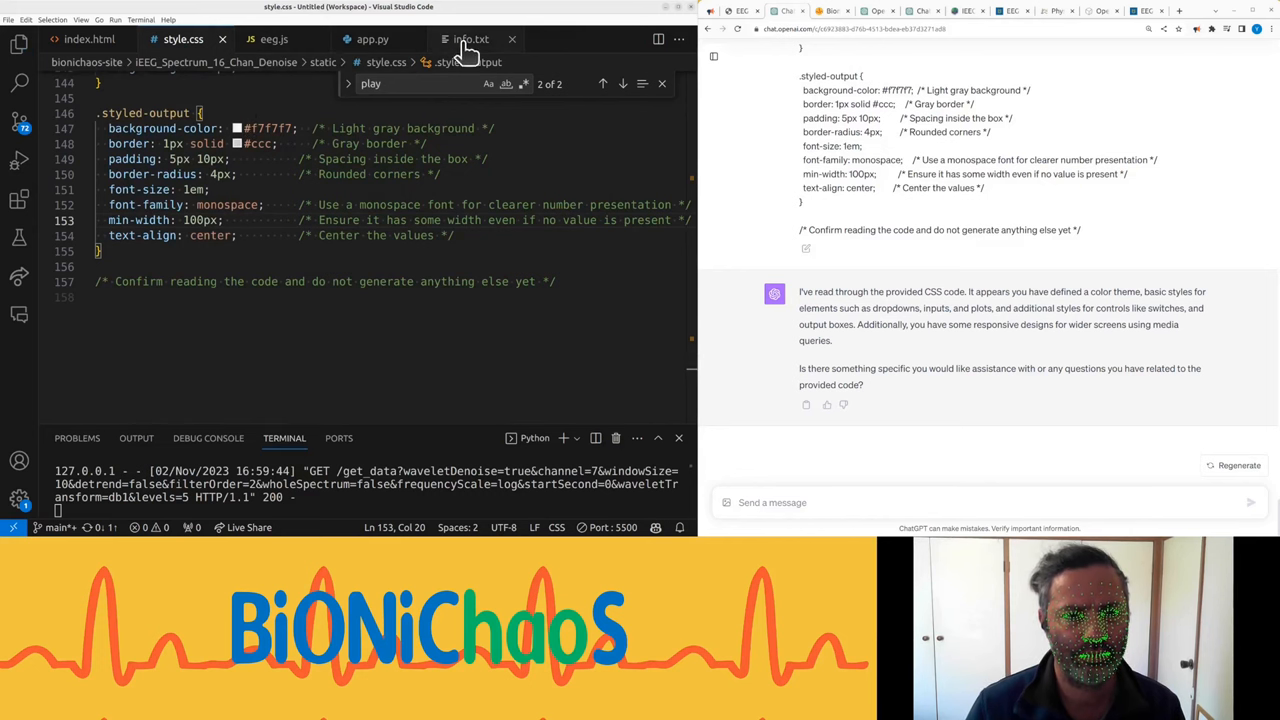
pyautogui.click(472, 40)
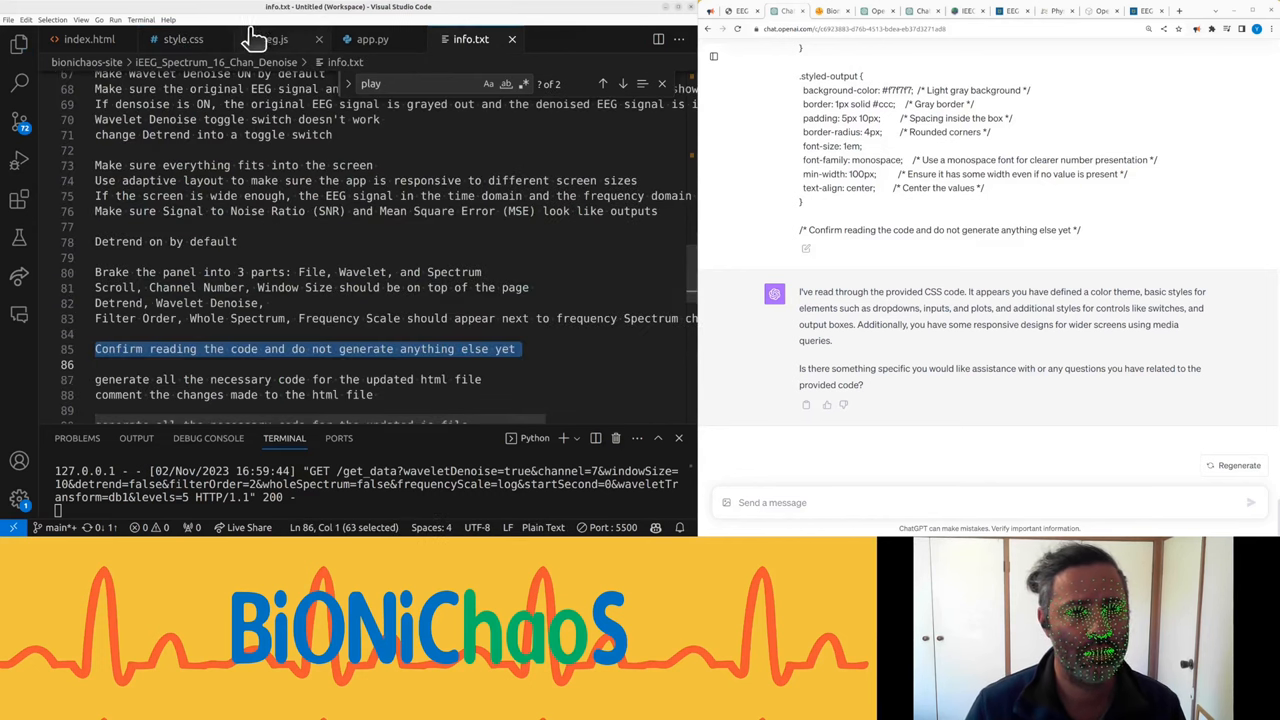
# Step: Send eeg.js with the confirm comment to ChatGPT
pyautogui.click(268, 40)
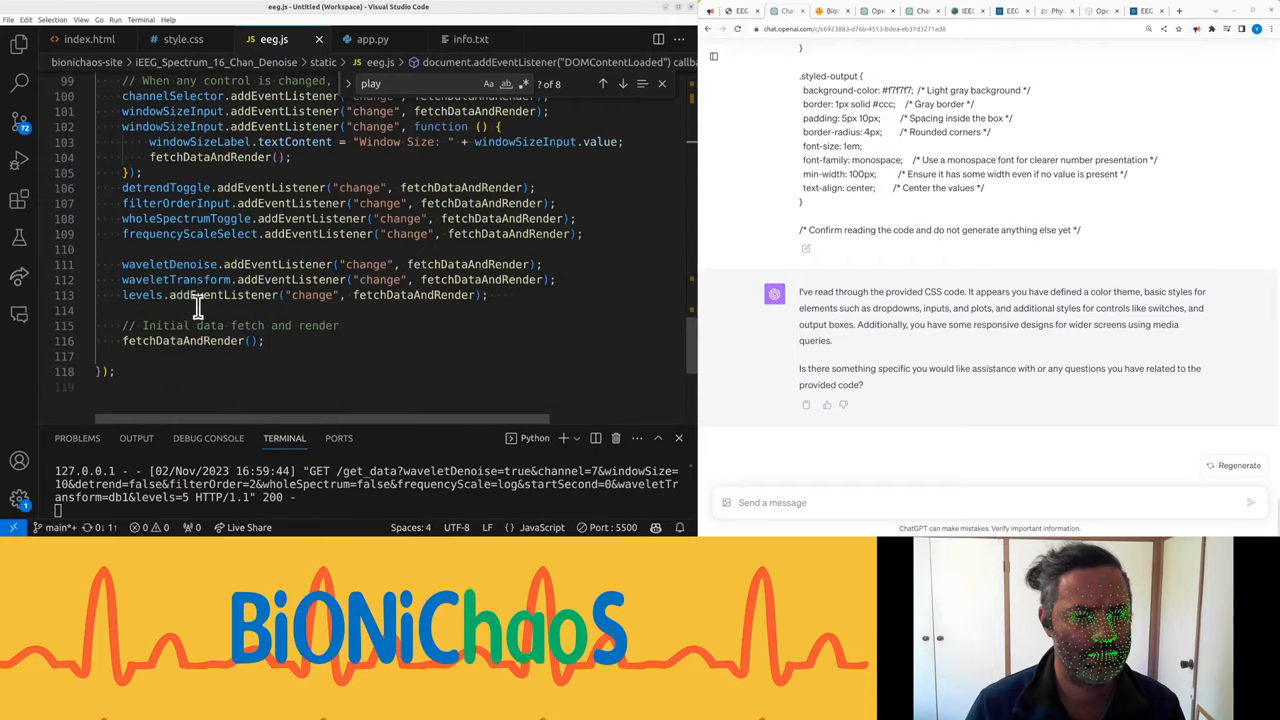
pyautogui.click(100, 370)
pyautogui.write('// Confirm reading the code and do not generate anything else yet')
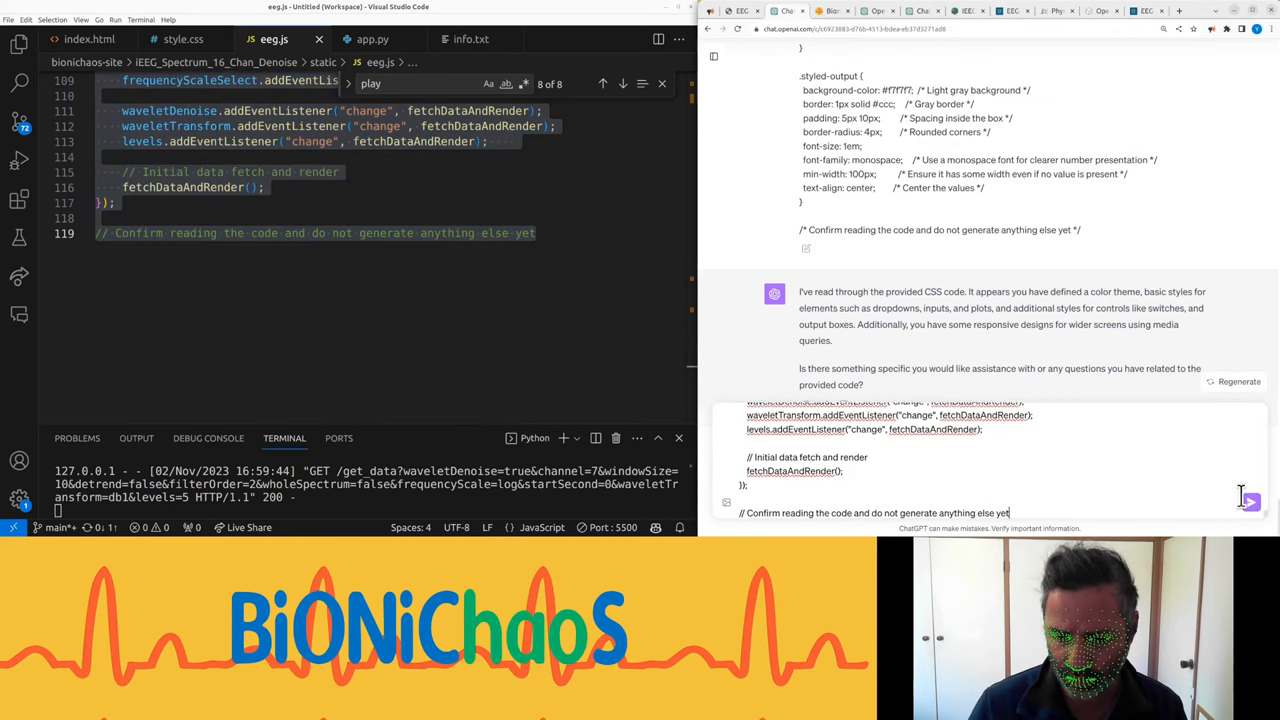
pyautogui.click(1248, 502)
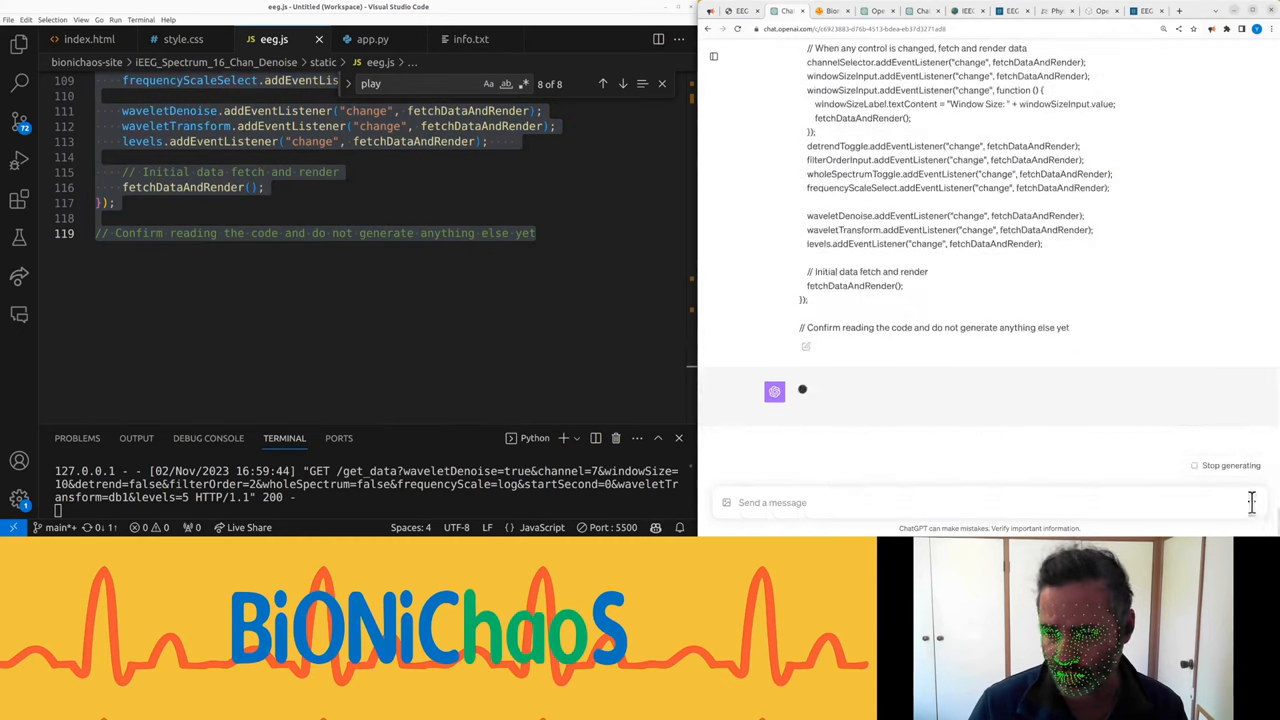
# Step: Share app.py and read ChatGPT's summary of the Flask EEG endpoints
pyautogui.click(472, 40)
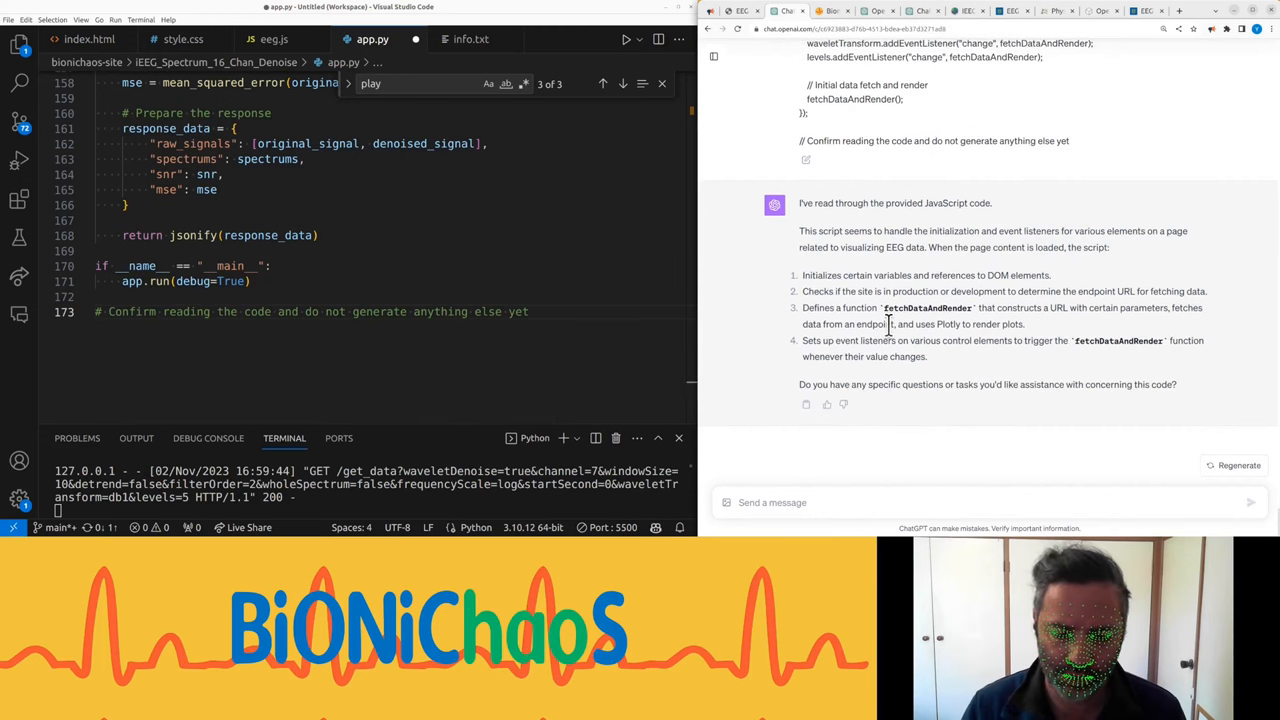
pyautogui.moveTo(800, 204); pyautogui.dragTo(928, 356)
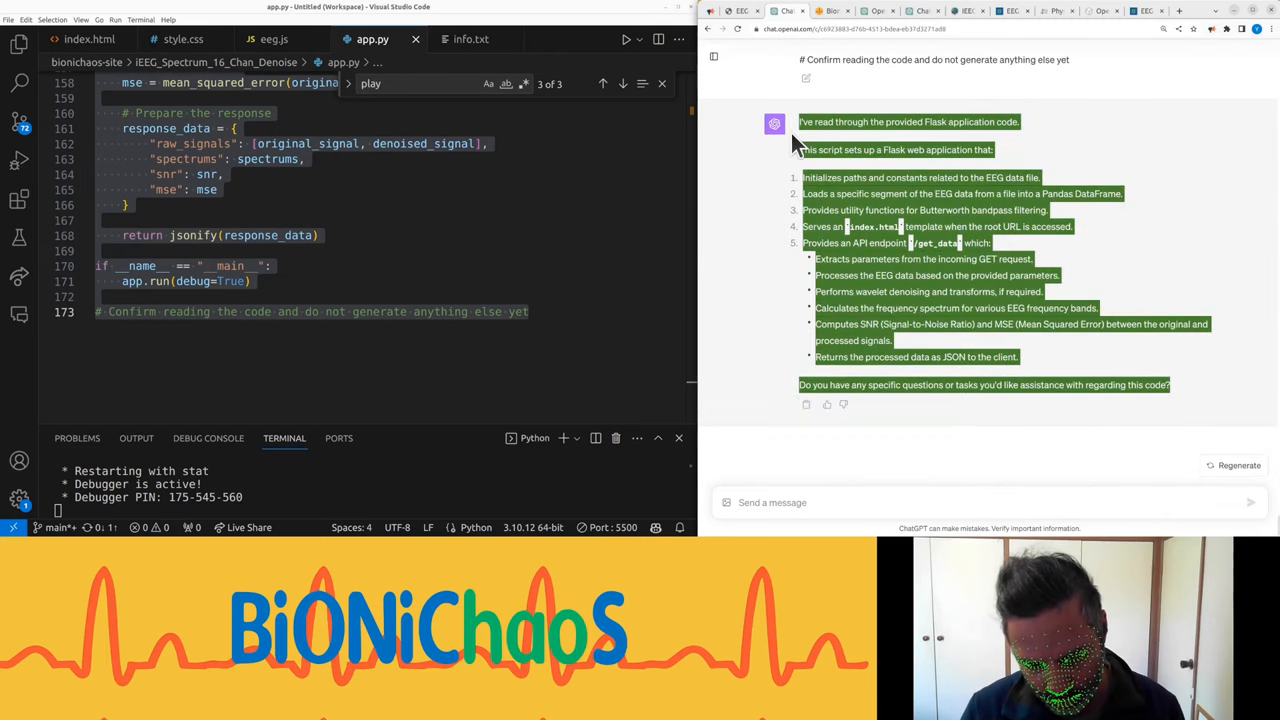
# Step: Scroll later into the recording, enlarge the window, then shrink it back to 12 seconds
pyautogui.click(472, 40)
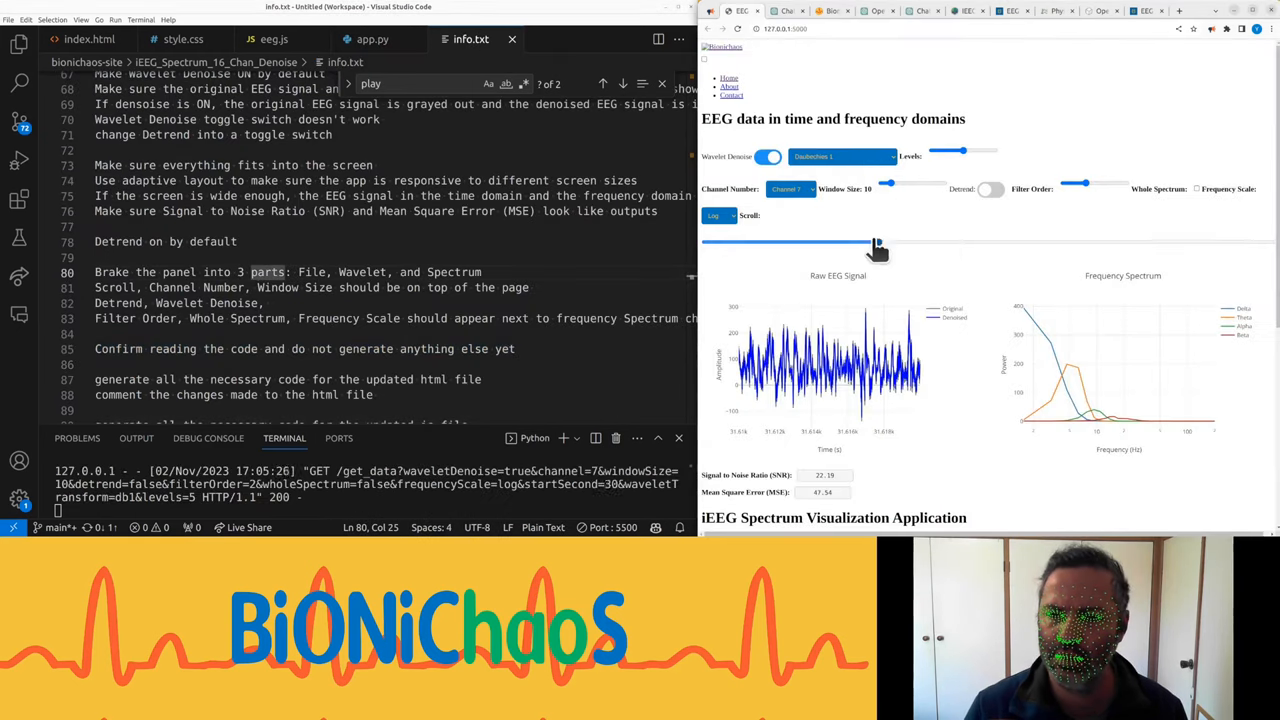
pyautogui.moveTo(878, 244); pyautogui.dragTo(1104, 244)
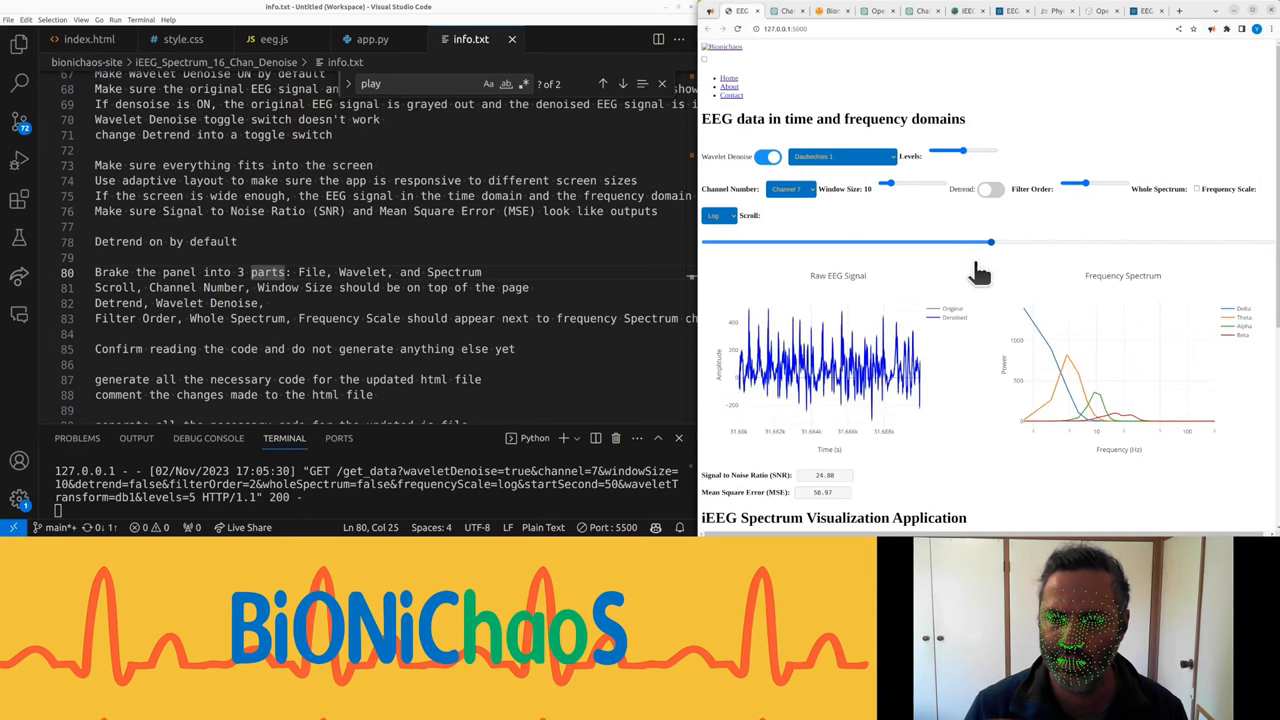
pyautogui.moveTo(888, 188); pyautogui.dragTo(924, 188)
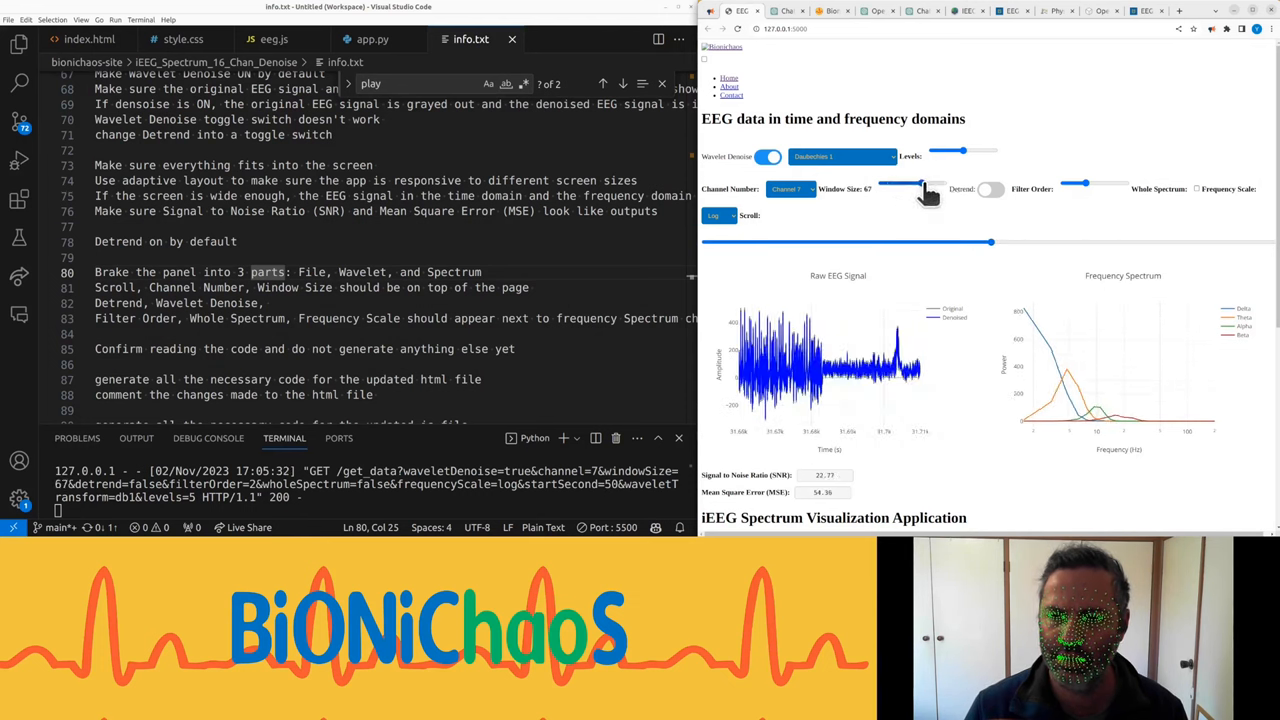
pyautogui.moveTo(920, 184); pyautogui.dragTo(890, 184)
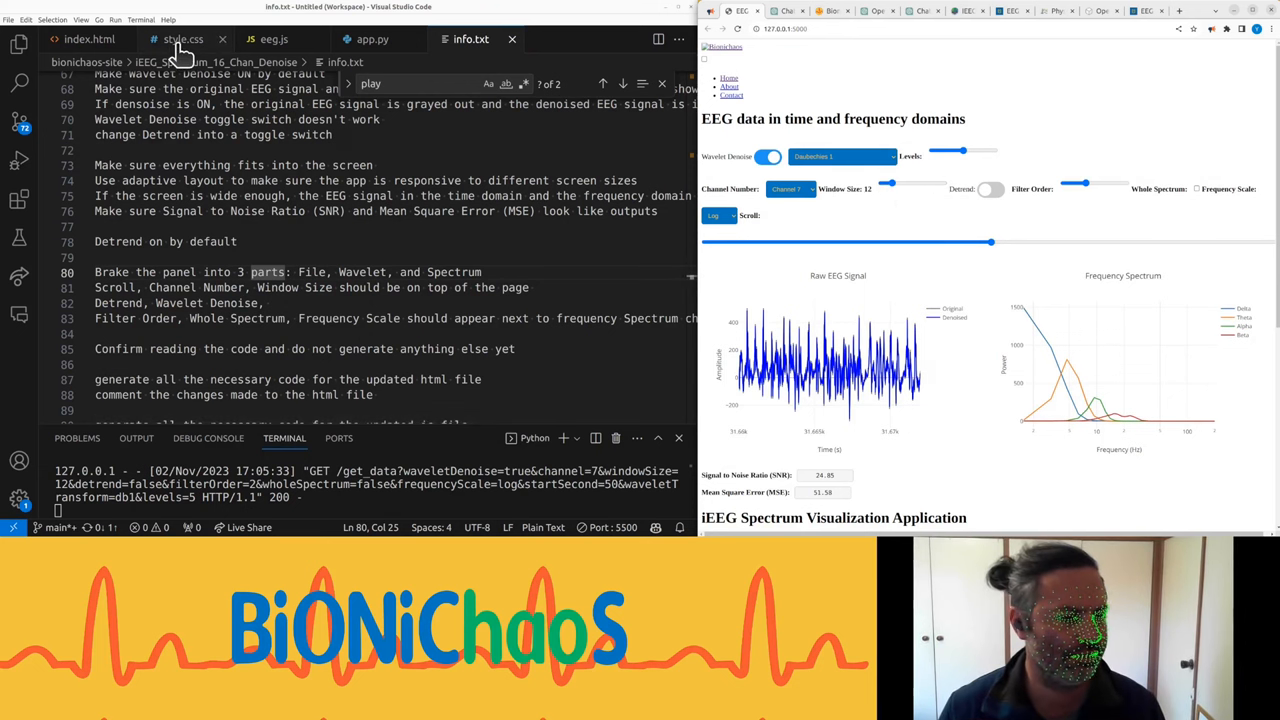
# Step: Edit the input#file-scroller-bar rule in style.css so its width is 83% and reload the app
pyautogui.click(184, 40)
pyautogui.write('width: %;')
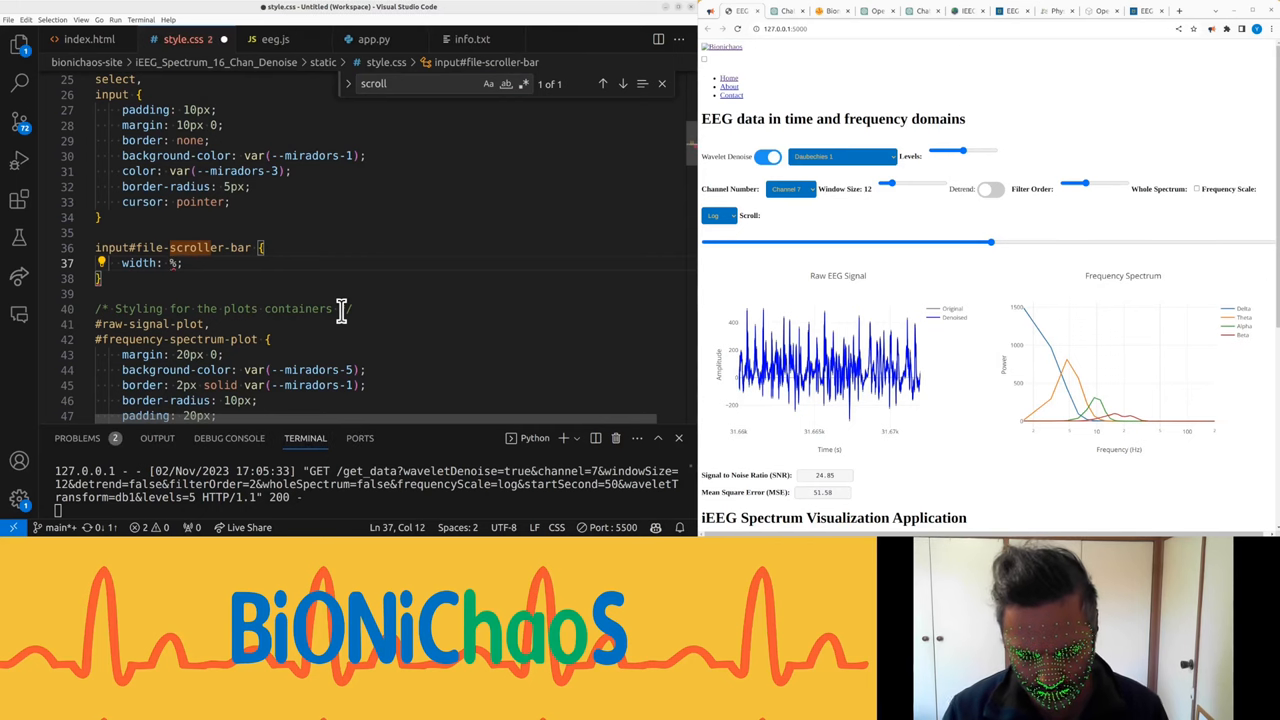
pyautogui.write('80')
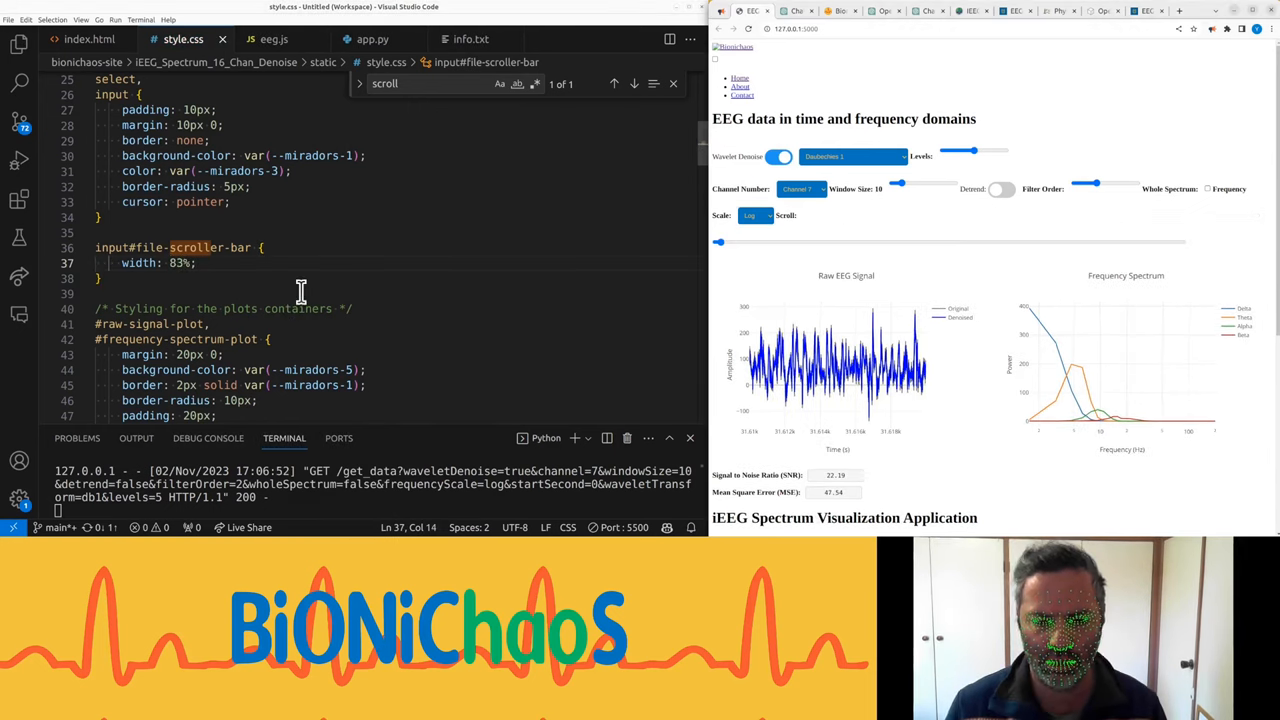
# Step: Scrub the Scroll slider to later parts of the recording and back, watching both plots redraw
pyautogui.moveTo(718, 242); pyautogui.dragTo(1088, 242)
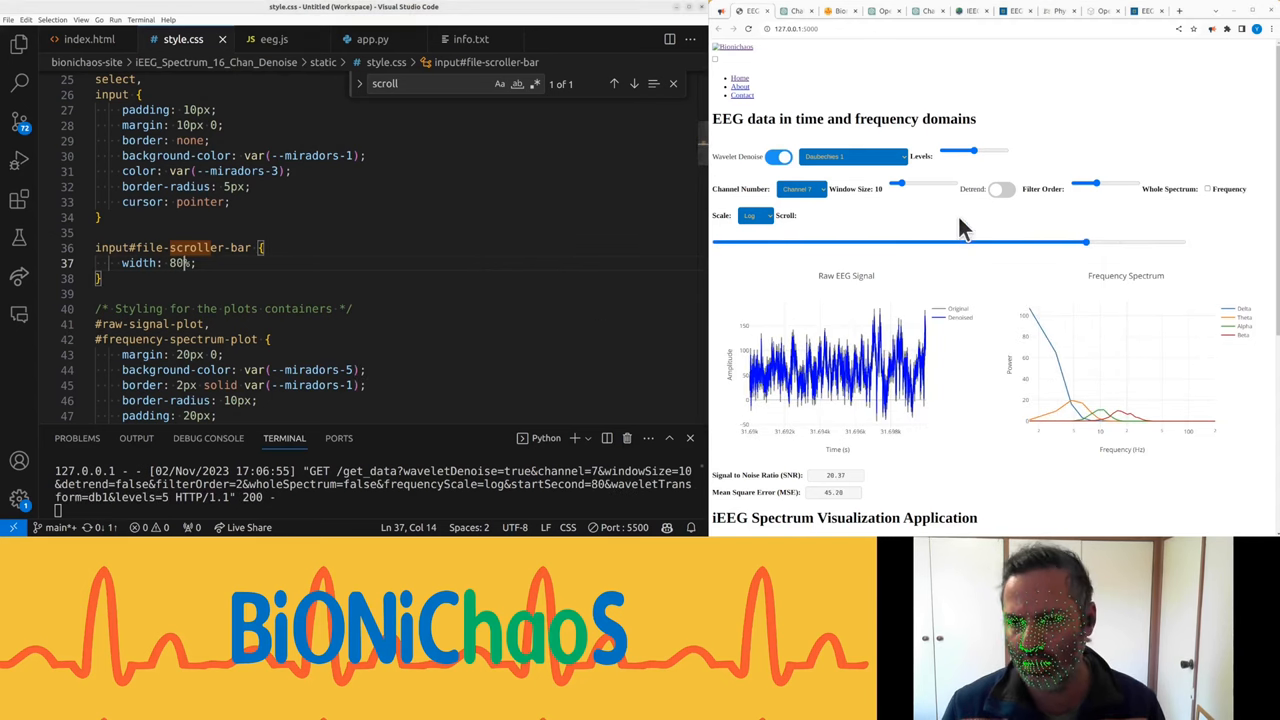
pyautogui.moveTo(1084, 242); pyautogui.dragTo(884, 242)
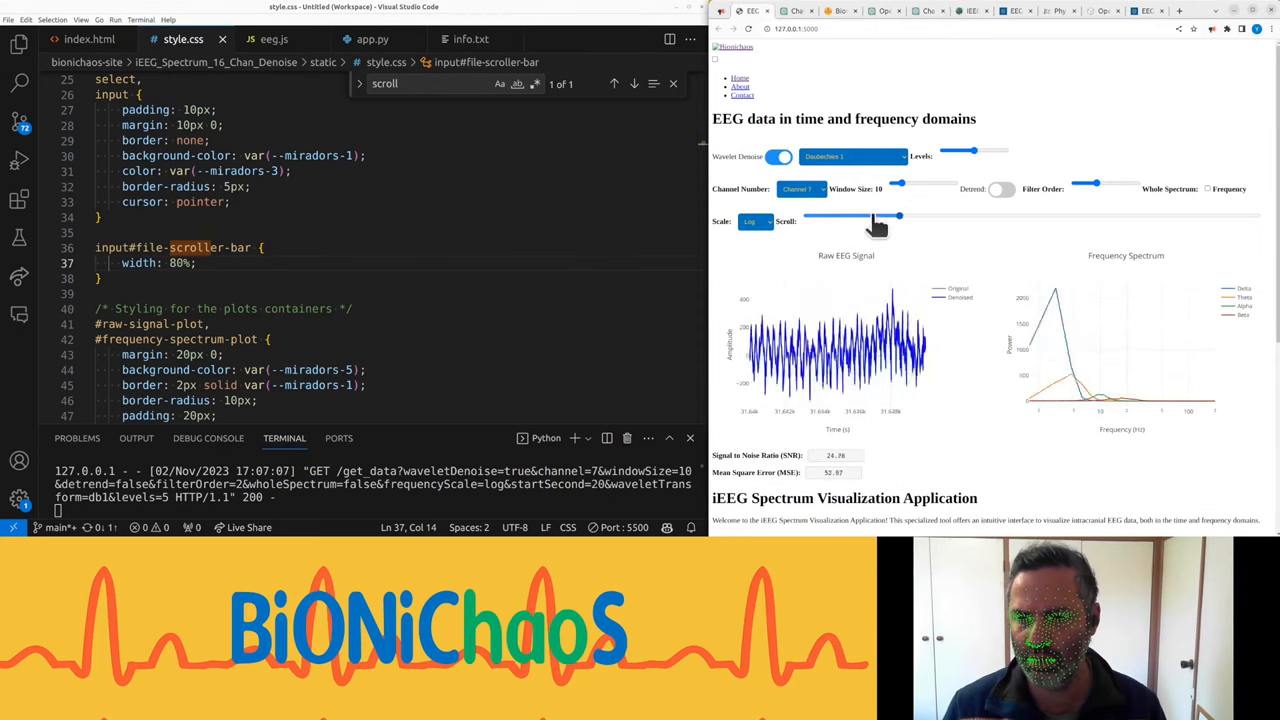
pyautogui.moveTo(896, 216); pyautogui.dragTo(988, 216)
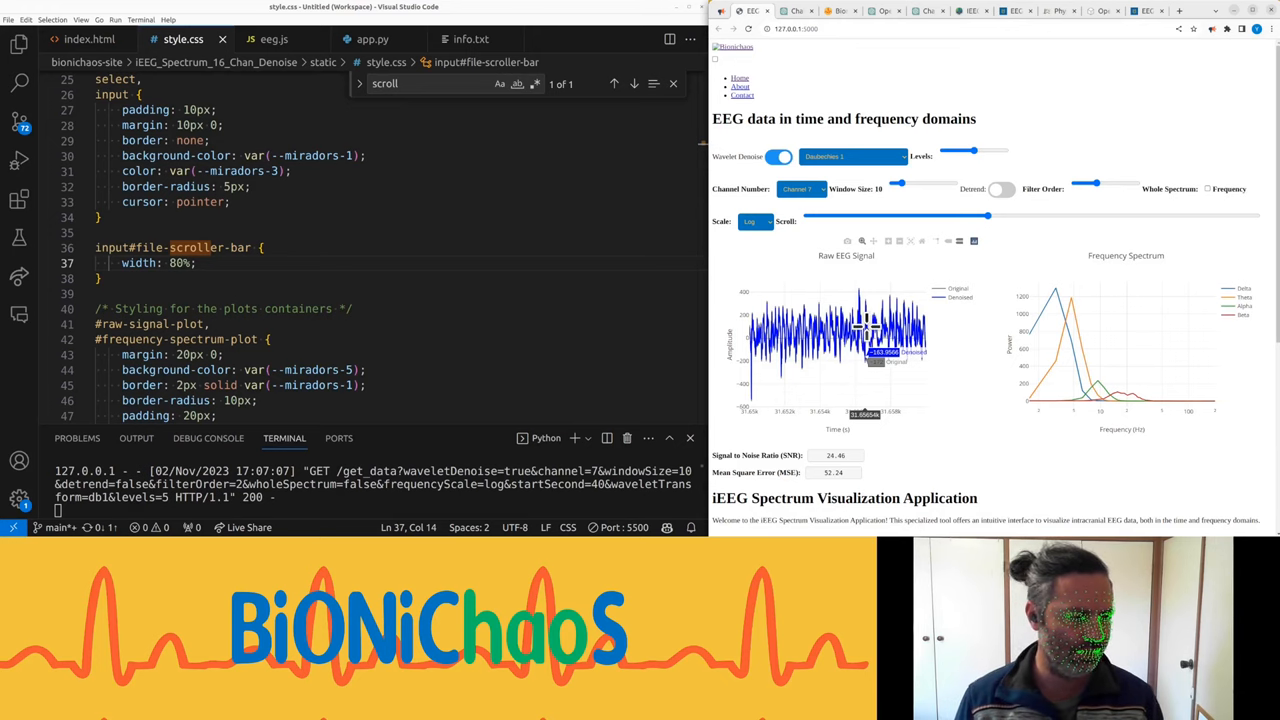
pyautogui.moveTo(988, 216); pyautogui.dragTo(1070, 216)
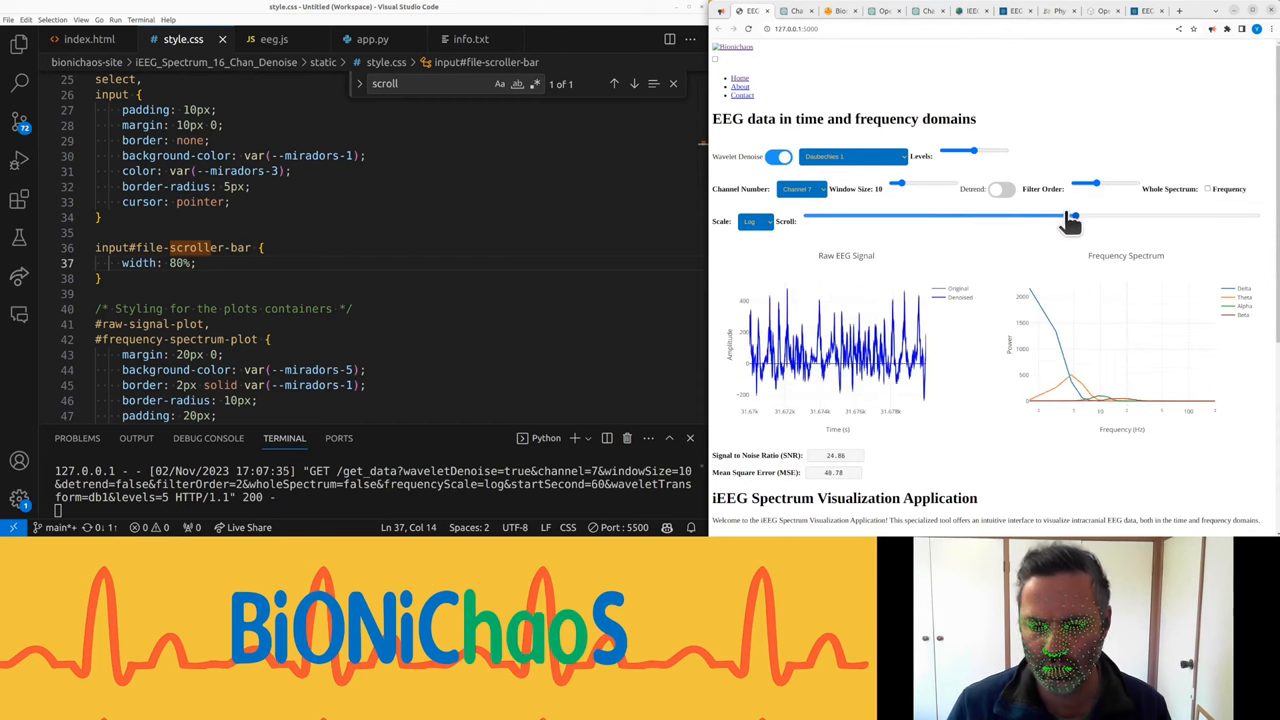
# Step: Lengthen the Window Size, shrink it to a few seconds, move that short window along, then lengthen again
pyautogui.moveTo(1072, 216); pyautogui.dragTo(988, 216)
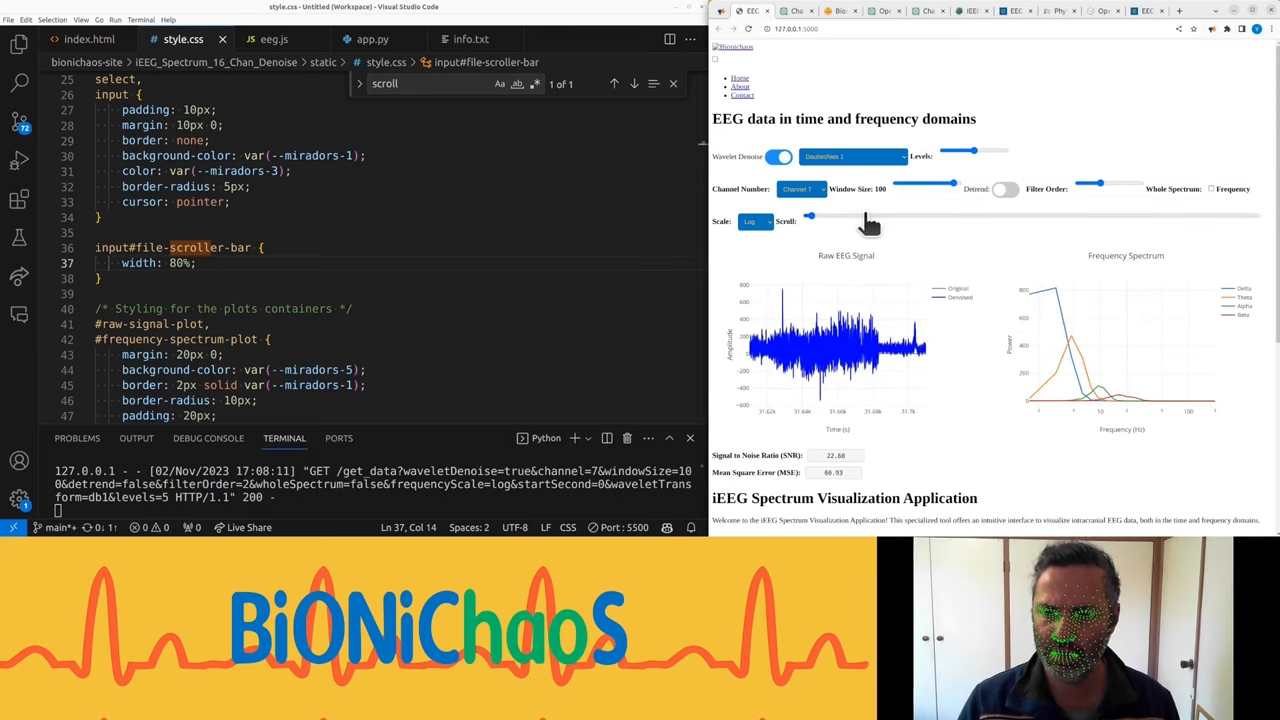
pyautogui.moveTo(810, 216); pyautogui.dragTo(990, 216)
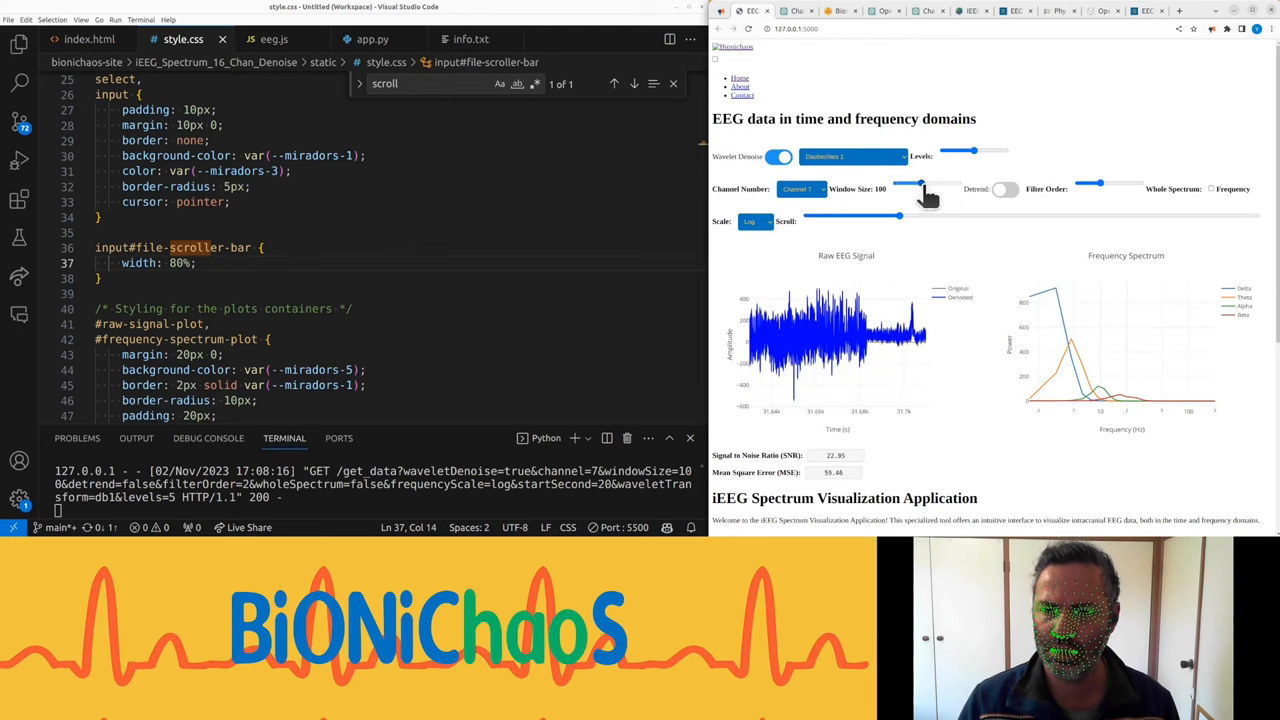
pyautogui.moveTo(920, 184); pyautogui.dragTo(884, 184)
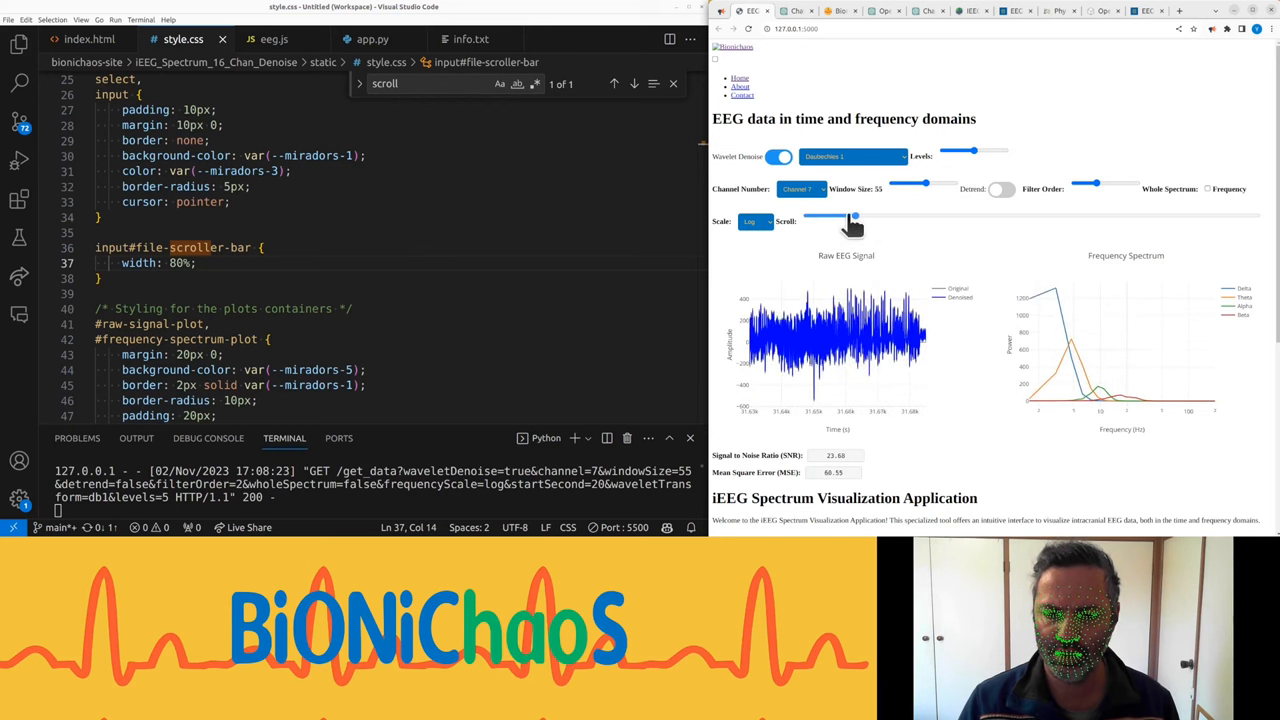
pyautogui.moveTo(856, 216); pyautogui.dragTo(784, 216)
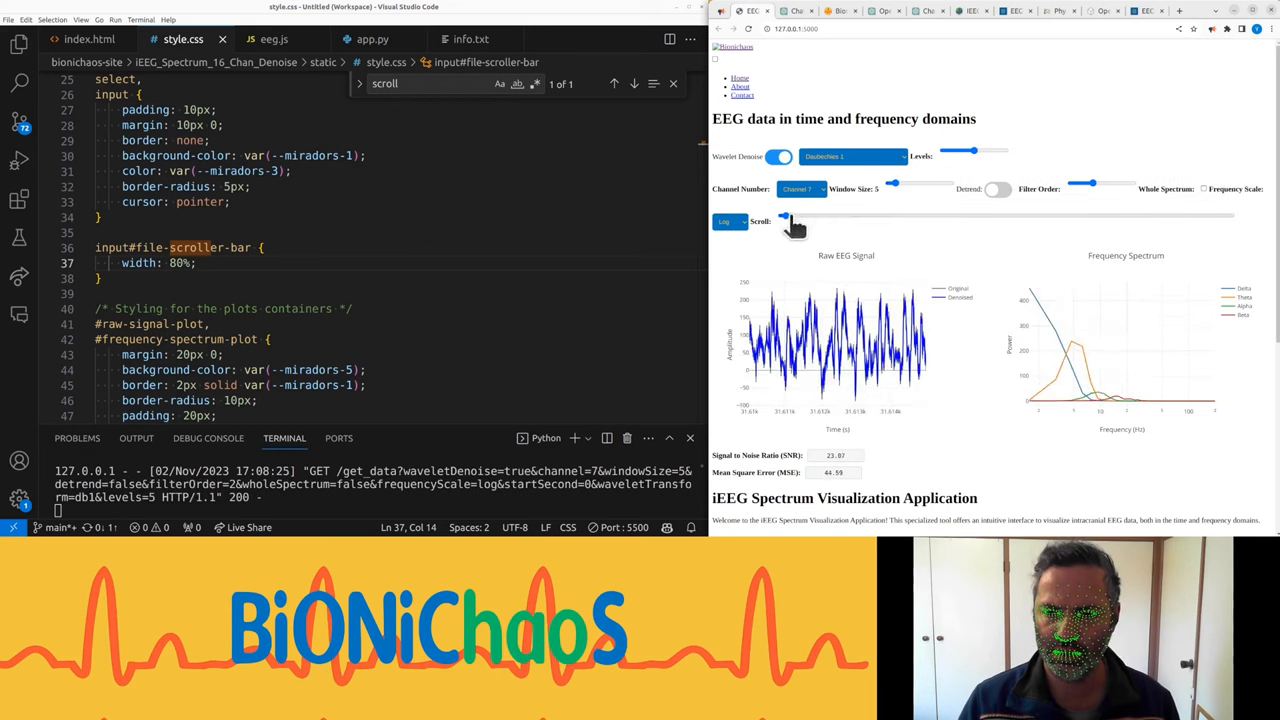
pyautogui.moveTo(784, 216); pyautogui.dragTo(960, 216)
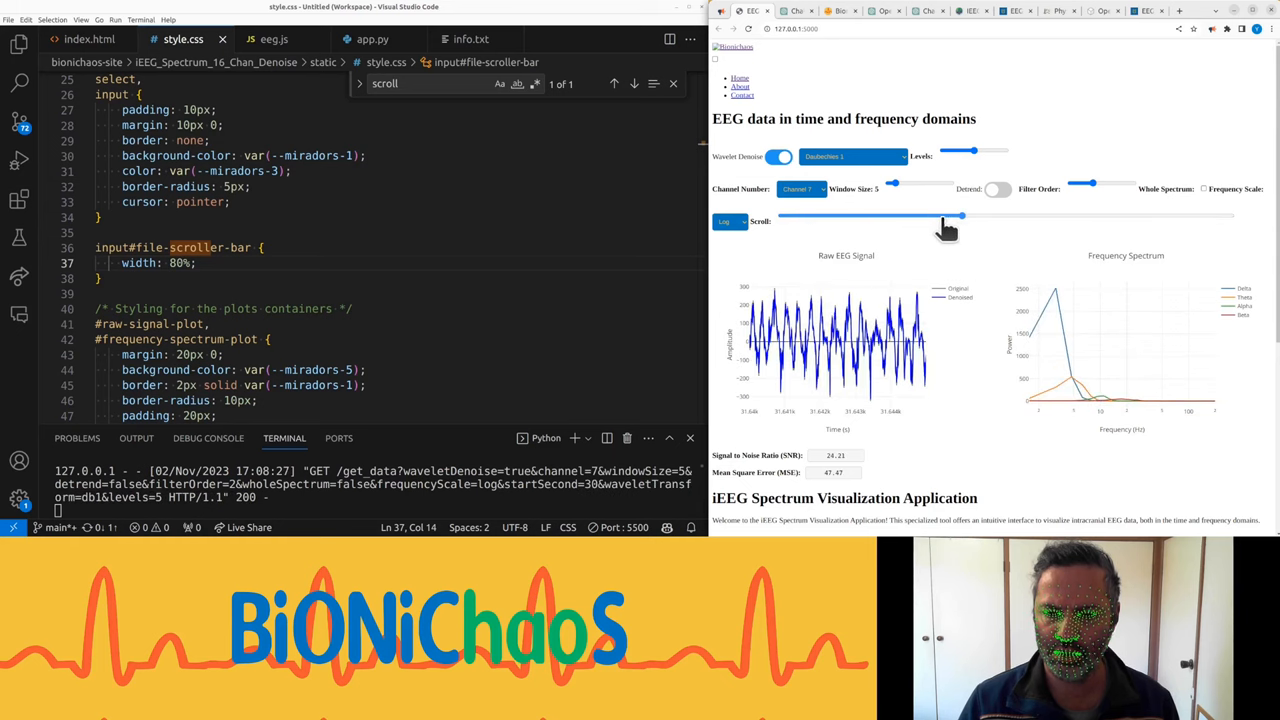
pyautogui.moveTo(960, 216); pyautogui.dragTo(1130, 216)
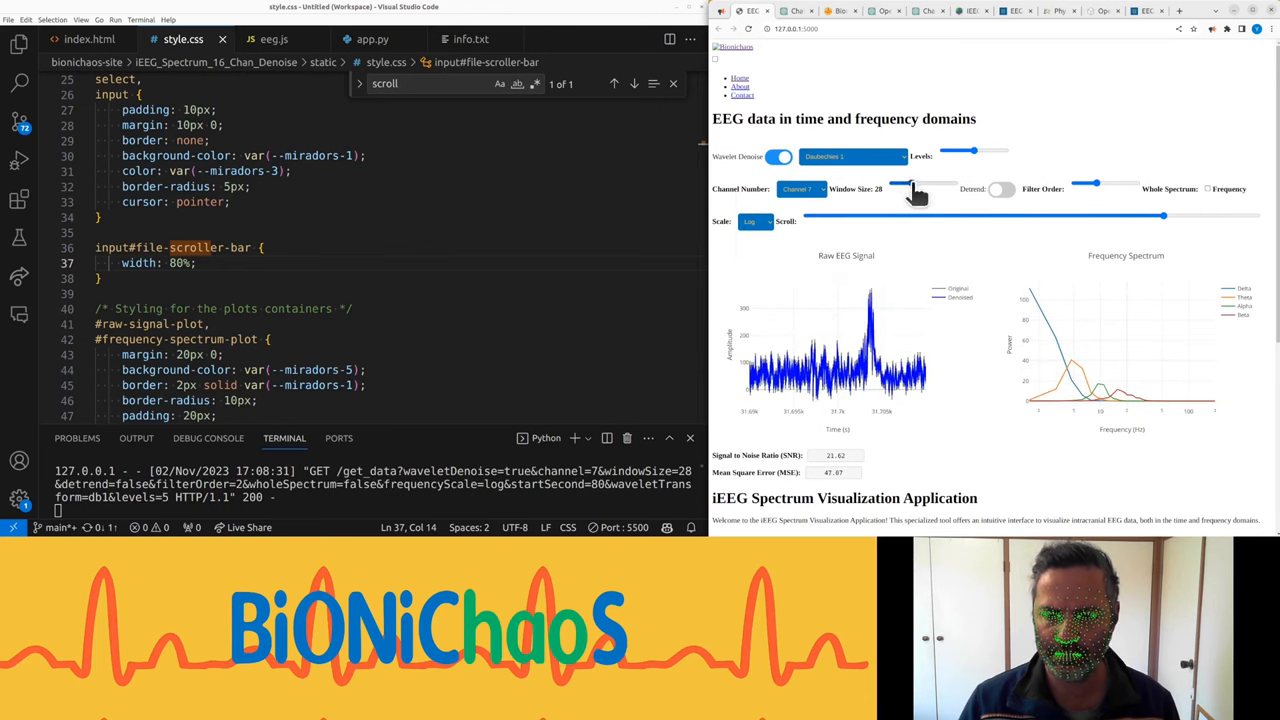
# Step: Return to the start, jump much later and back, settling on a 10-second window near the beginning
pyautogui.moveTo(1164, 216); pyautogui.dragTo(896, 216)
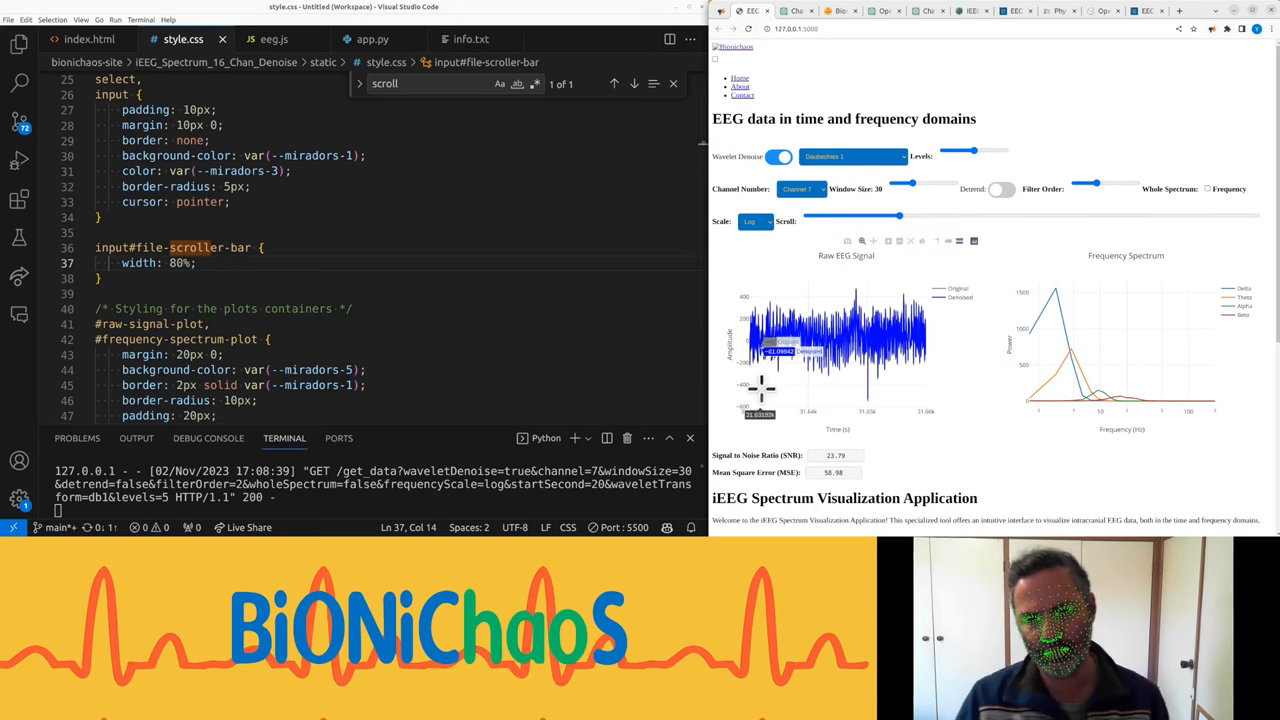
pyautogui.moveTo(910, 216); pyautogui.dragTo(1076, 216)
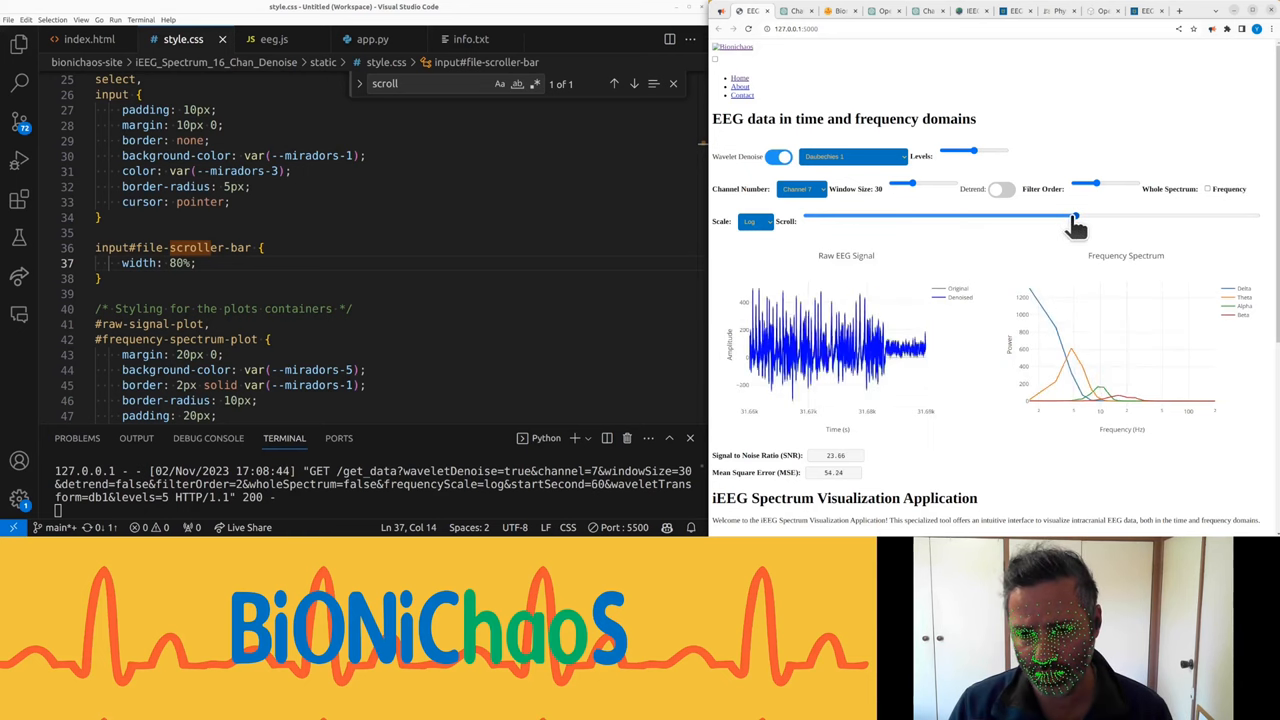
pyautogui.moveTo(1076, 216); pyautogui.dragTo(1120, 216)
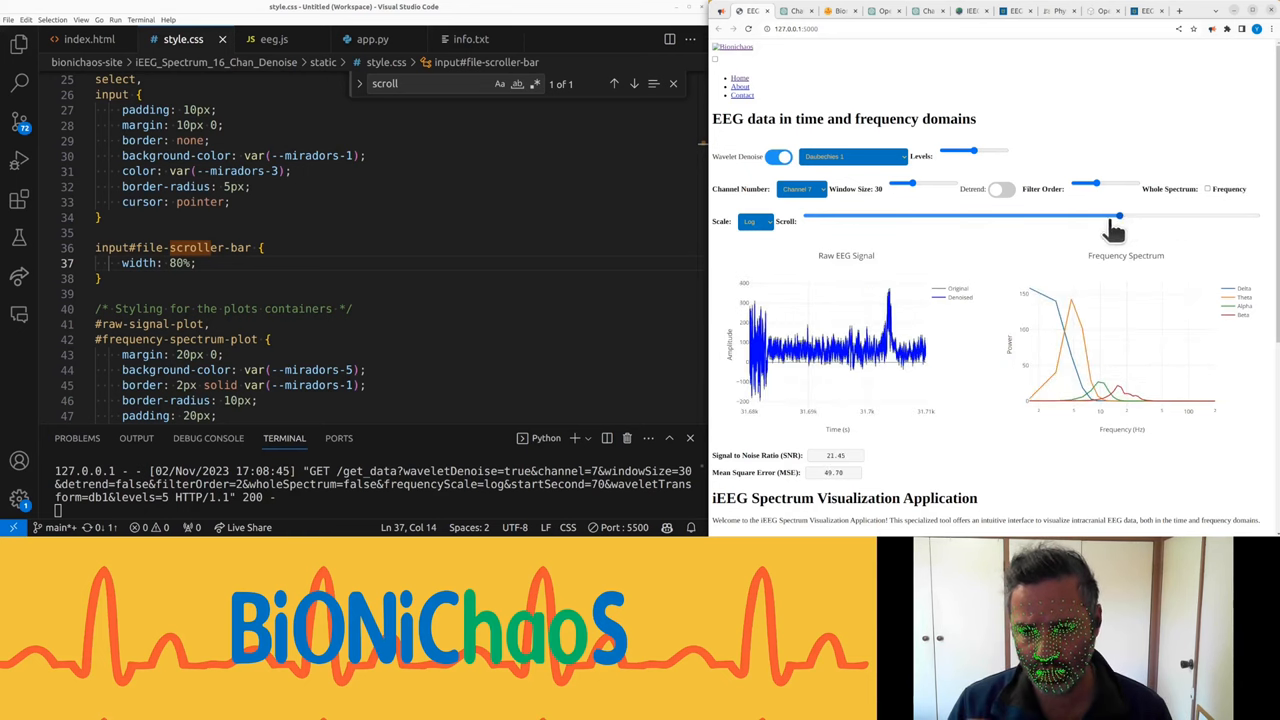
pyautogui.moveTo(1120, 216); pyautogui.dragTo(808, 216)
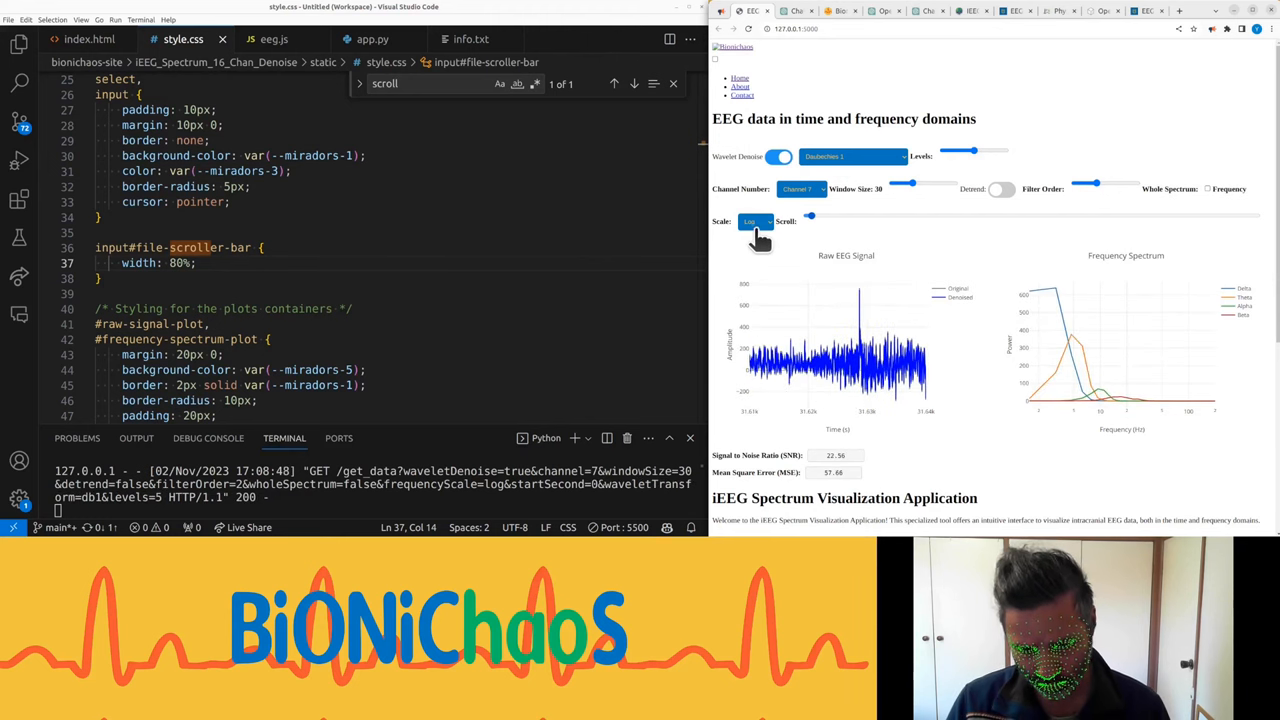
pyautogui.moveTo(810, 216); pyautogui.dragTo(856, 216)
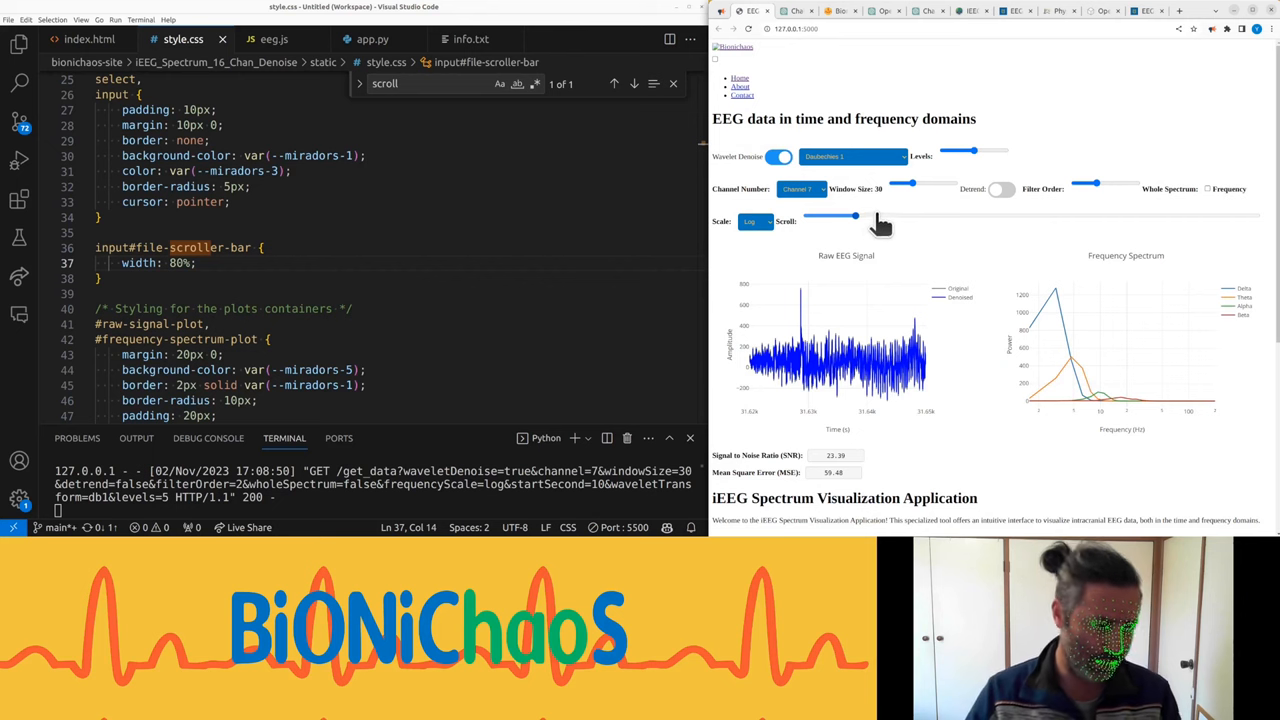
pyautogui.moveTo(856, 216); pyautogui.dragTo(896, 216)
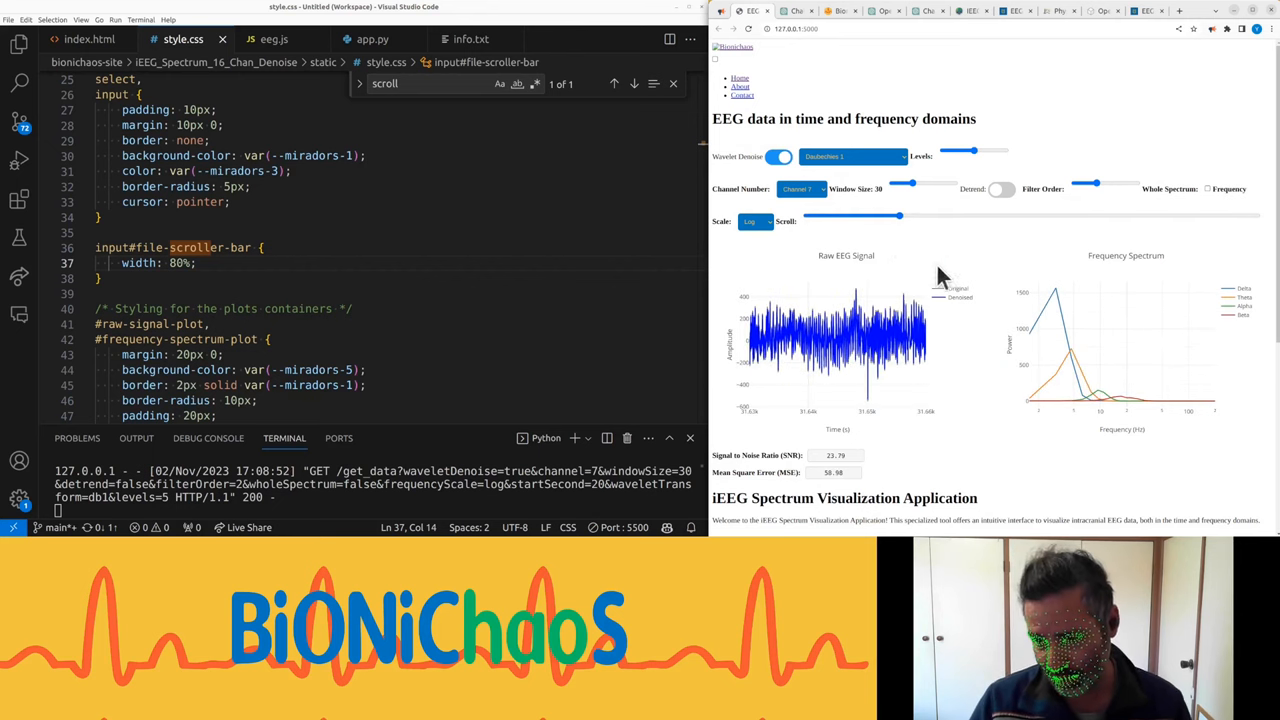
pyautogui.click(1000, 188)
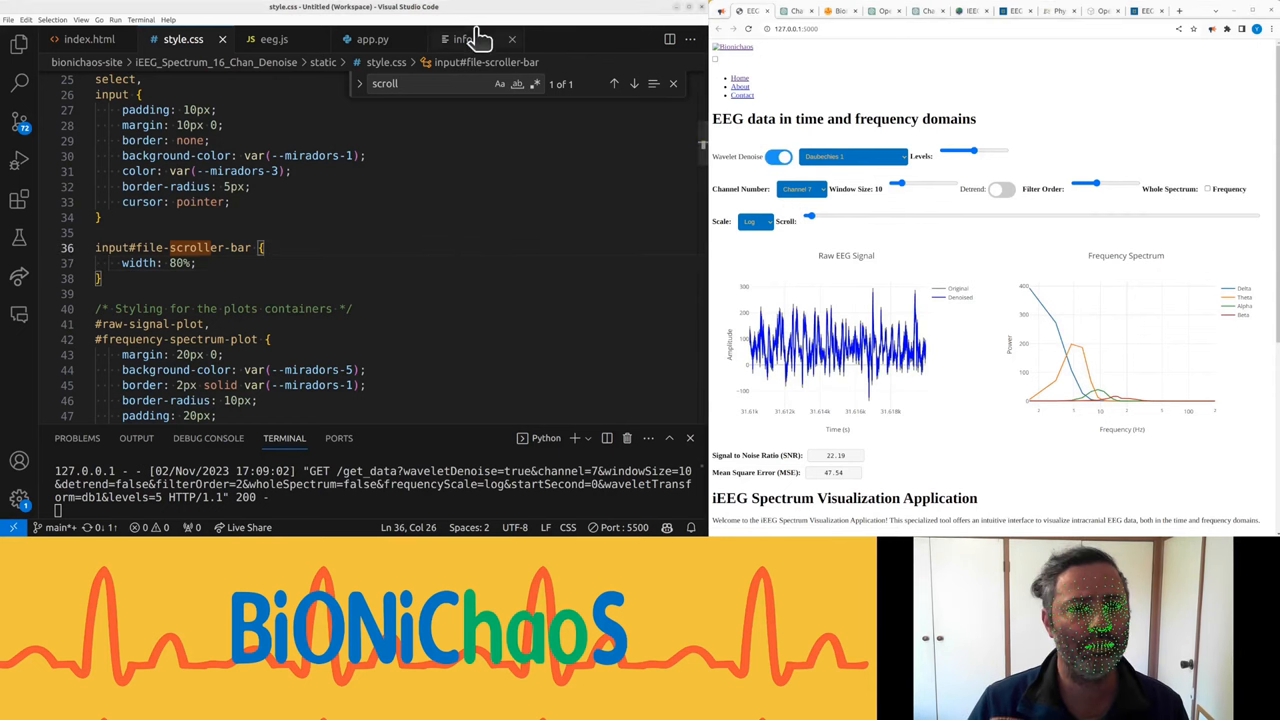
# Step: Send 'Detrend on by default' to ChatGPT from info.txt and locate the detrend parameter in app.py
pyautogui.click(464, 40)
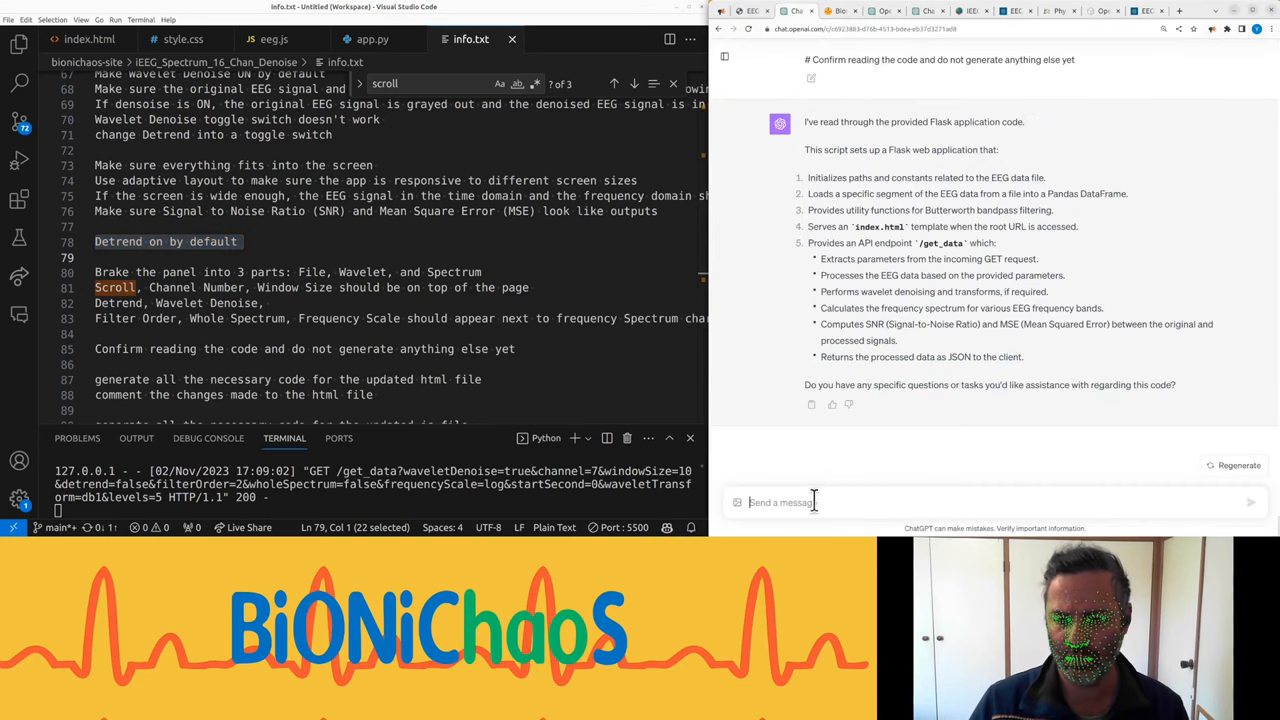
pyautogui.write('Detrend on by default')
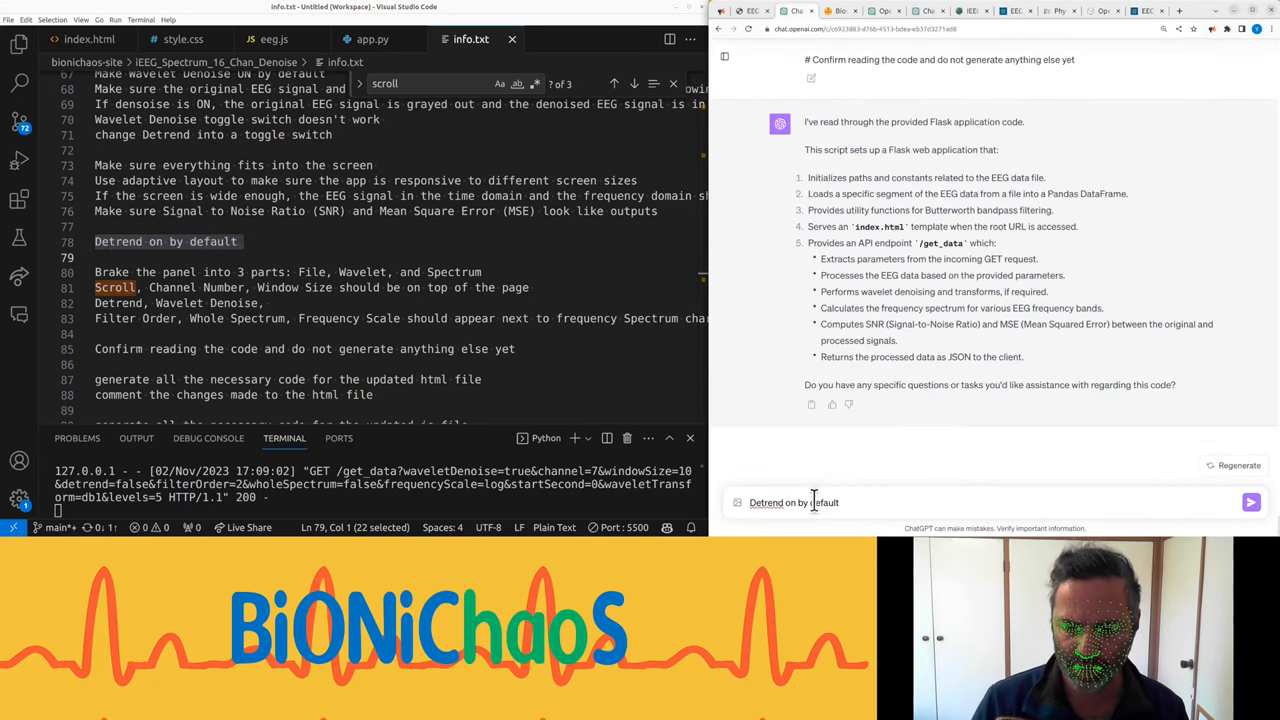
pyautogui.click(1250, 502)
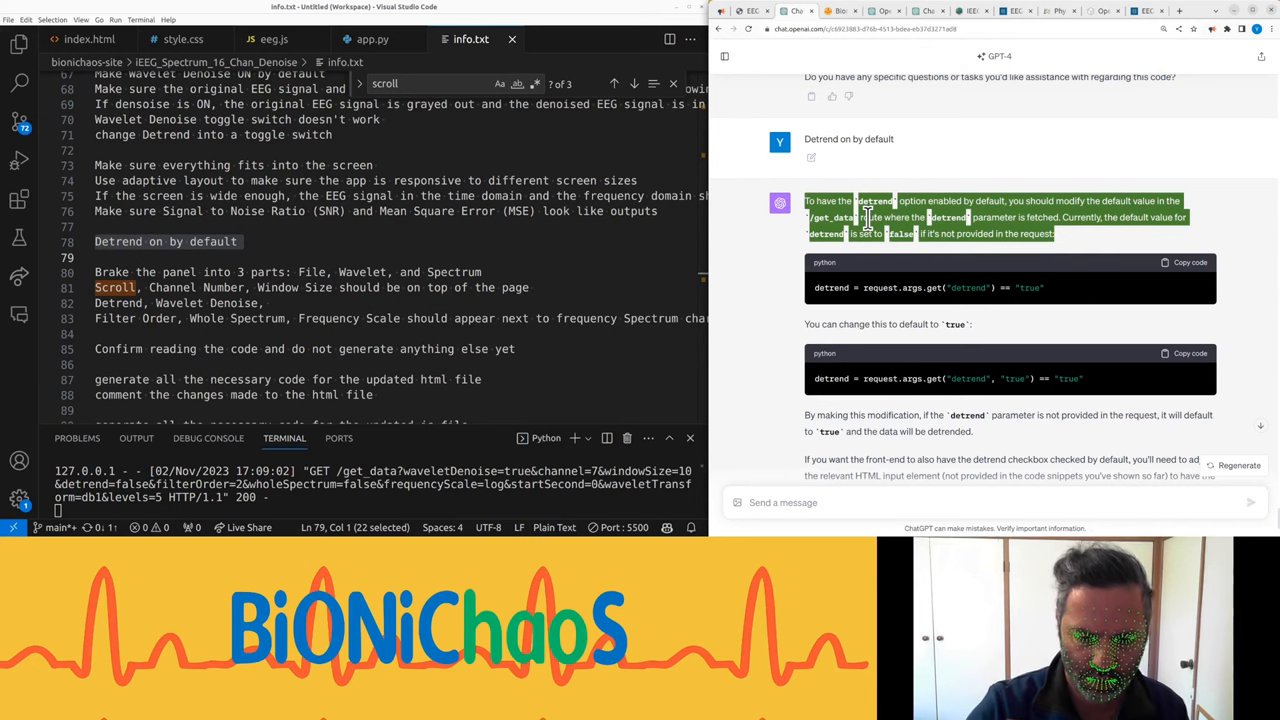
pyautogui.moveTo(558, 232)
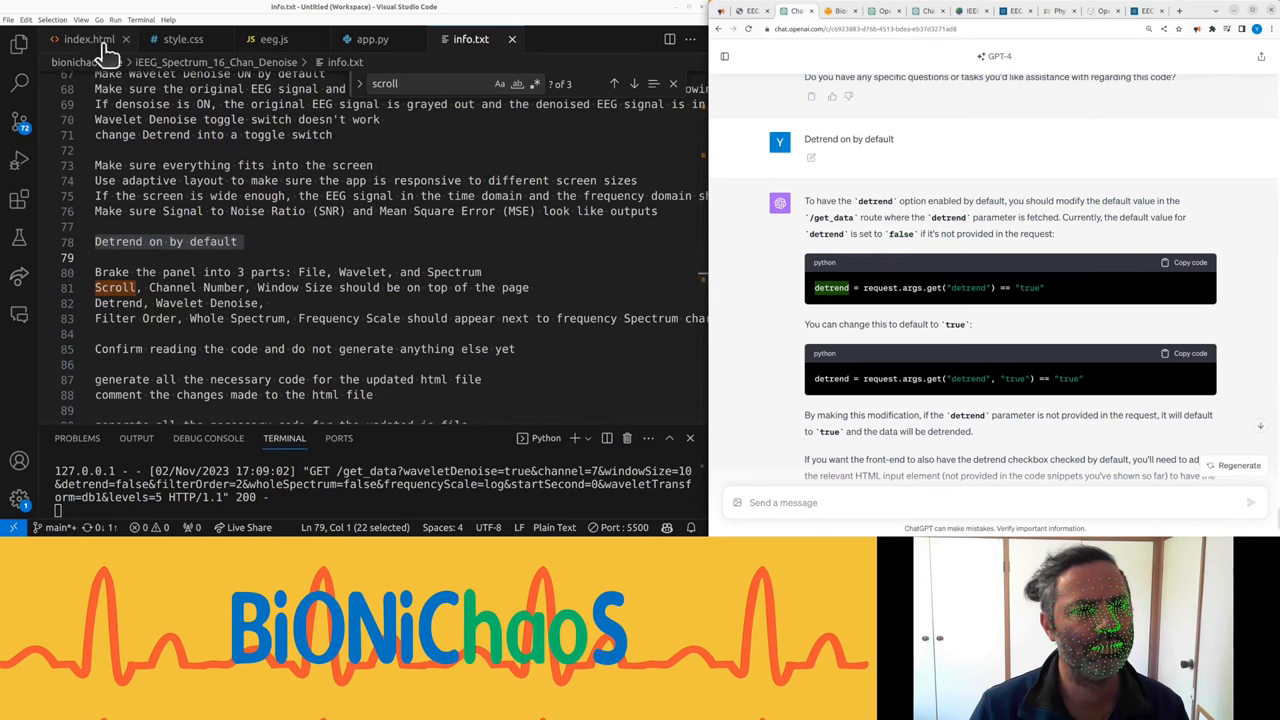
pyautogui.click(372, 40)
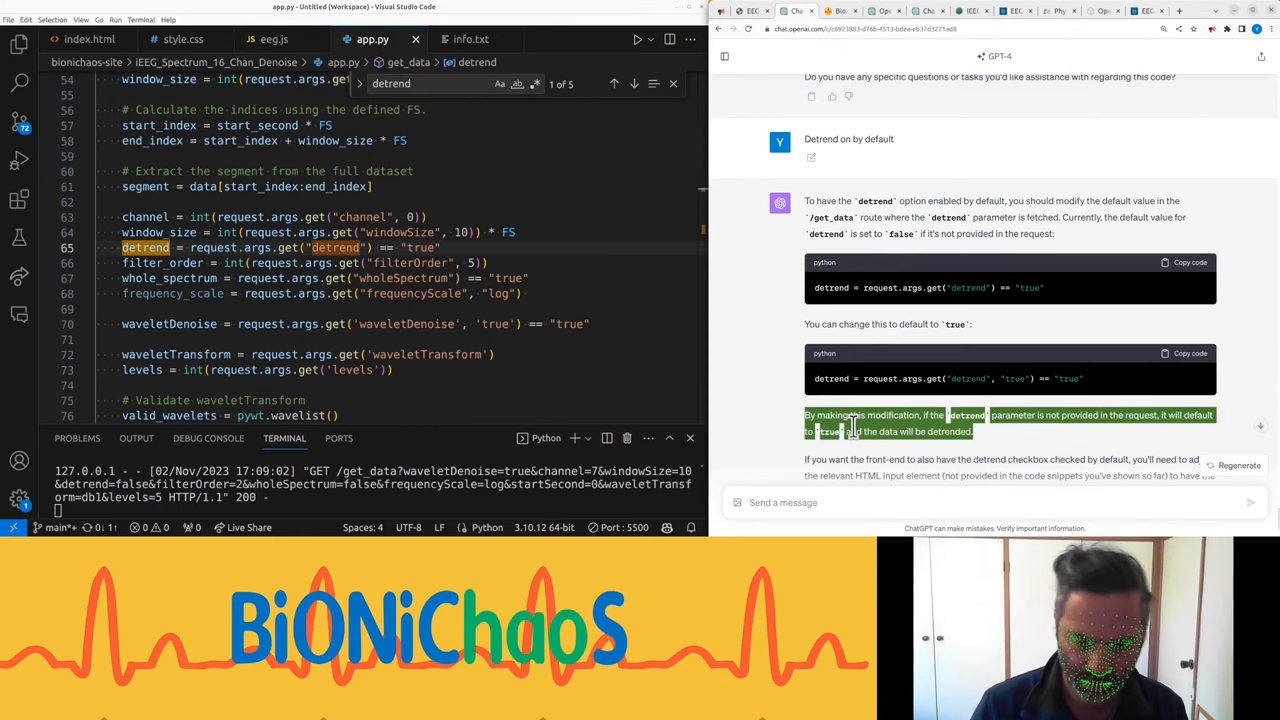
pyautogui.click(1188, 352)
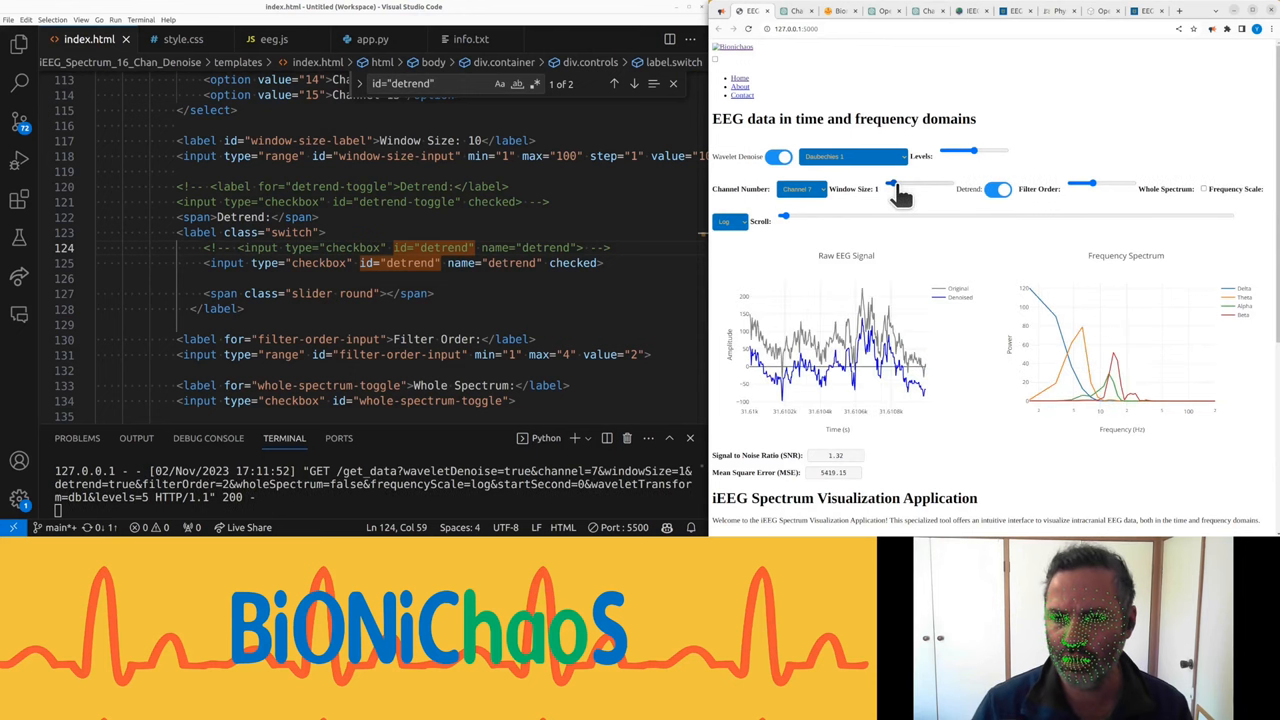
# Step: Reload with the detrend checkbox marked checked and test the Window Size and Detrend toggles
pyautogui.click(998, 188)
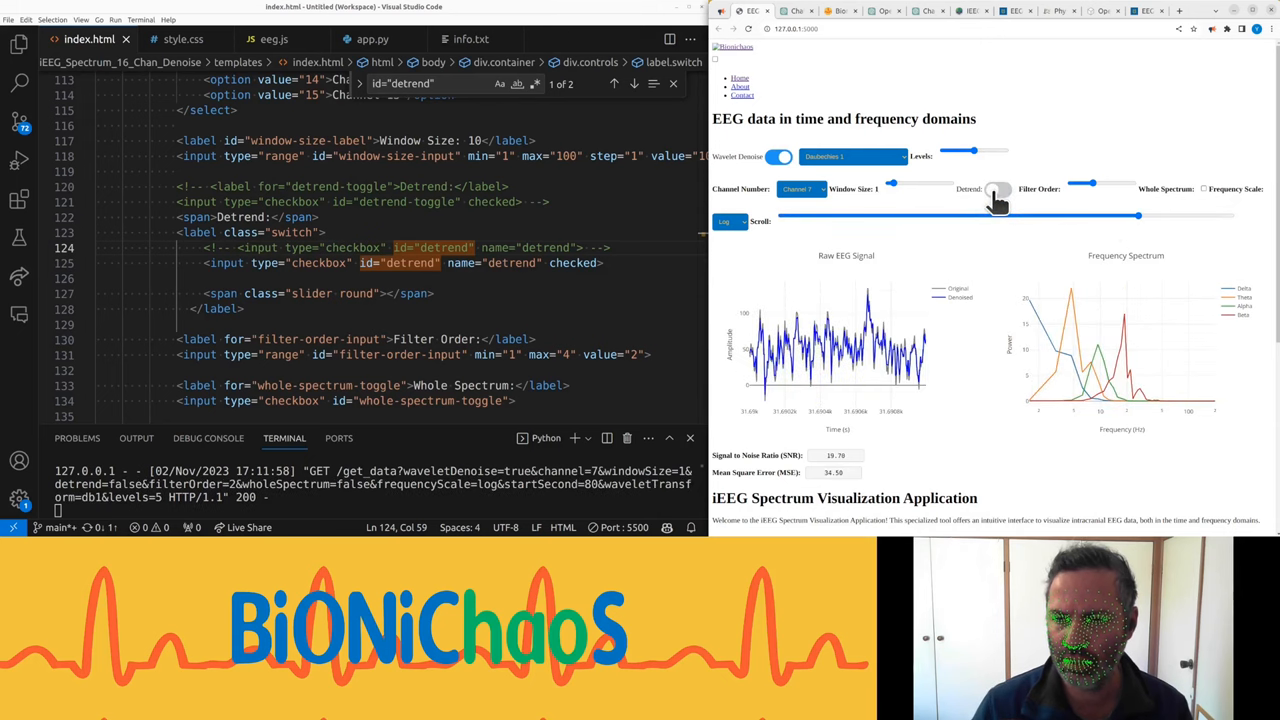
pyautogui.click(996, 190)
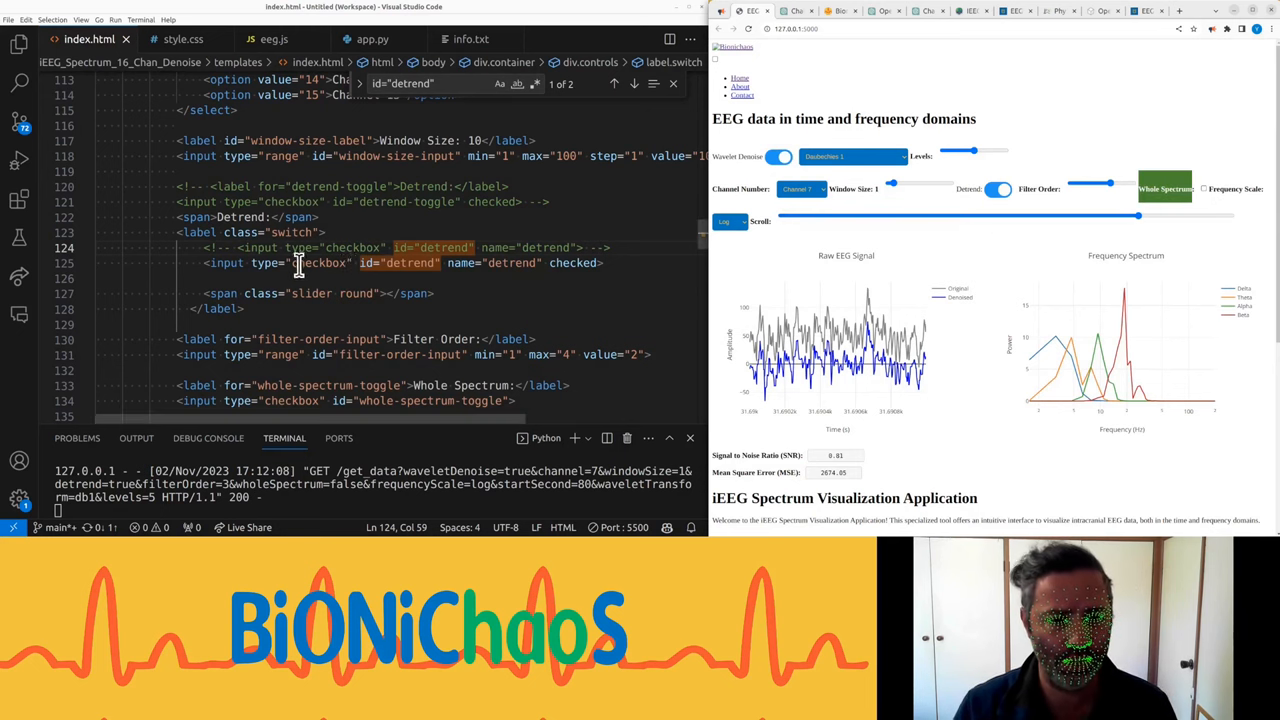
pyautogui.click(472, 40)
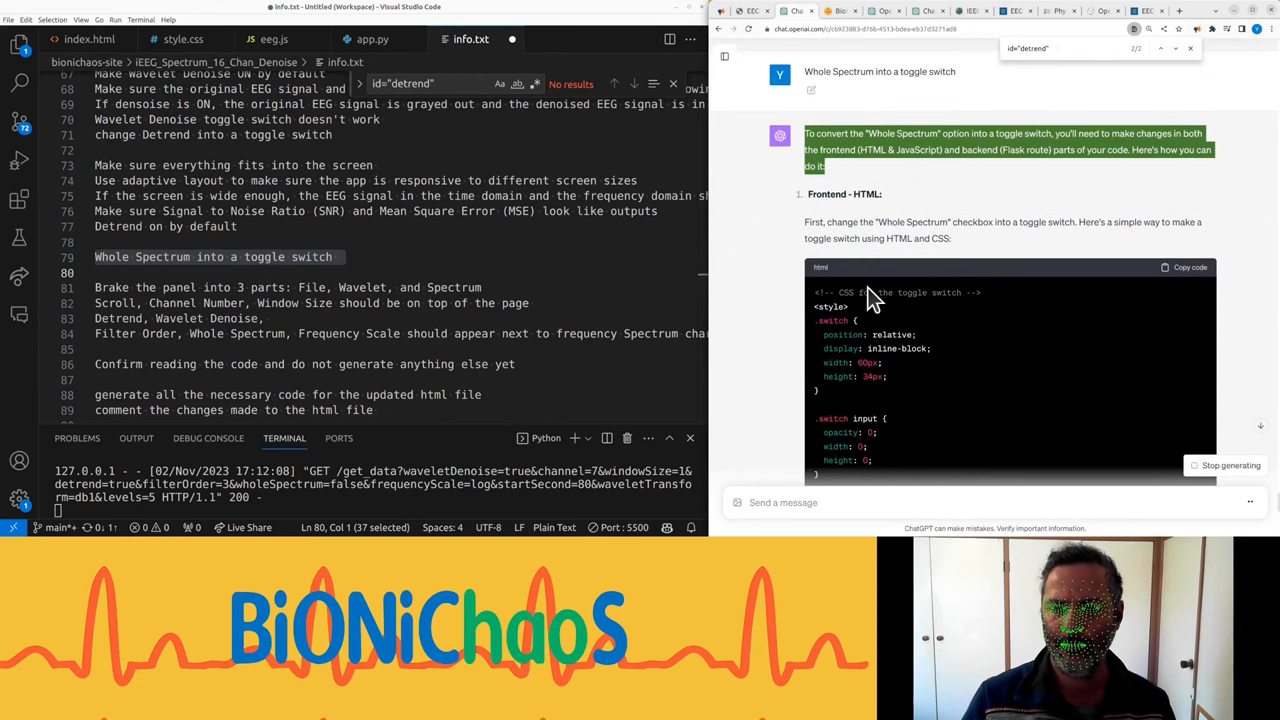
# Step: Stop the reply, tell ChatGPT the separate CSS was already provided, and read the revised toggle answer
pyautogui.click(450, 212)
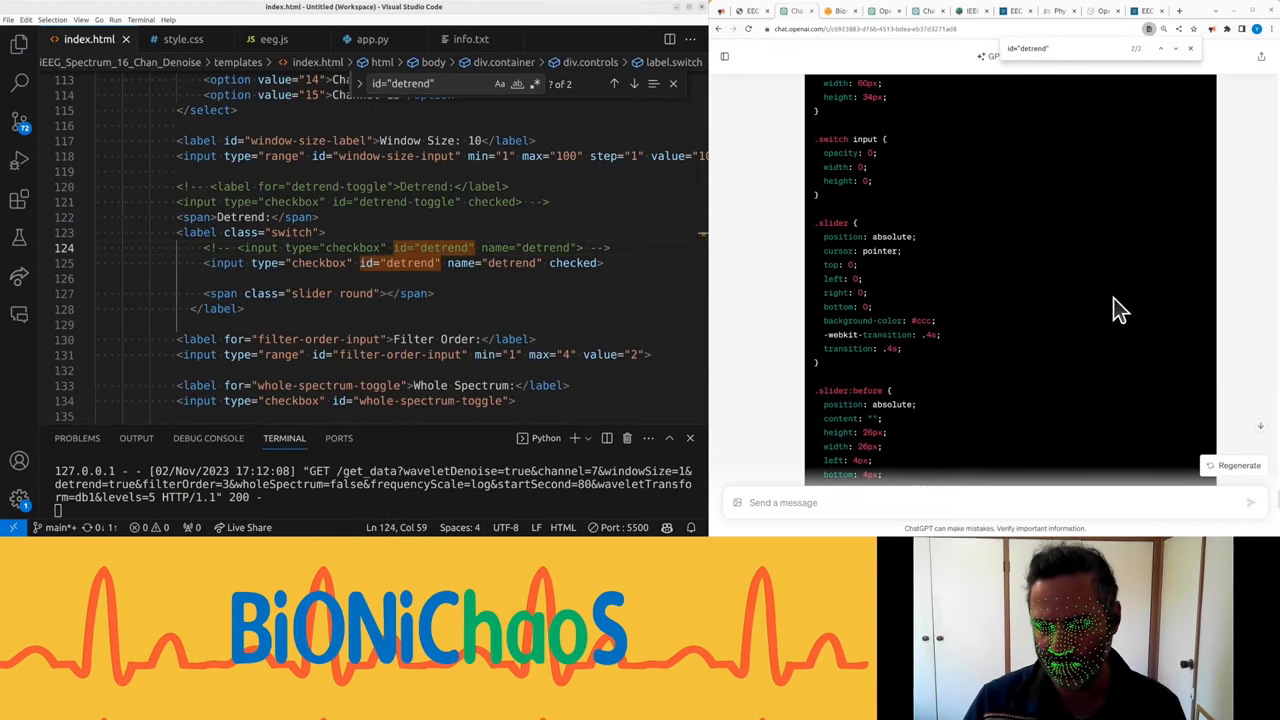
pyautogui.write('I already')
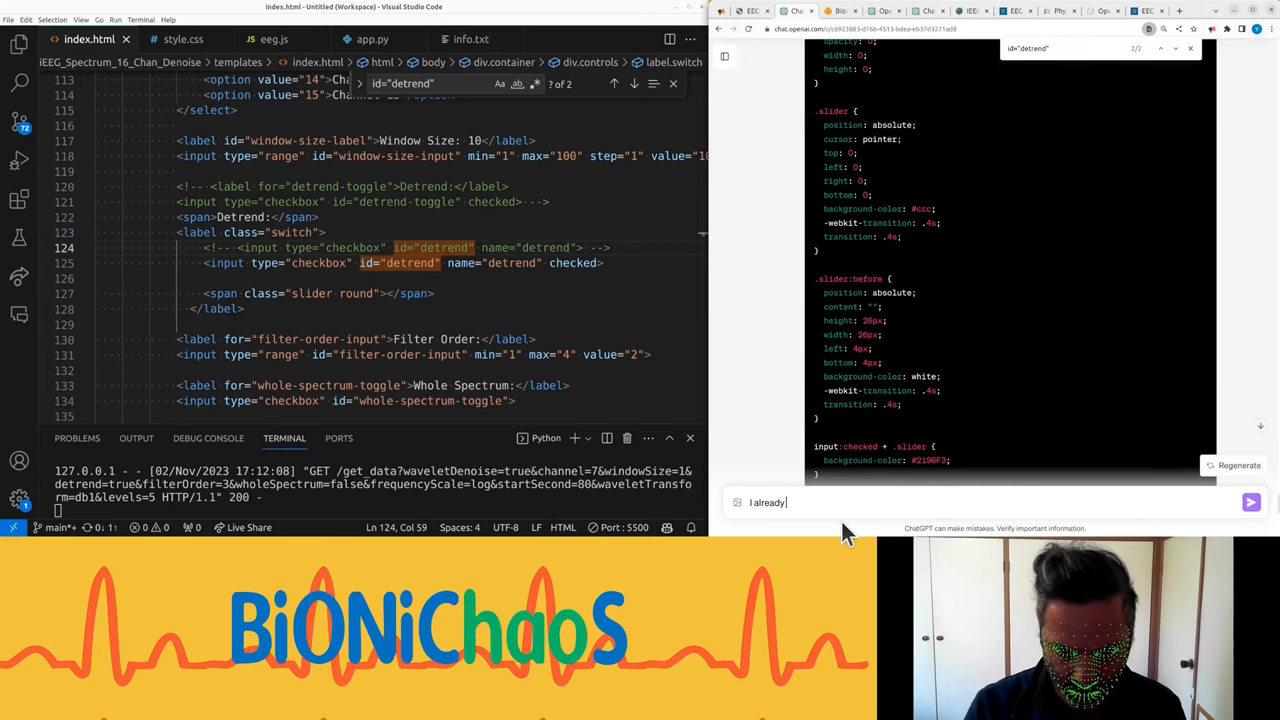
pyautogui.write('provided a sepe')
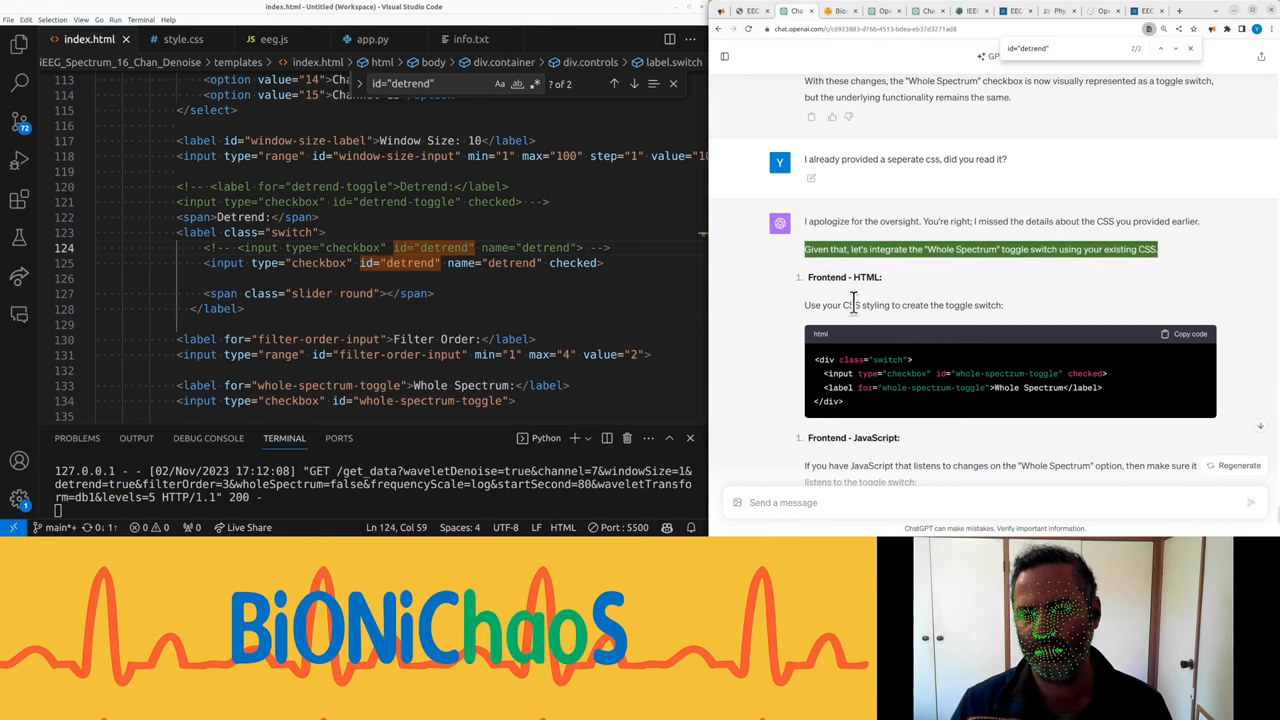
pyautogui.scroll(-3)
pyautogui.write('Whole Spectrum')
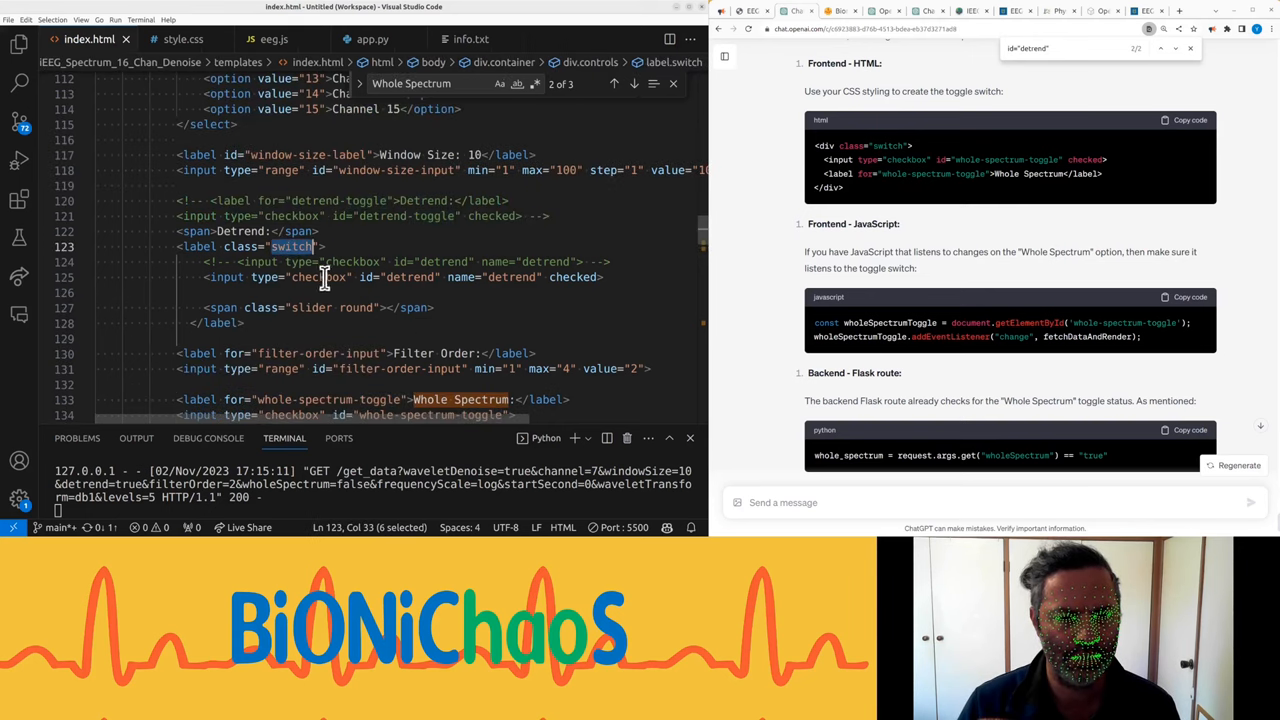
# Step: Wrap whole-spectrum-toggle in Detrend's label.switch markup, reload and flip Whole Spectrum on and off
pyautogui.doubleClick(320, 276)
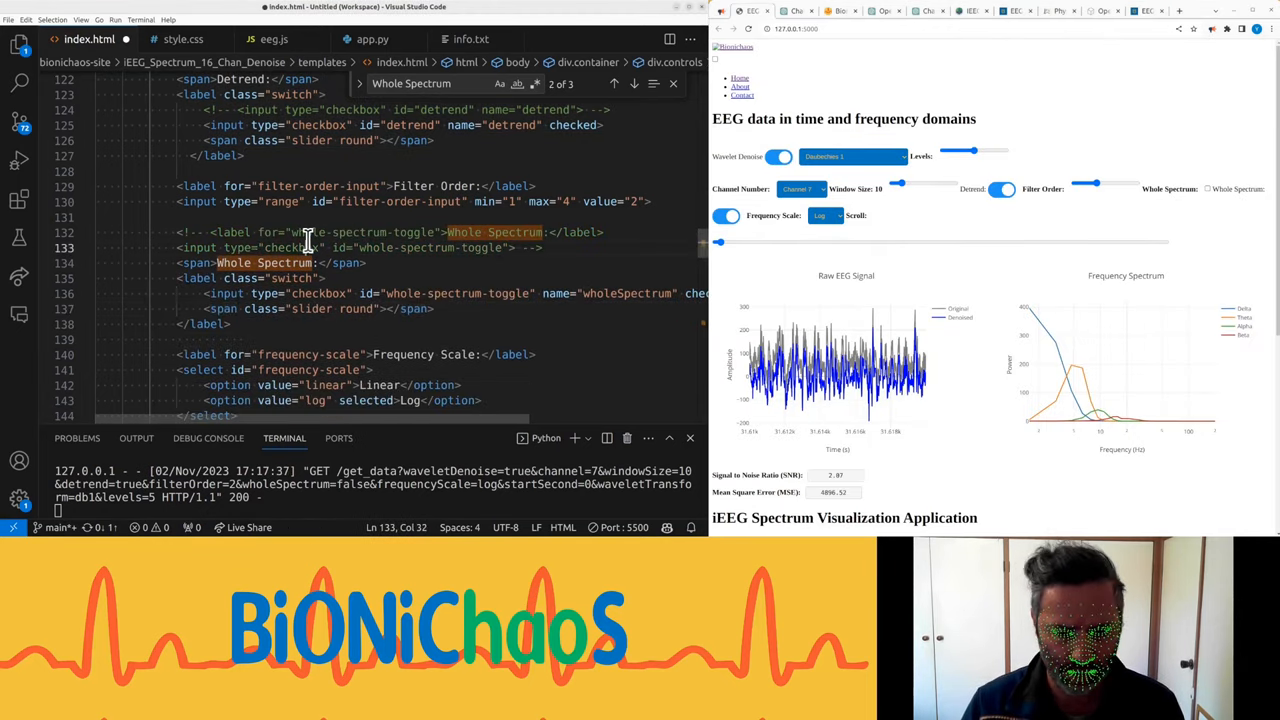
pyautogui.click(1208, 188)
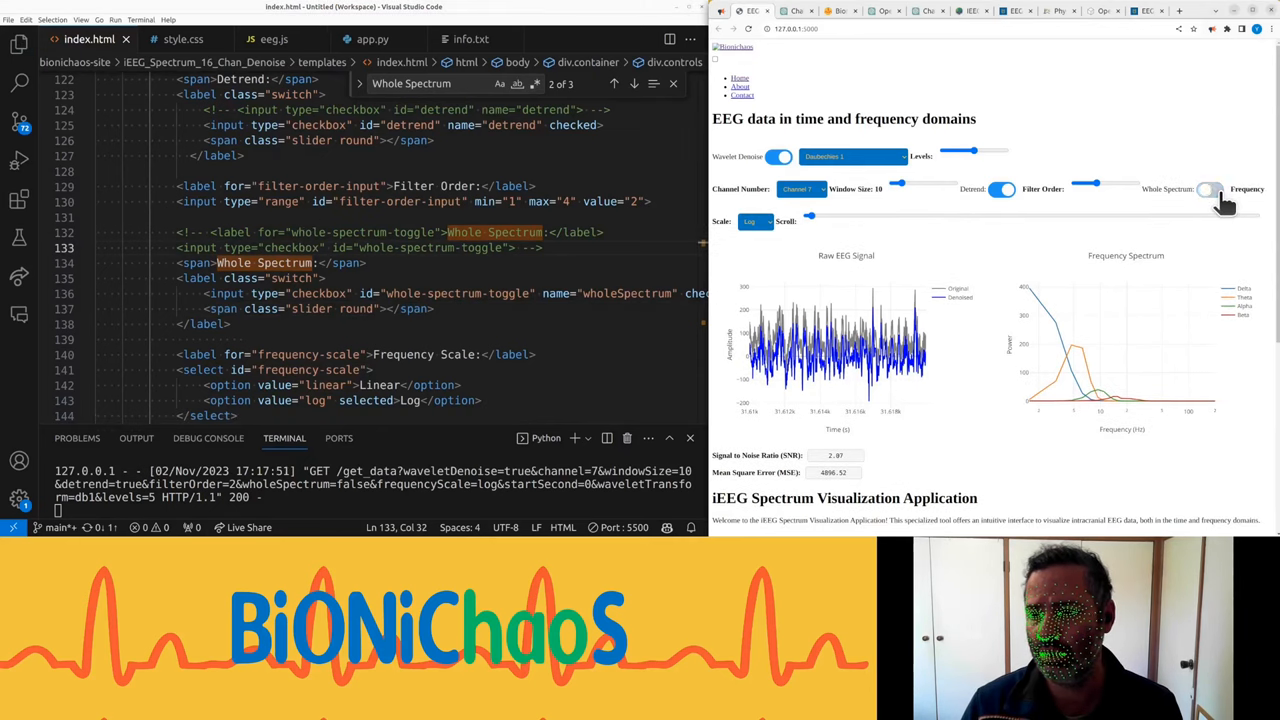
pyautogui.click(1210, 188)
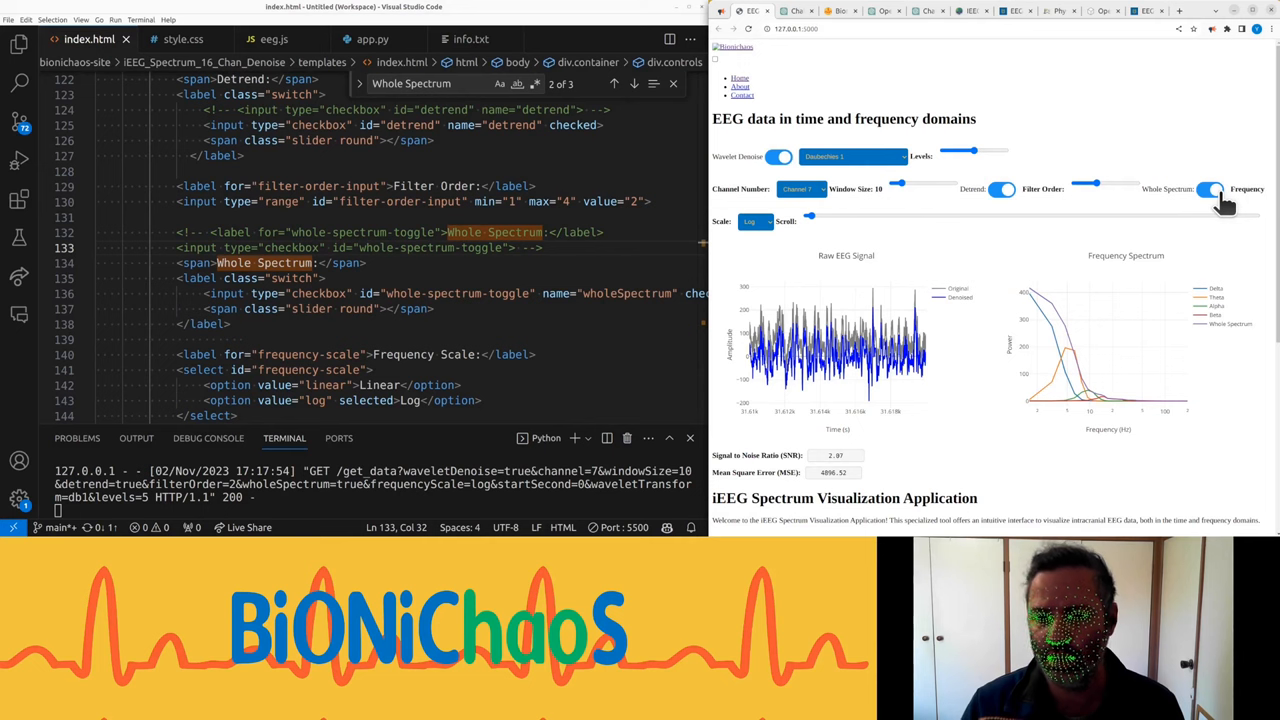
pyautogui.click(1212, 188)
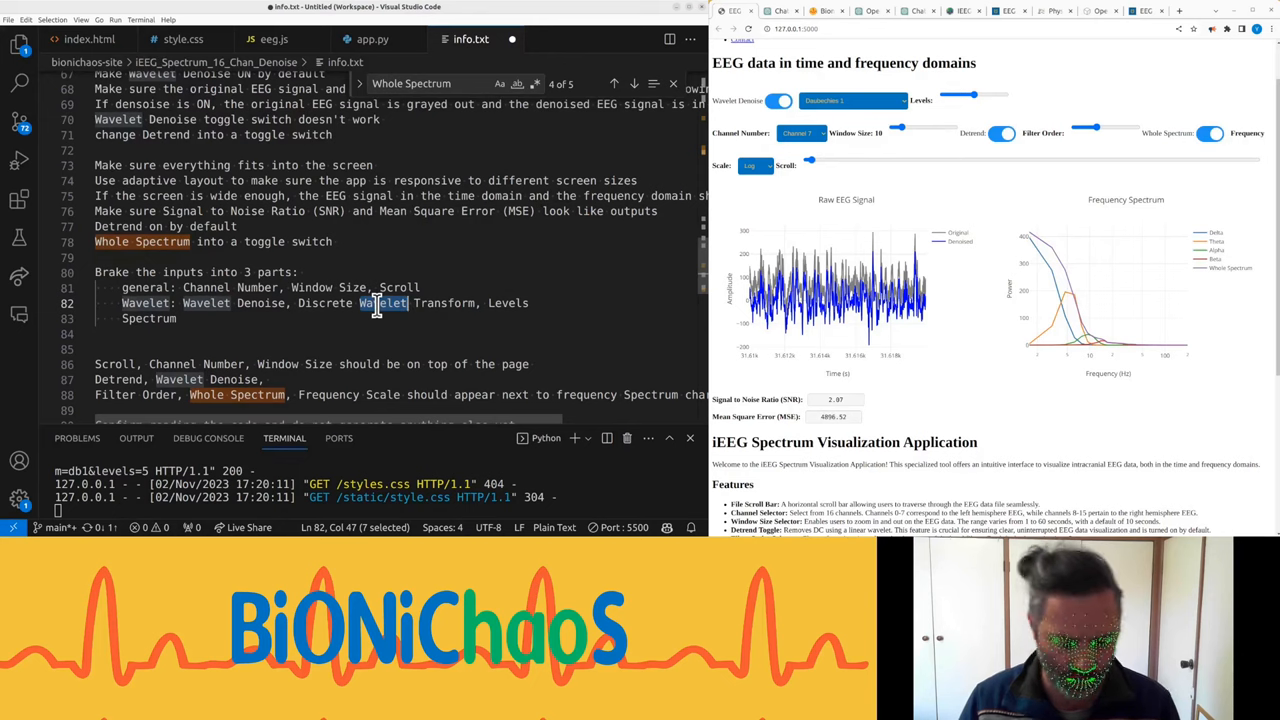
pyautogui.moveTo(324, 224)
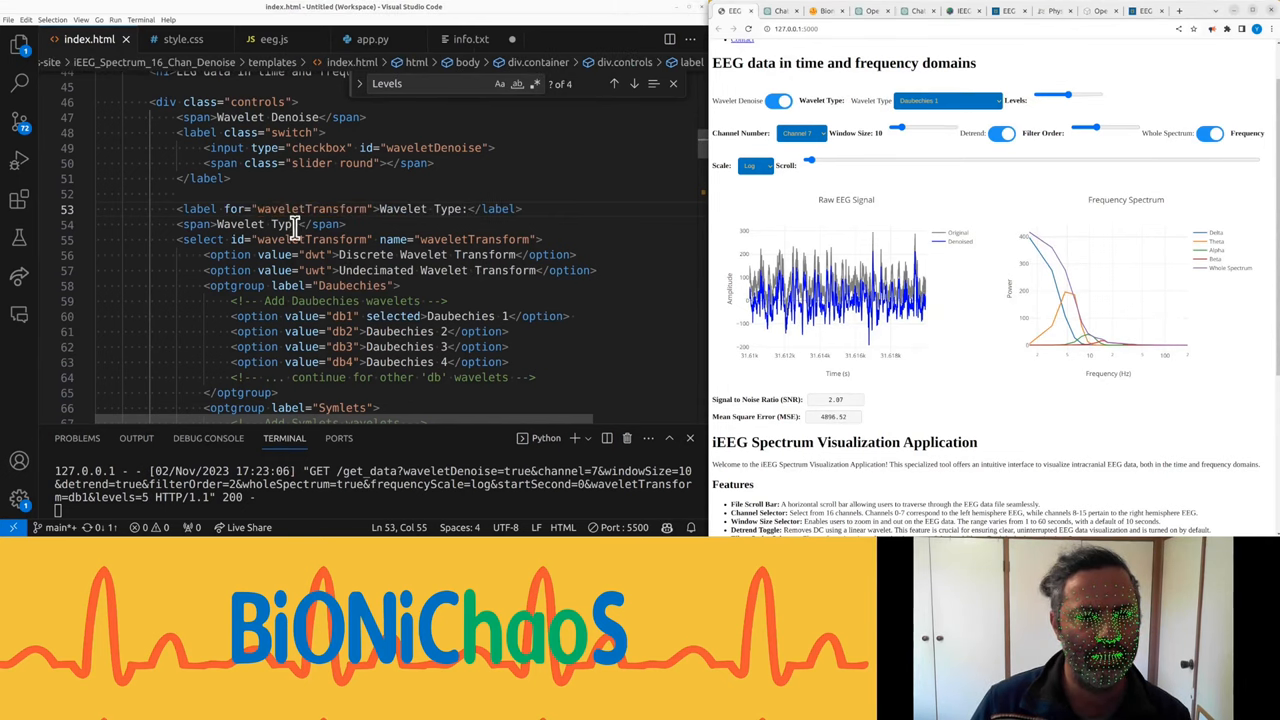
# Step: Copy the Wavelet Type label into the info.txt grouping notes and add Filter Order to the list
pyautogui.doubleClick(324, 224)
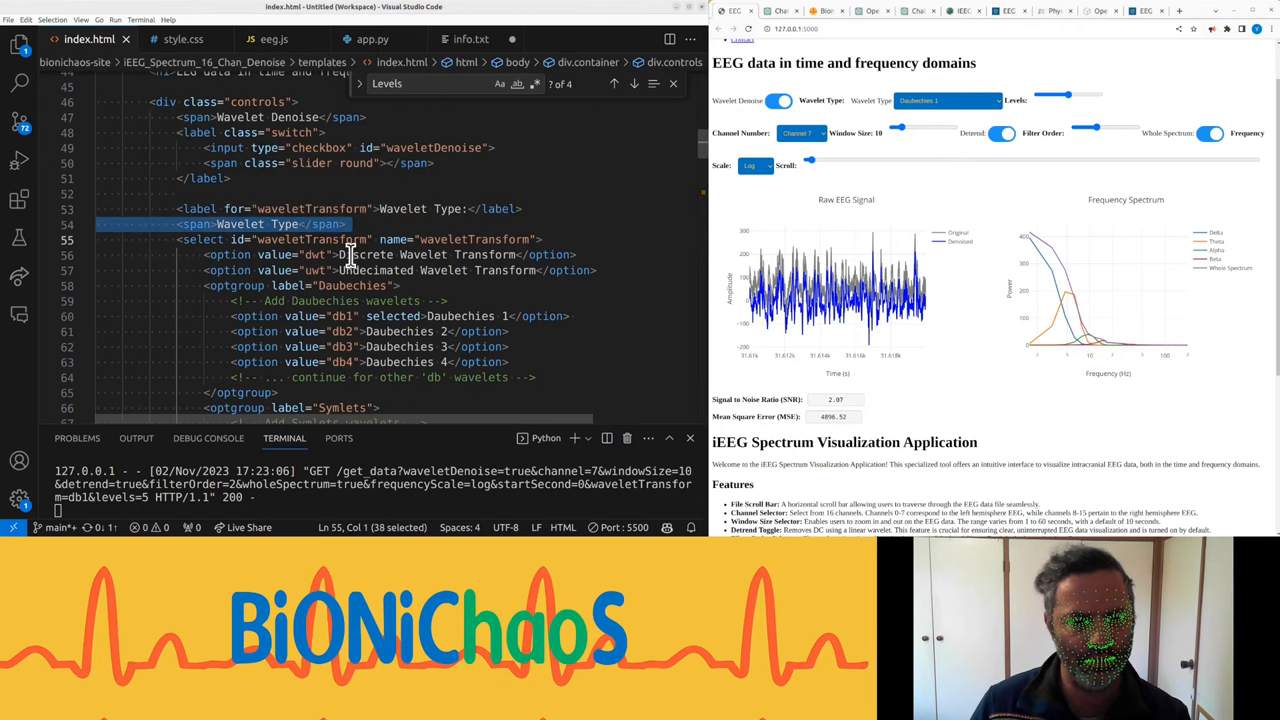
pyautogui.click(472, 40)
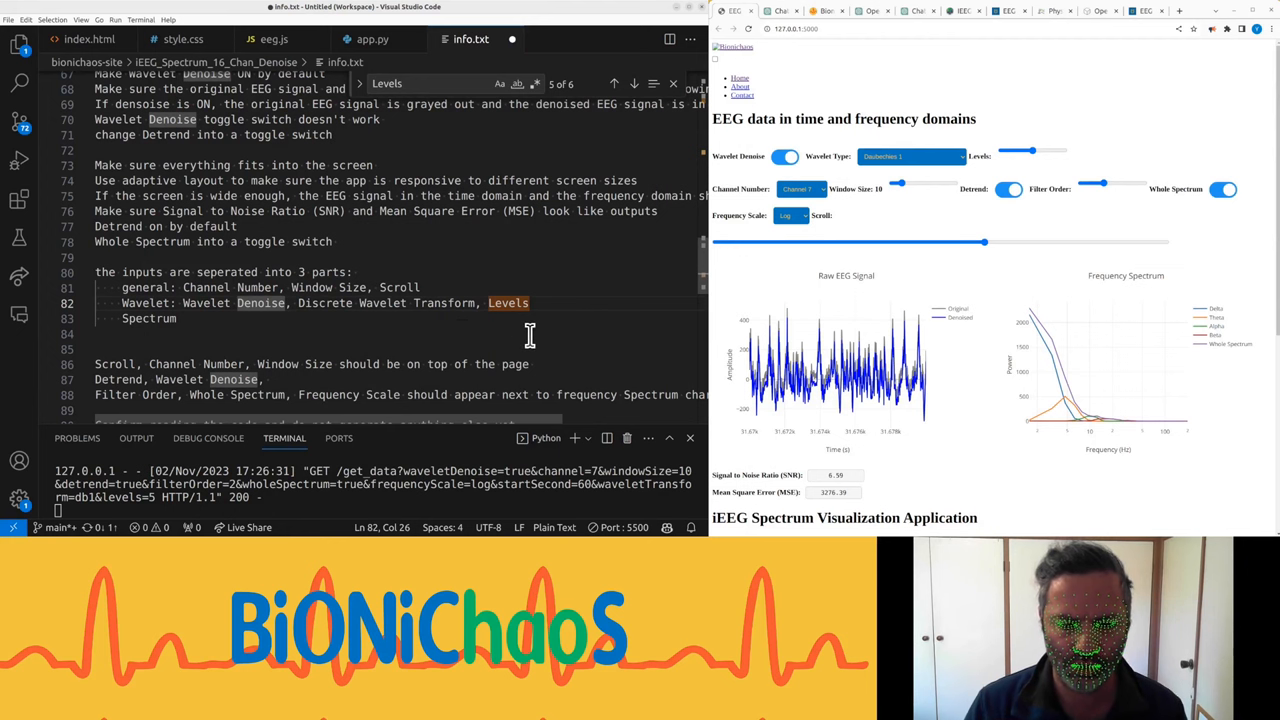
pyautogui.doubleClick(206, 304)
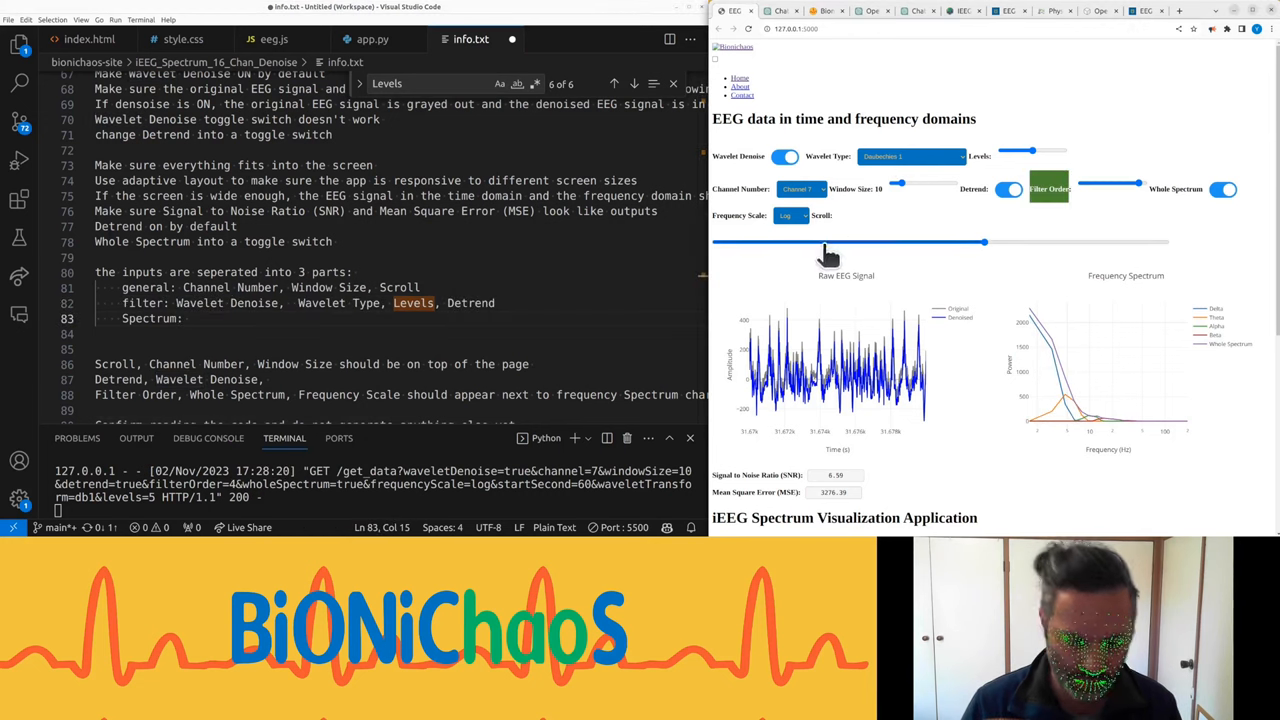
pyautogui.write('Filter Order, Whole Spectrum, Frequency Scale')
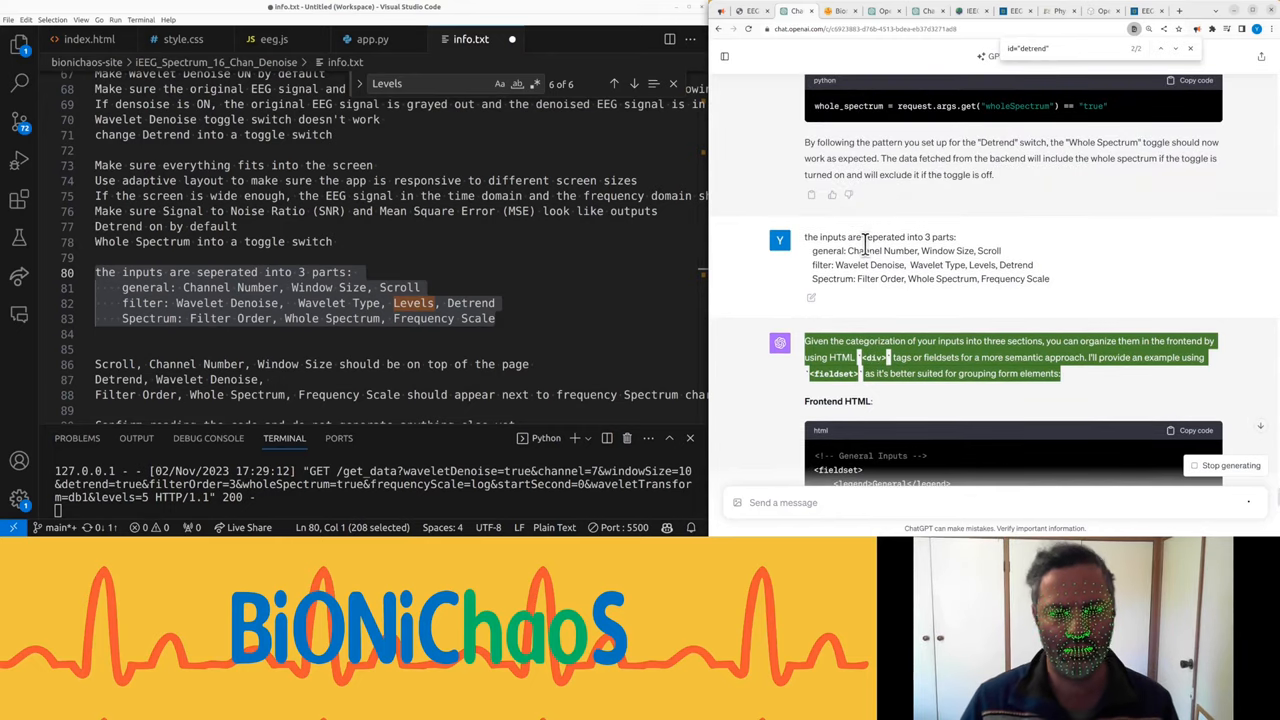
# Step: Send the three-group input list to ChatGPT and read its fieldset HTML and .controls CSS reply
pyautogui.scroll(-3)
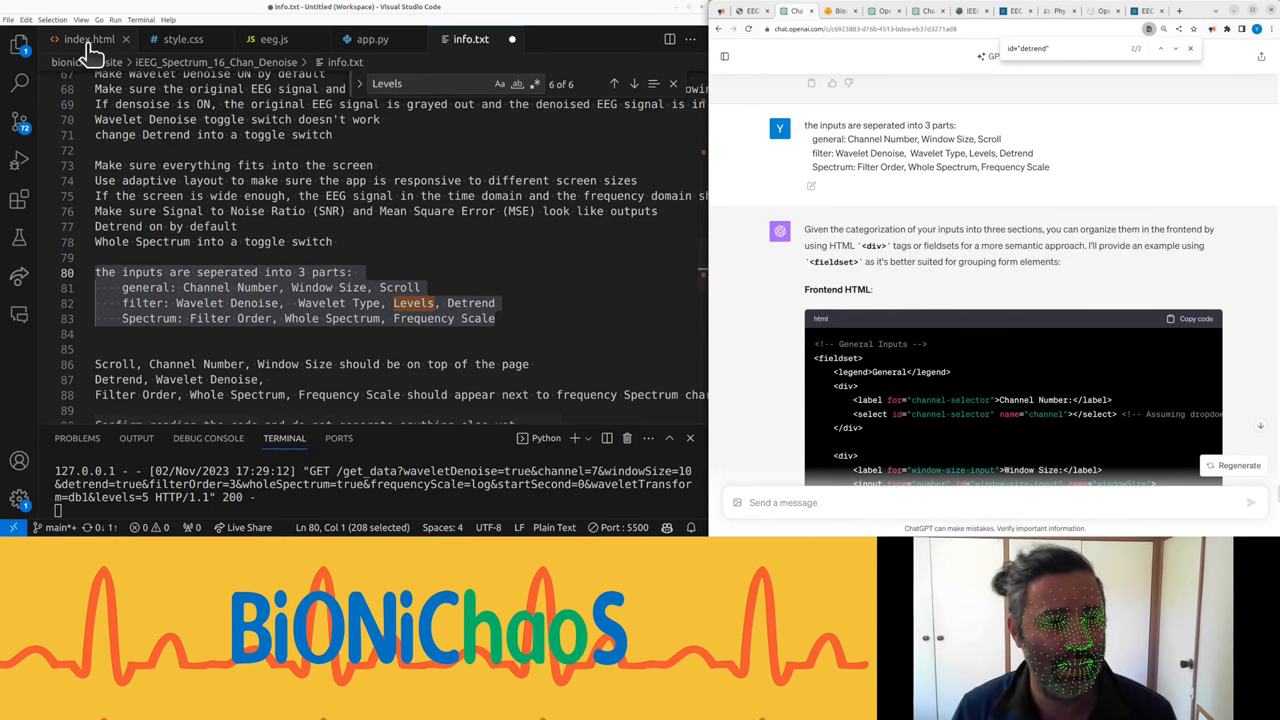
pyautogui.click(88, 40)
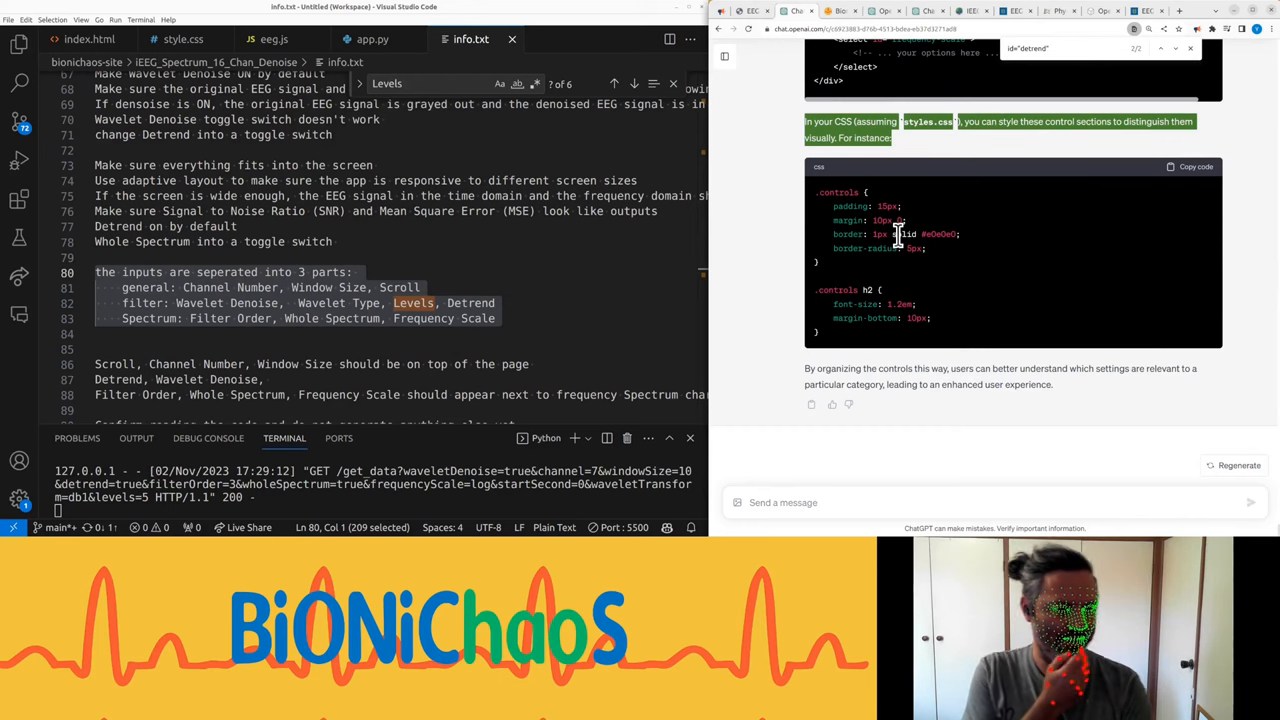
pyautogui.moveTo(840, 222)
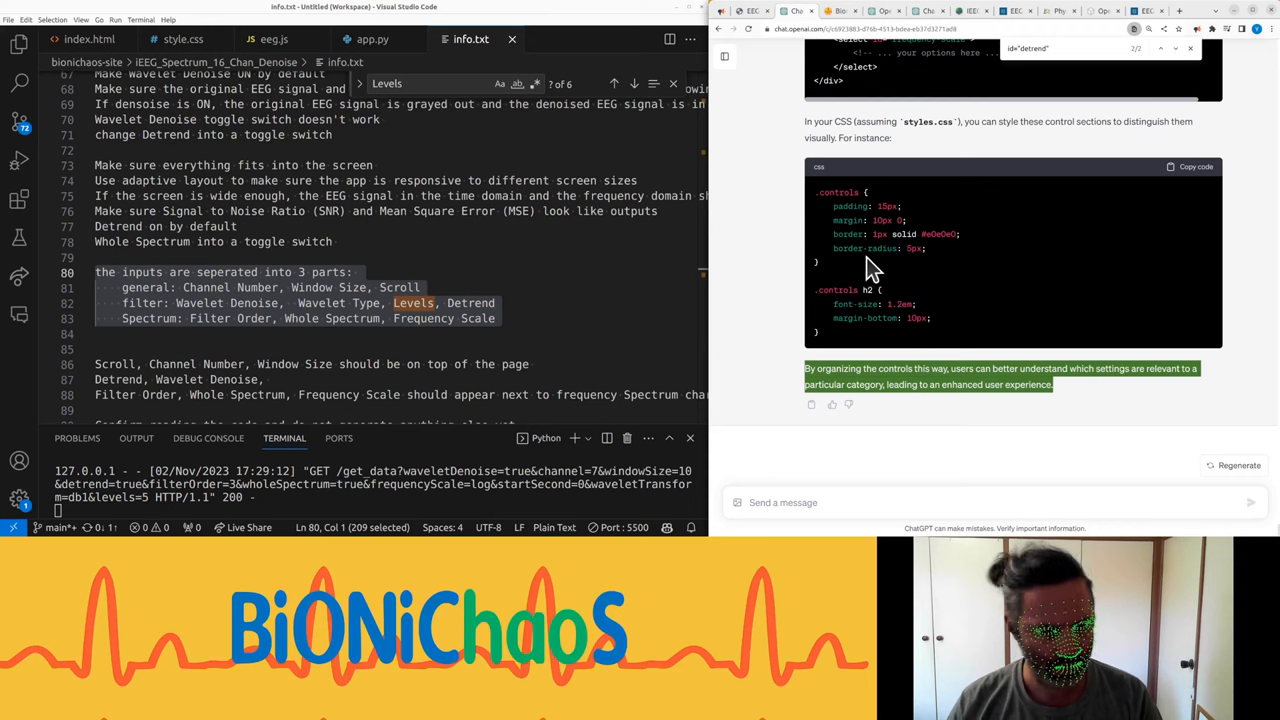
pyautogui.moveTo(856, 270)
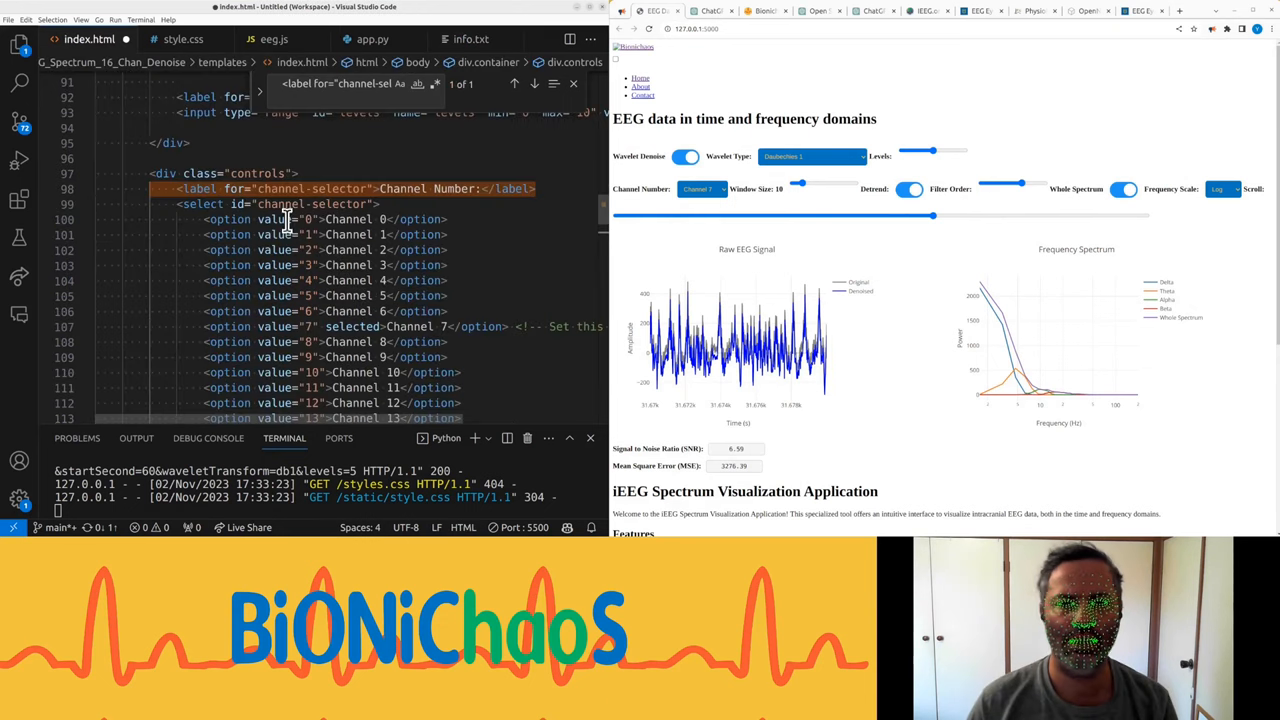
# Step: Move the Detrend switch into the first controls div and place the general notes line below Spectrum
pyautogui.scroll(-3)
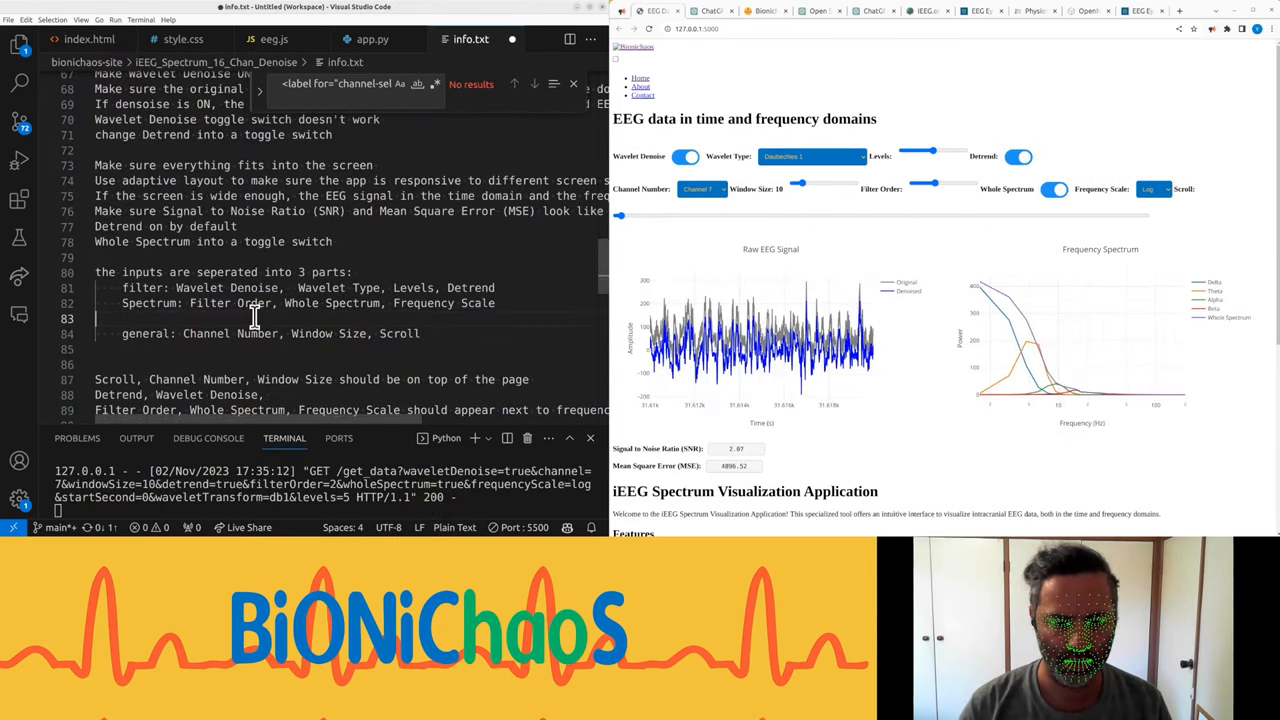
pyautogui.moveTo(658, 216)
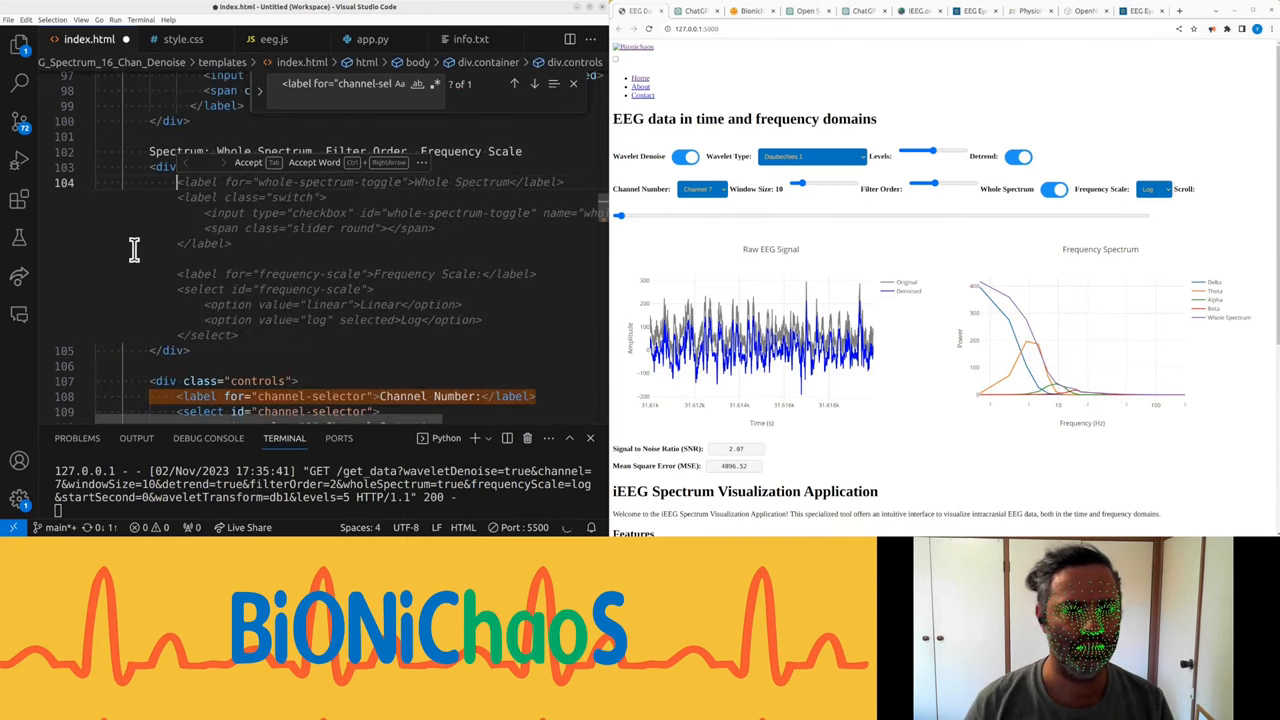
# Step: Wrap Whole Spectrum, Frequency Scale, Filter Order and Channel Number, Window Size, Scroll in controls divs, then check the app
pyautogui.scroll(-3)
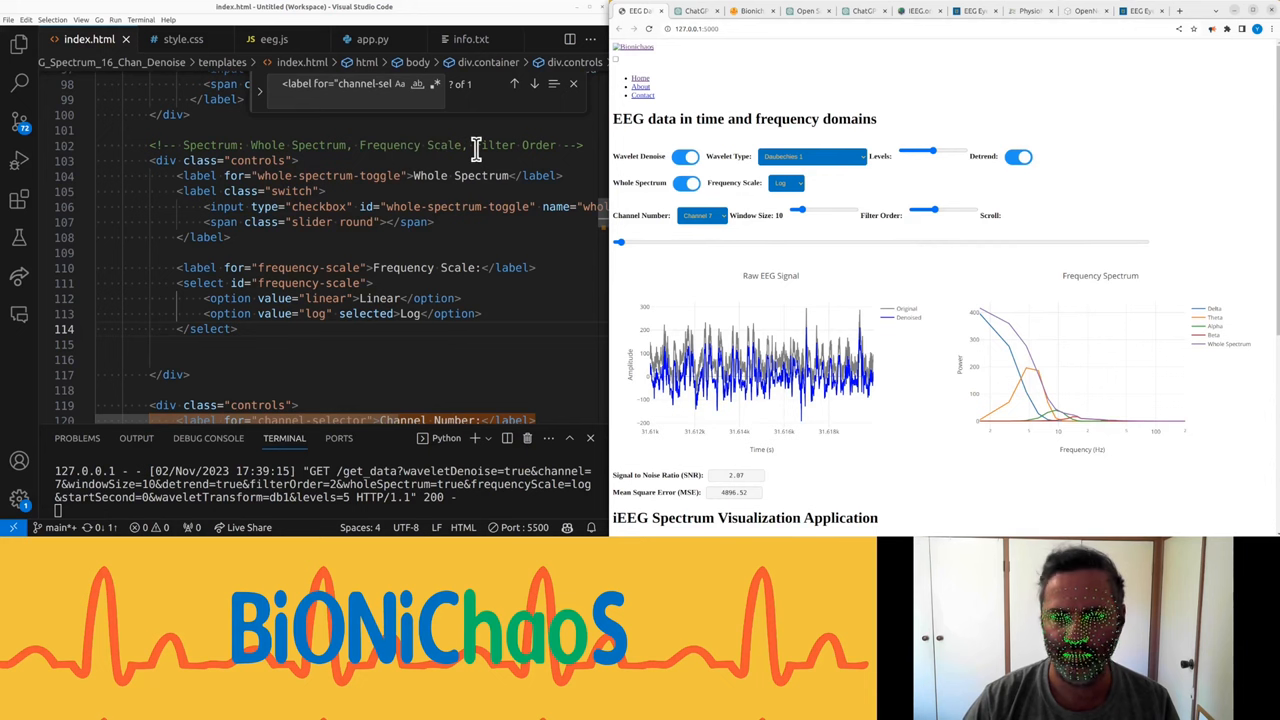
pyautogui.moveTo(900, 212)
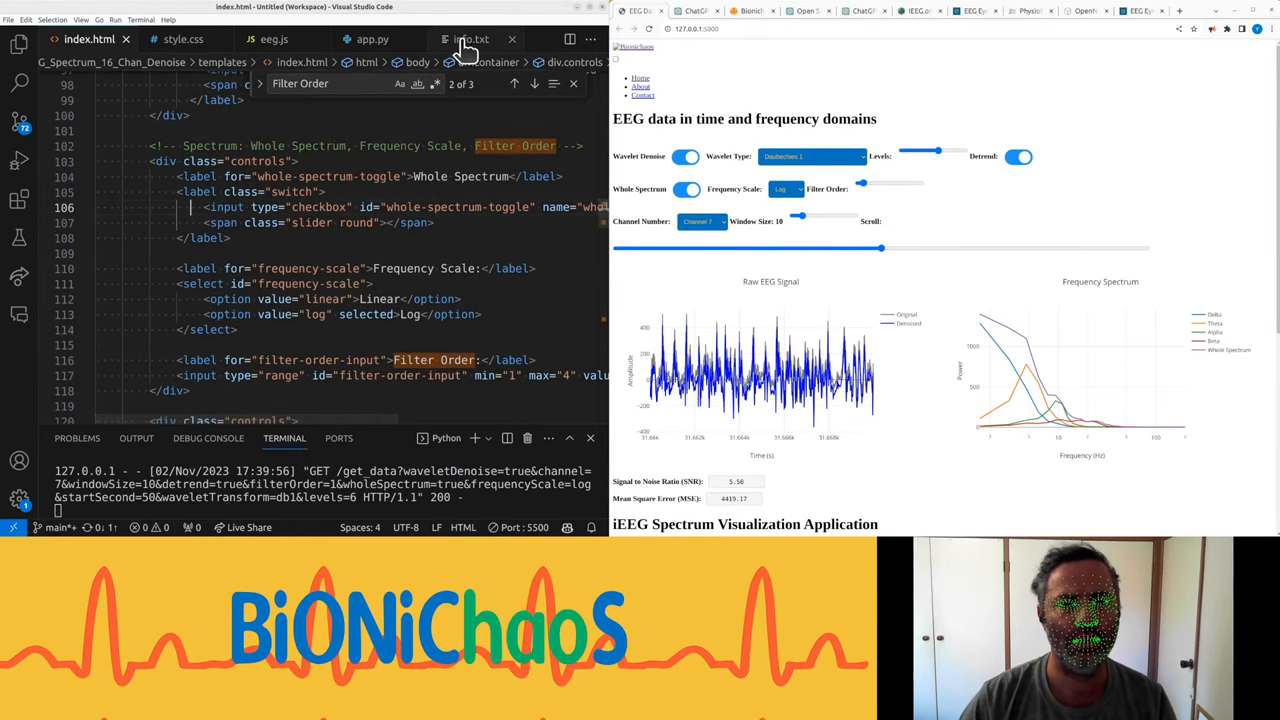
pyautogui.click(472, 40)
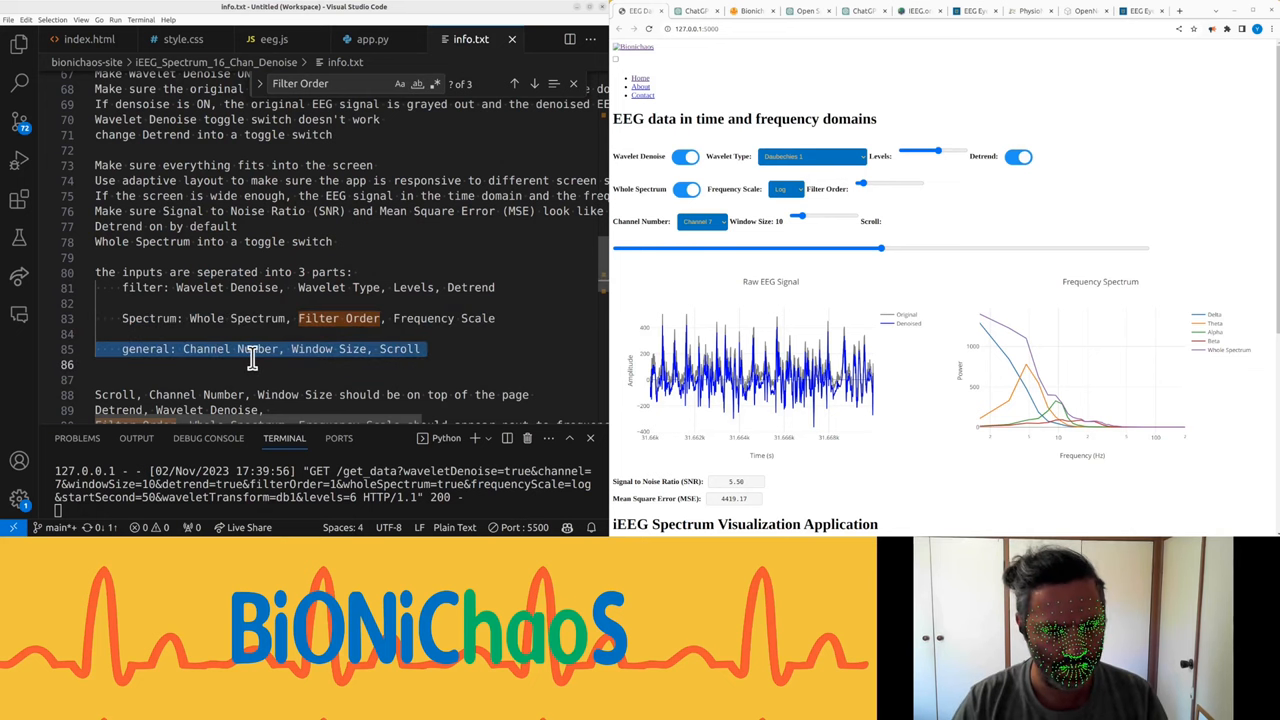
pyautogui.click(88, 40)
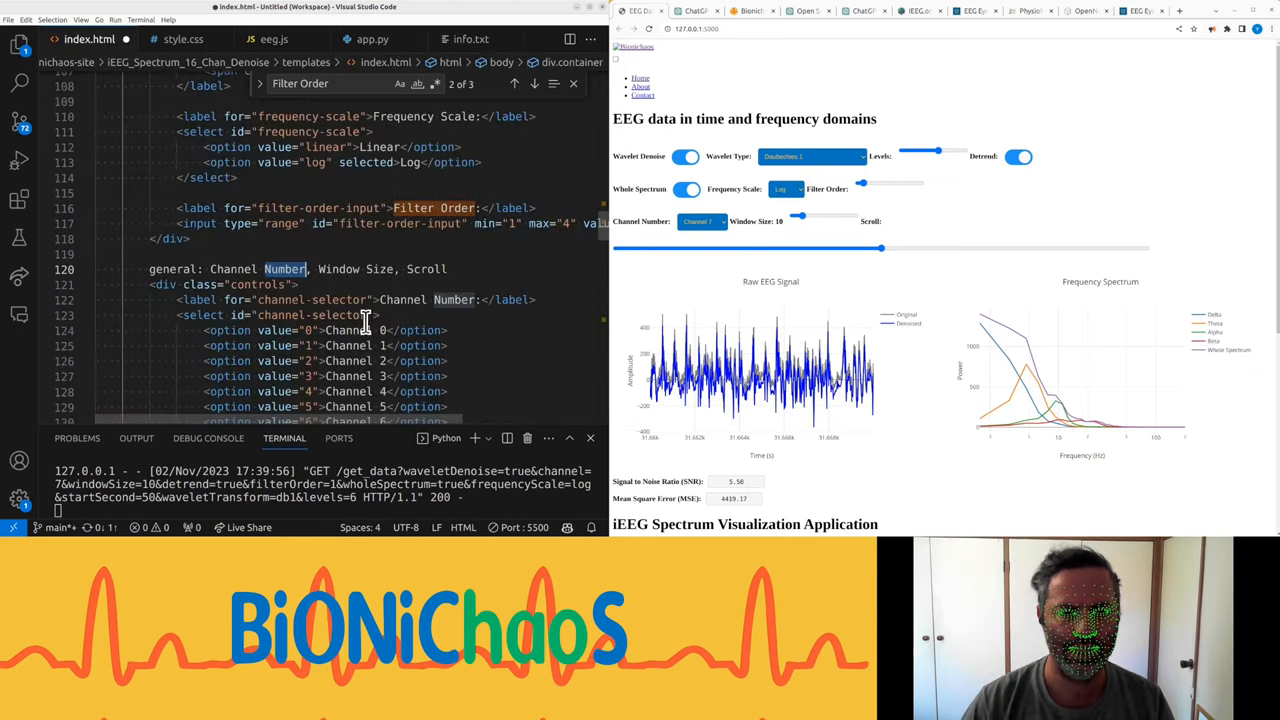
pyautogui.scroll(-3)
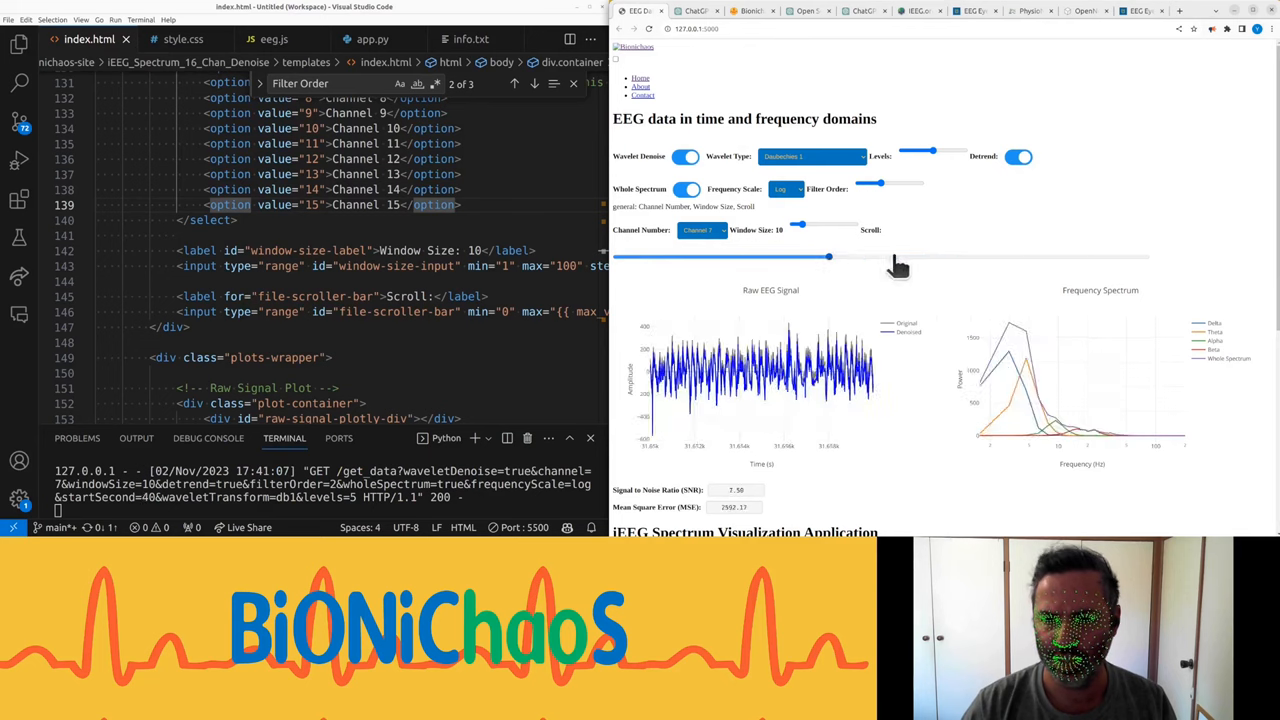
pyautogui.moveTo(828, 256); pyautogui.dragTo(932, 256)
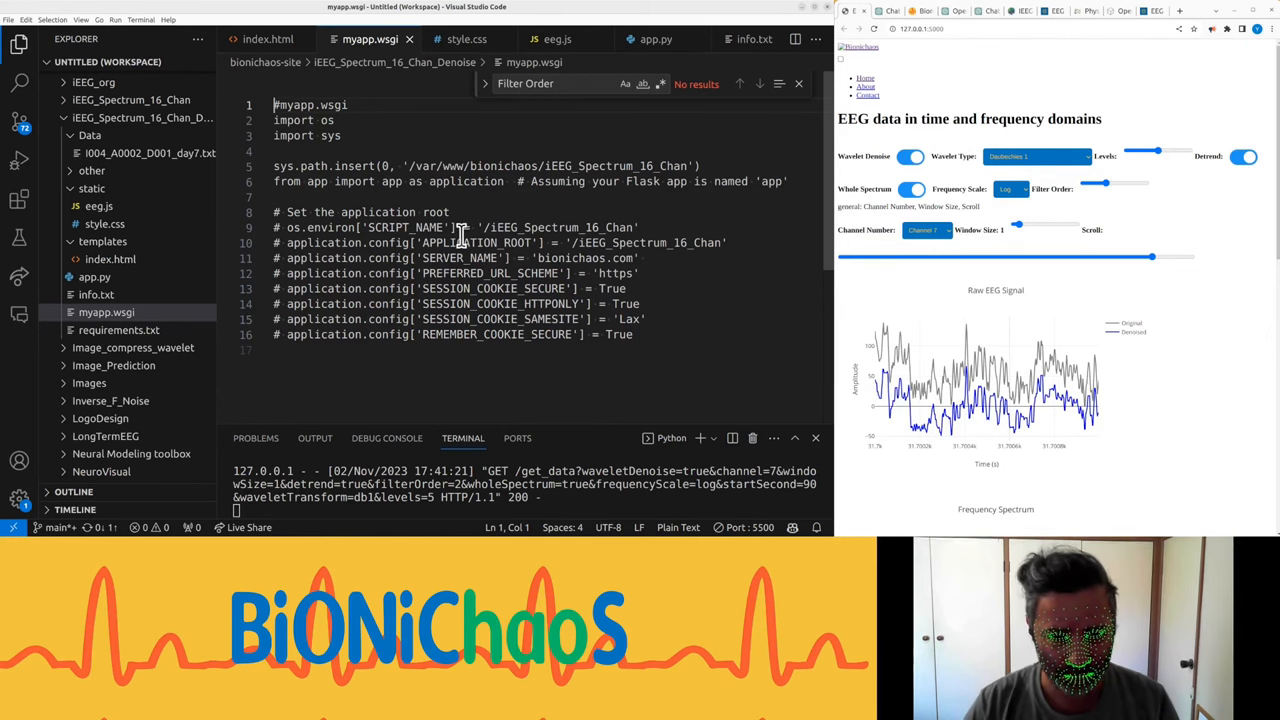
# Step: Locate the styled-output SNR and error readouts in index.html, with bionichaos.com open alongside
pyautogui.click(150, 118)
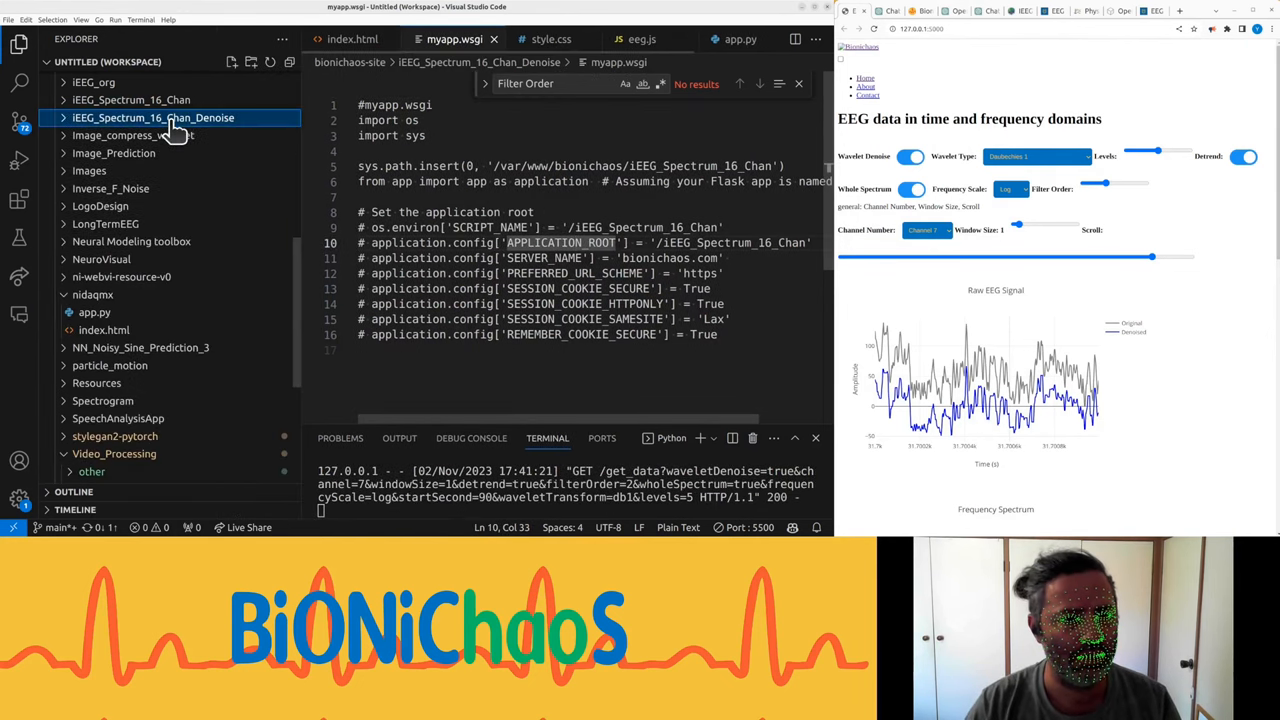
pyautogui.click(152, 116)
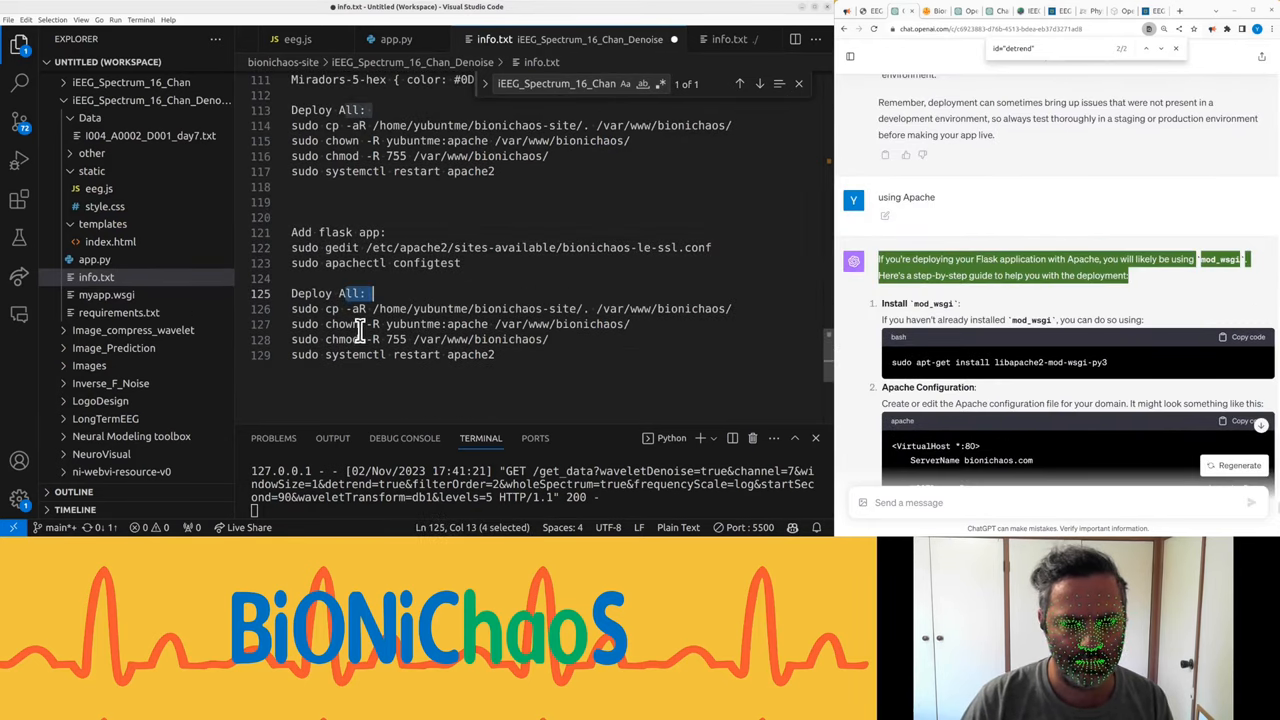
pyautogui.click(416, 354)
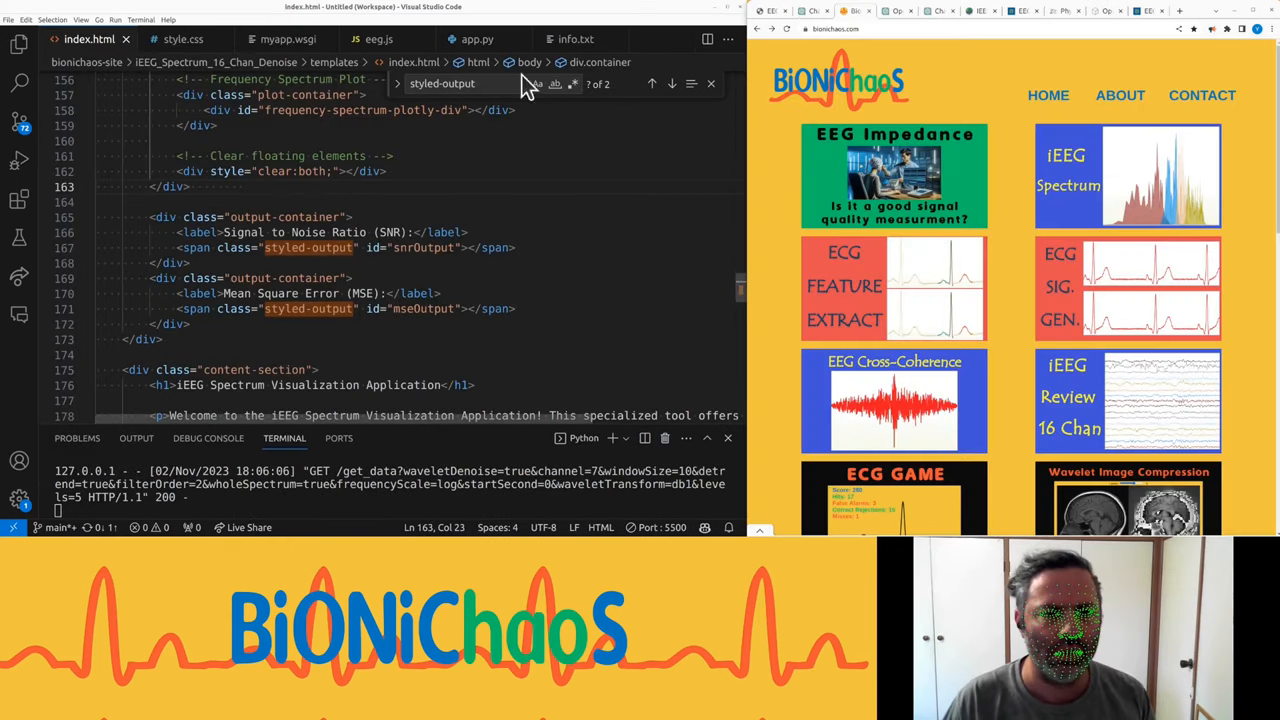
# Step: Select the Deploy All commands in info.txt that copy the site to /var/www and restart Apache
pyautogui.click(576, 40)
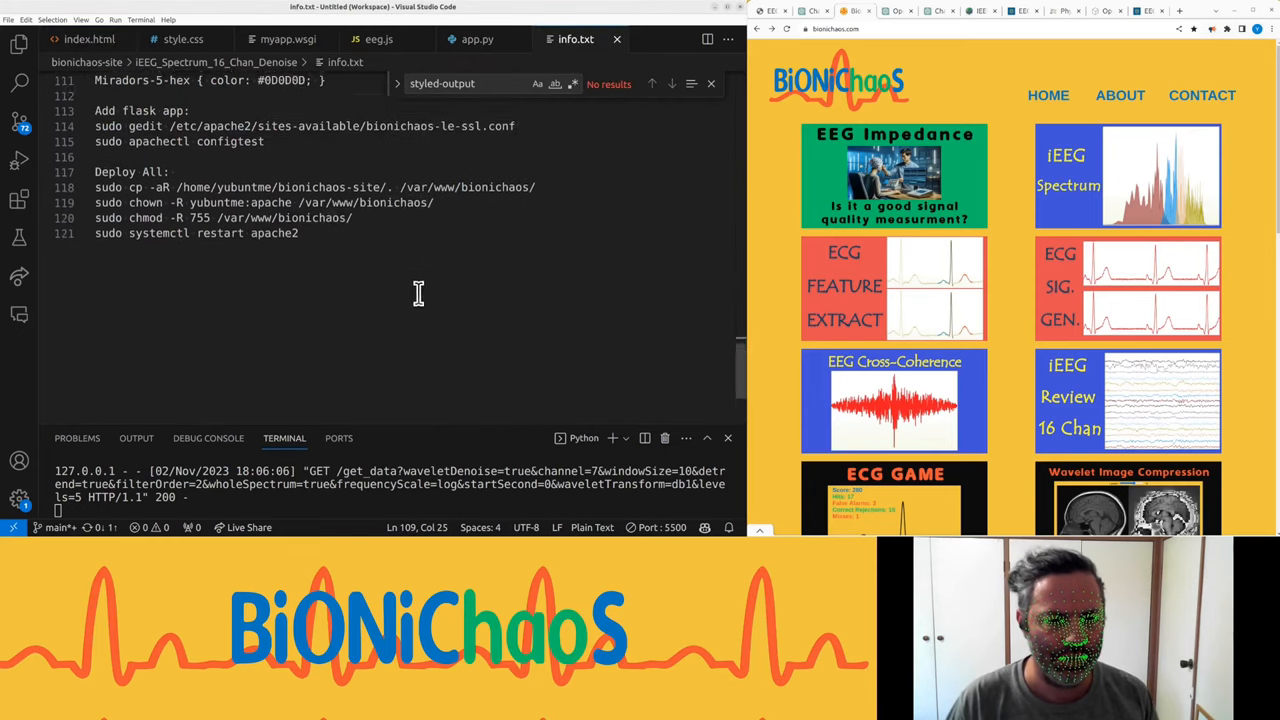
pyautogui.doubleClick(274, 284)
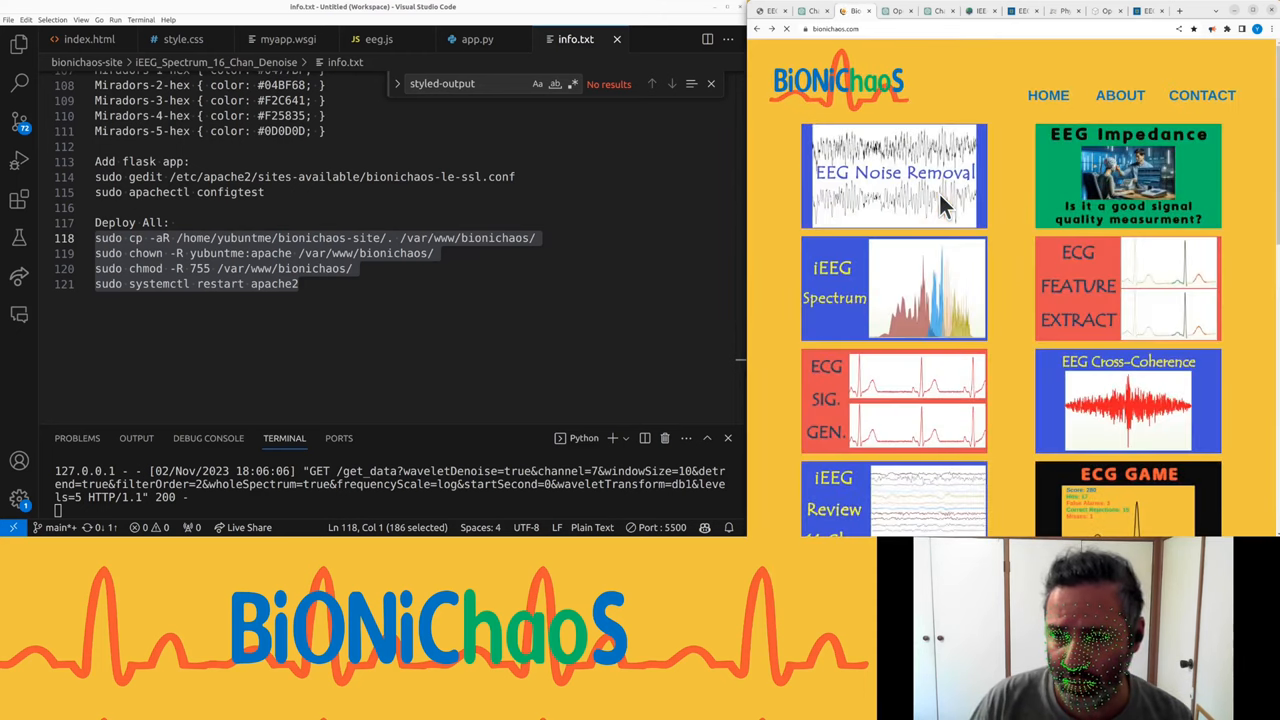
pyautogui.moveTo(1100, 190)
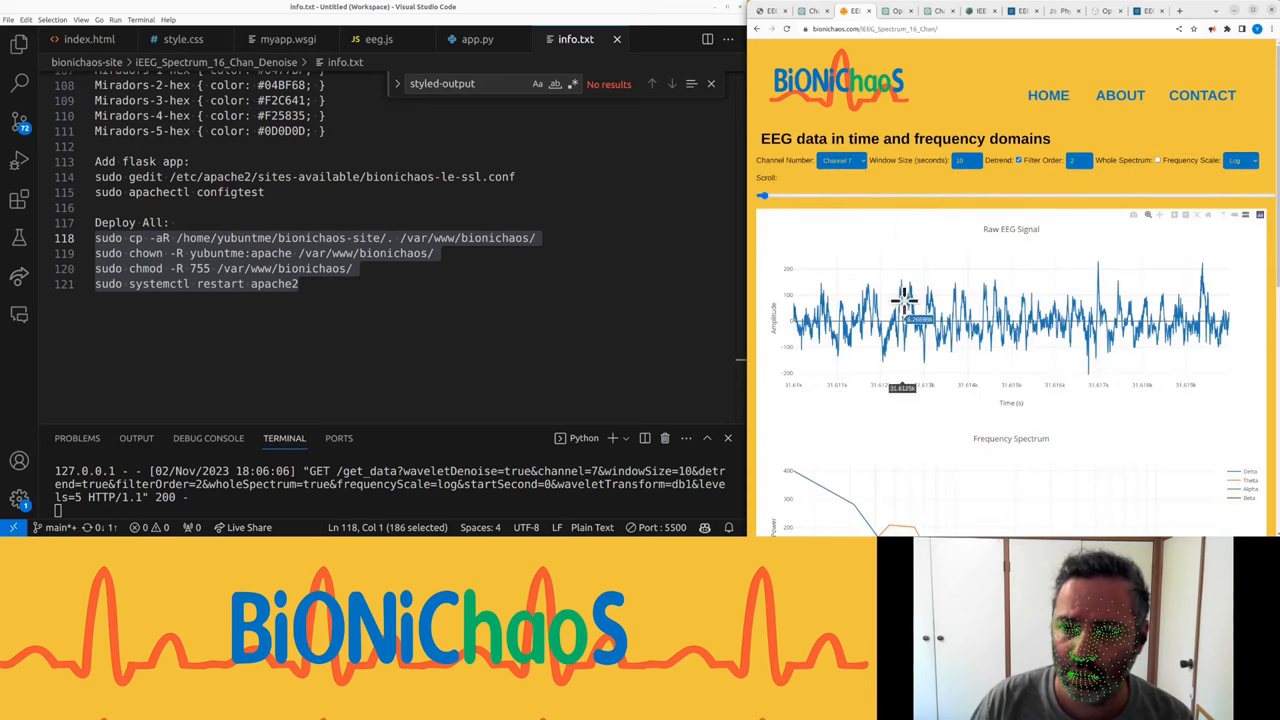
# Step: Adjust the sliders and toggle Wavelet Denoise and Whole Spectrum on the live iEEG page
pyautogui.moveTo(764, 196); pyautogui.dragTo(956, 196)
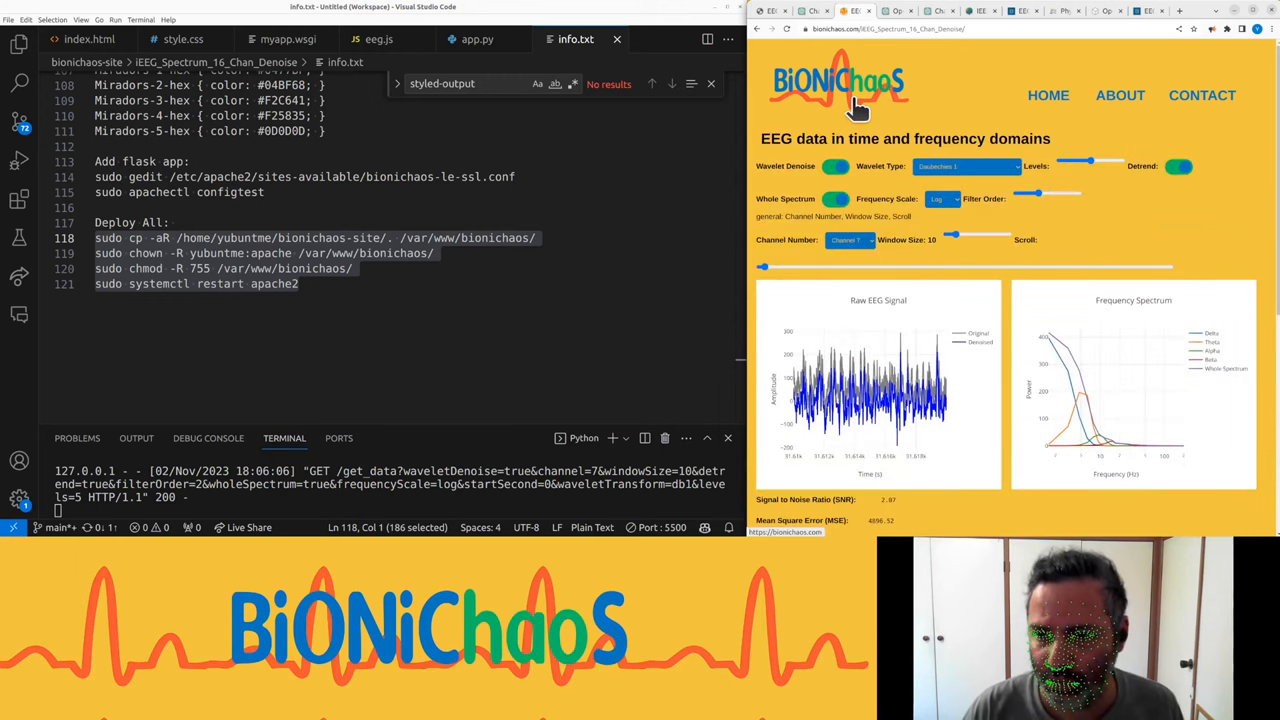
pyautogui.click(836, 166)
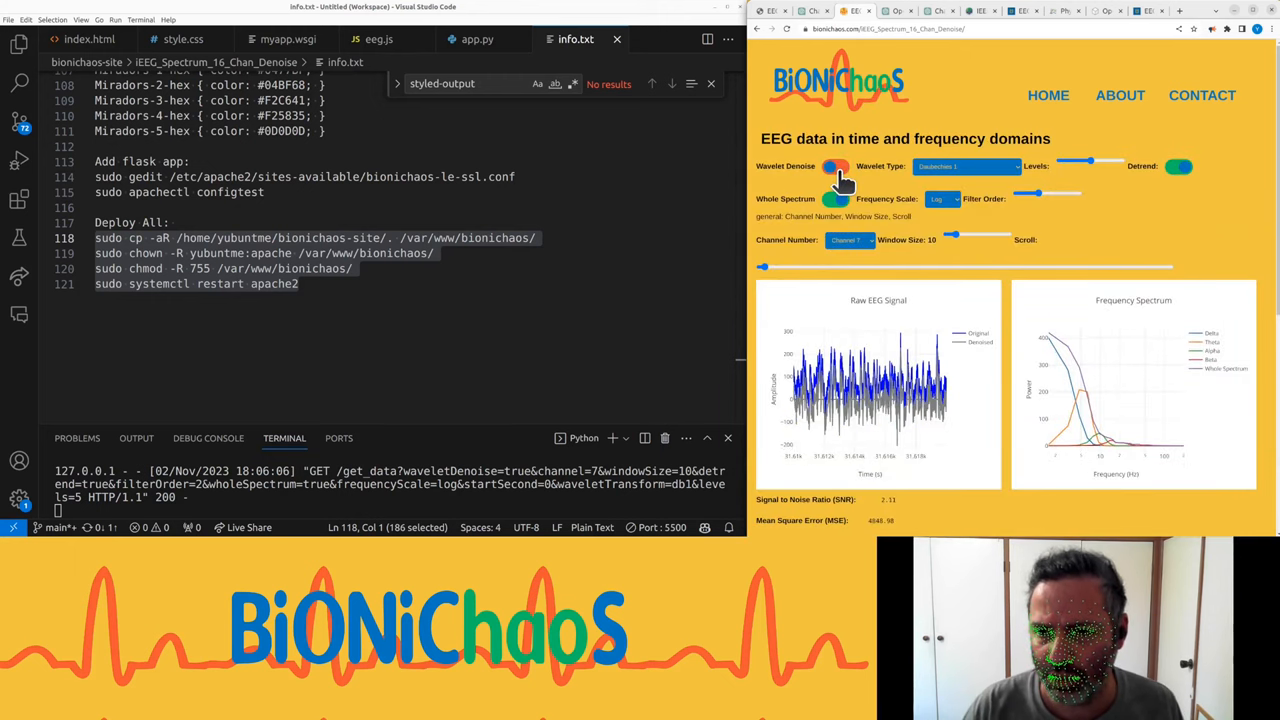
pyautogui.click(836, 166)
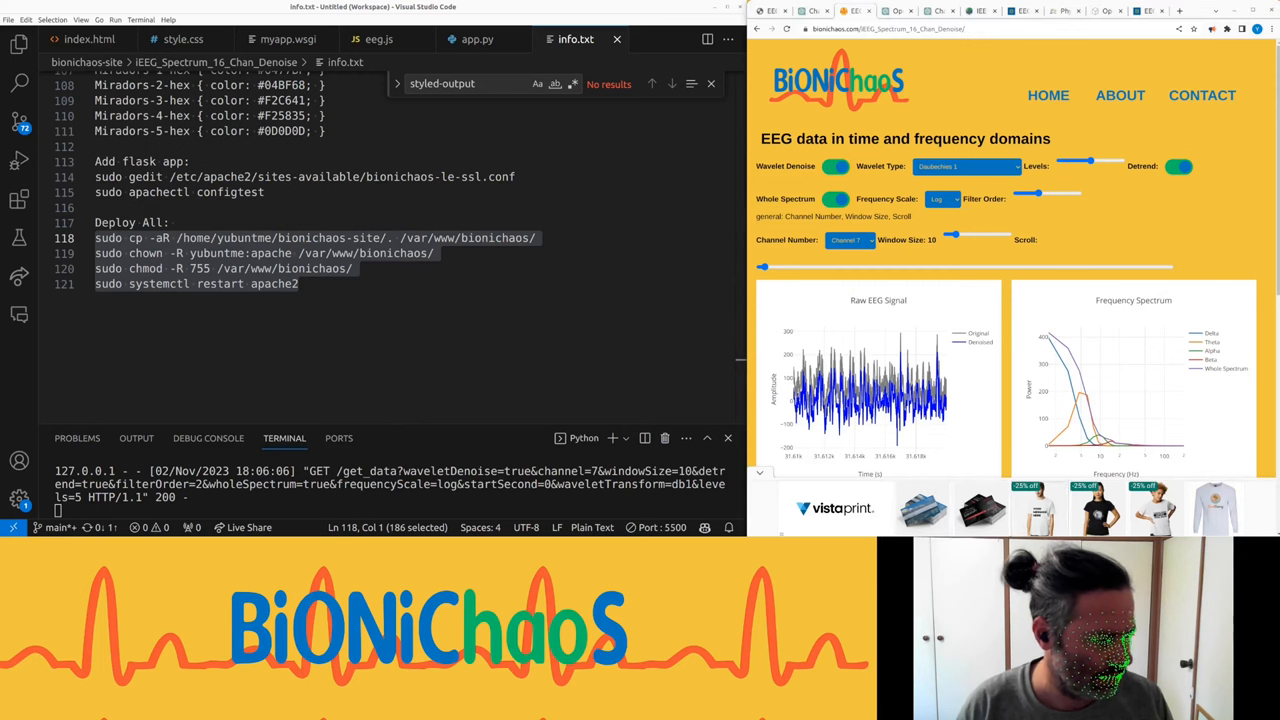
pyautogui.moveTo(762, 268); pyautogui.dragTo(1048, 268)
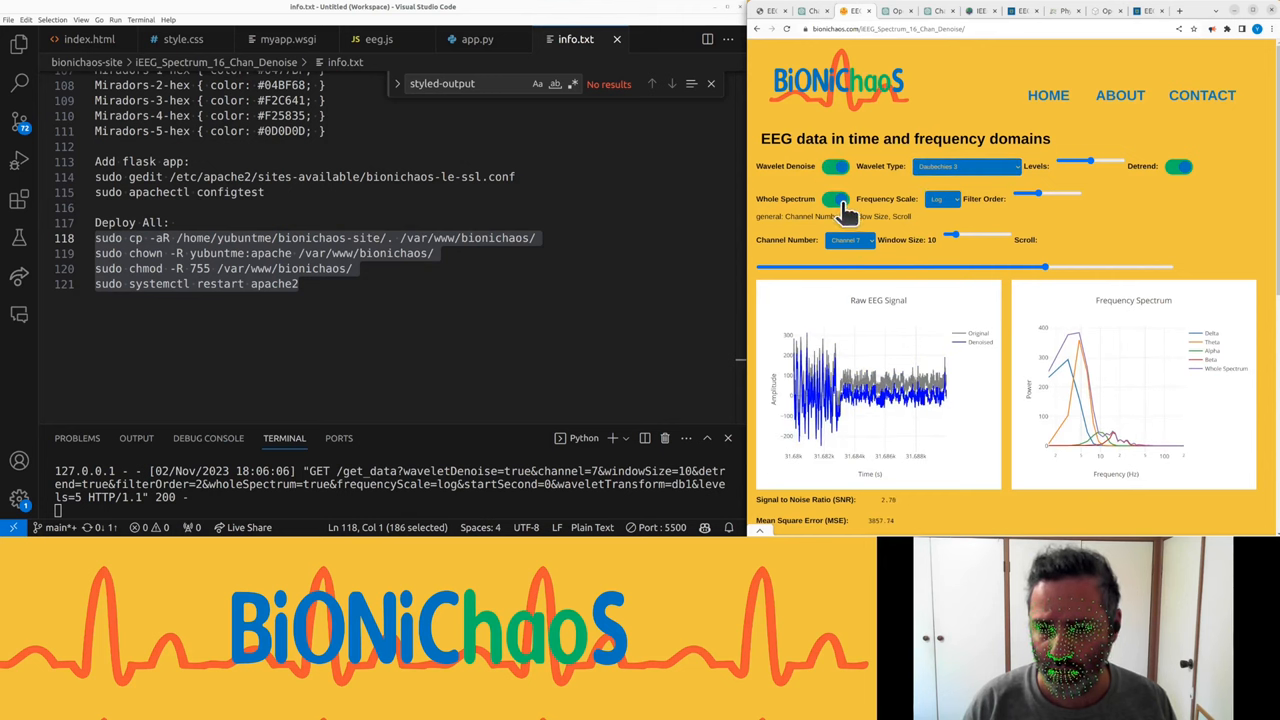
# Step: Pick a different channel and a wavelet type from the regrouped dropdowns
pyautogui.click(850, 240)
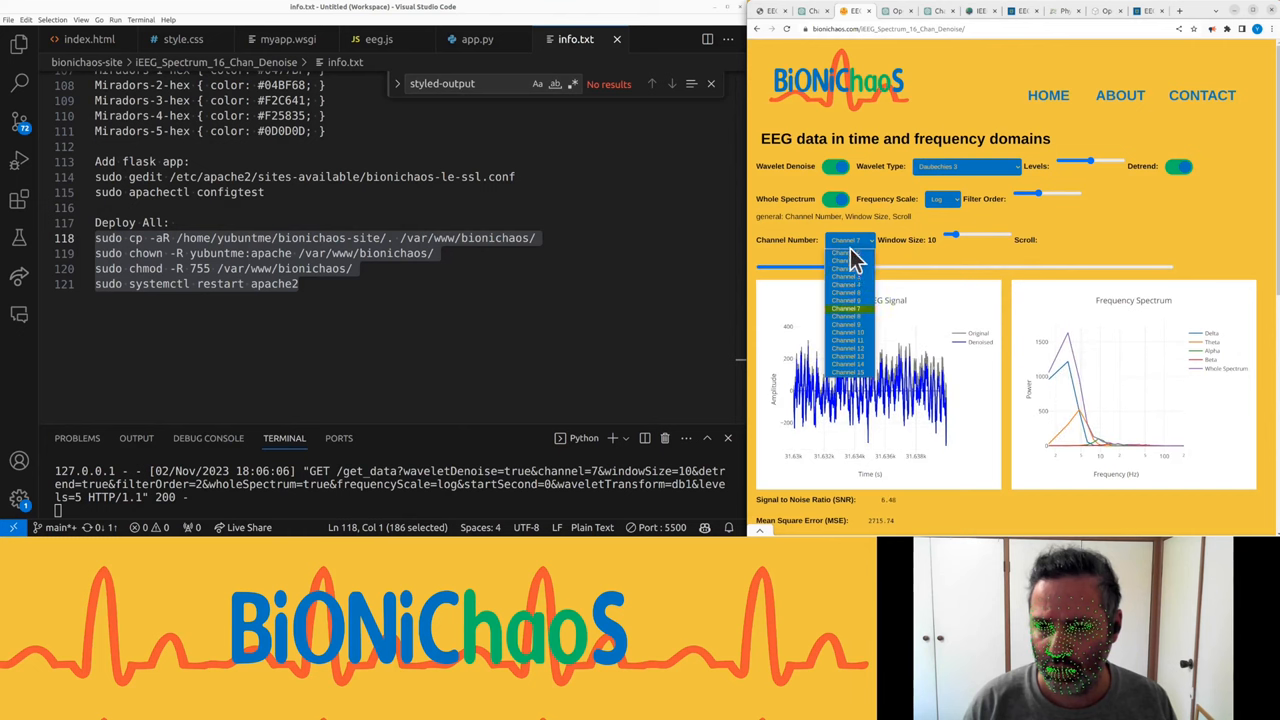
pyautogui.click(848, 240)
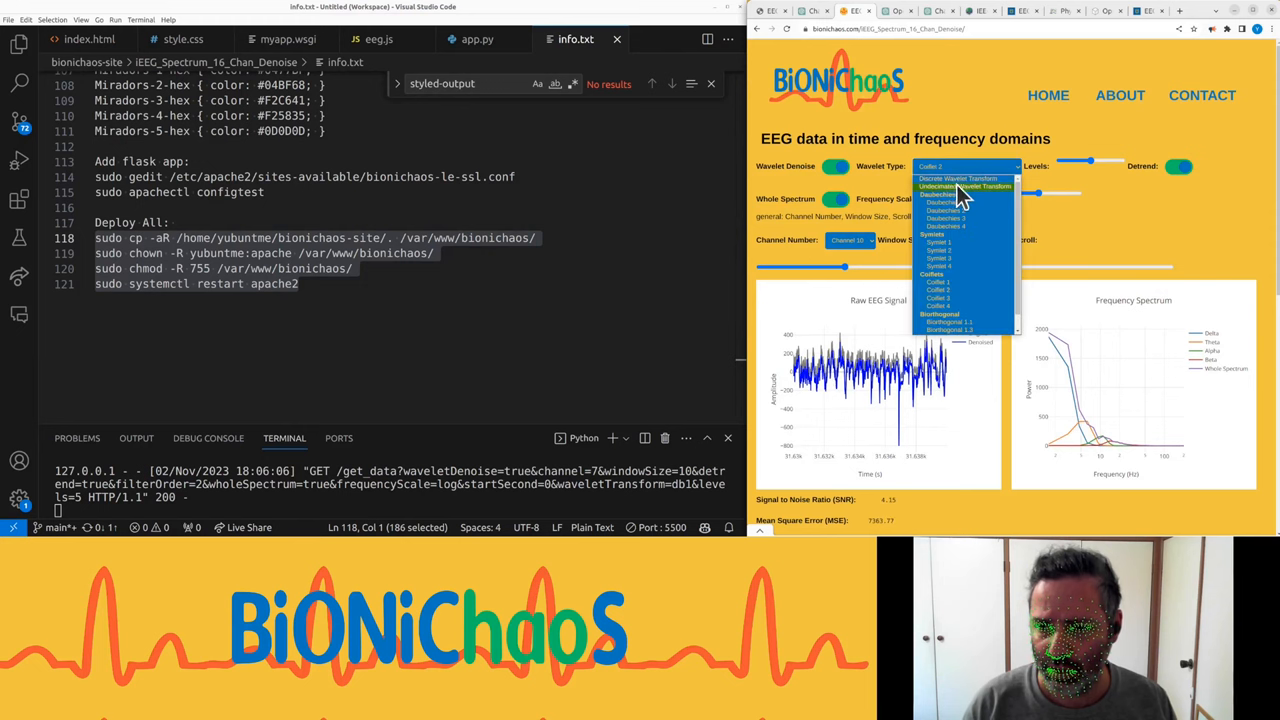
pyautogui.click(966, 166)
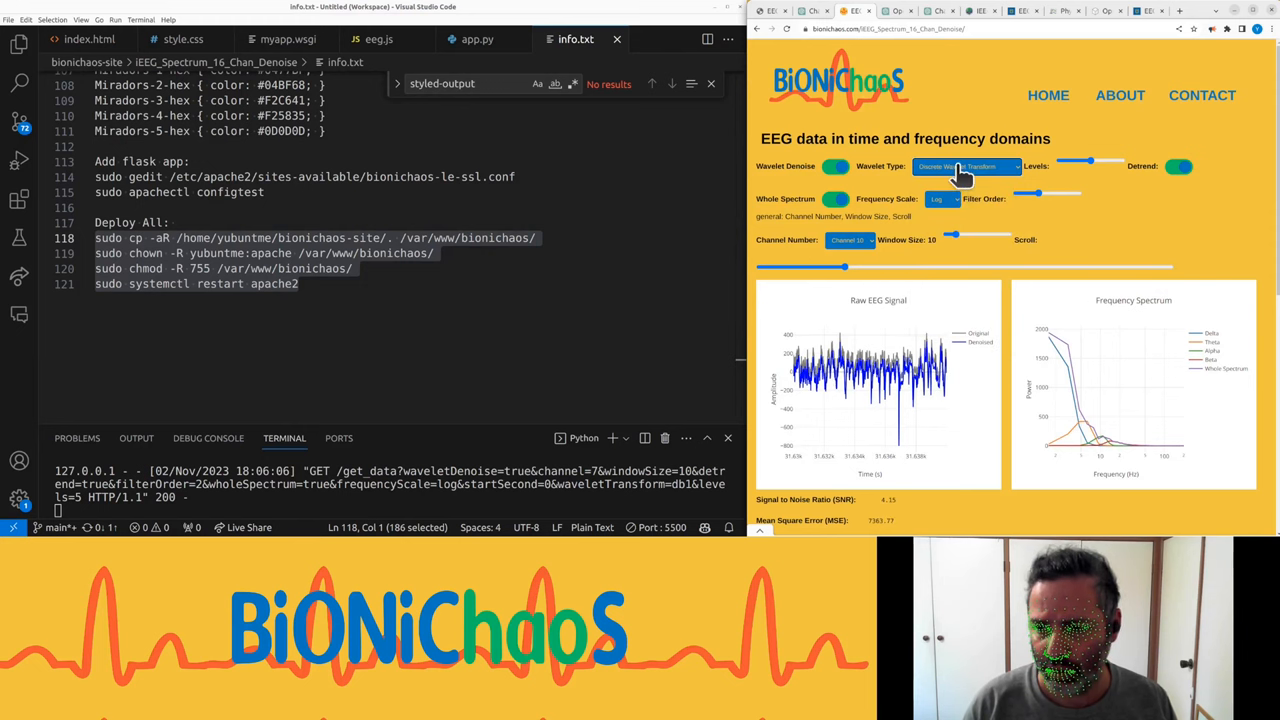
pyautogui.click(964, 166)
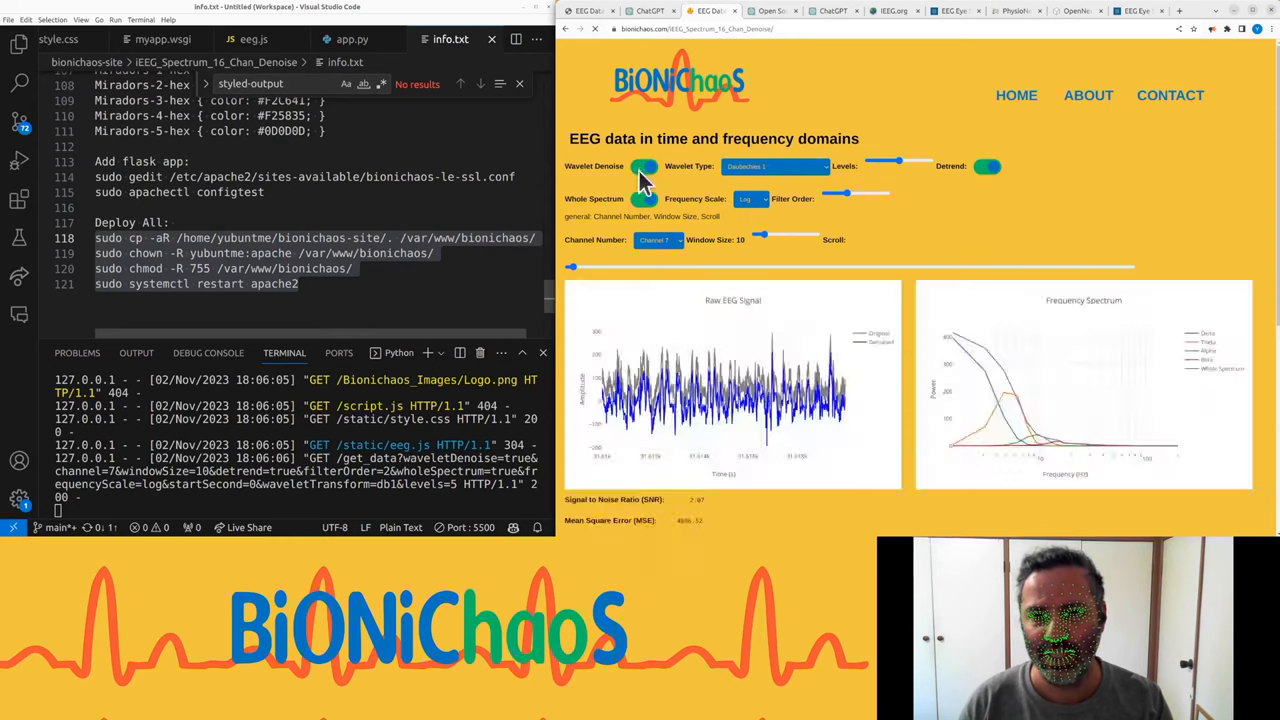
# Step: Watch Console errors while changing Window Size and Wavelet Type, then emulate a Samsung Galaxy S20 Ultra
pyautogui.click(644, 166)
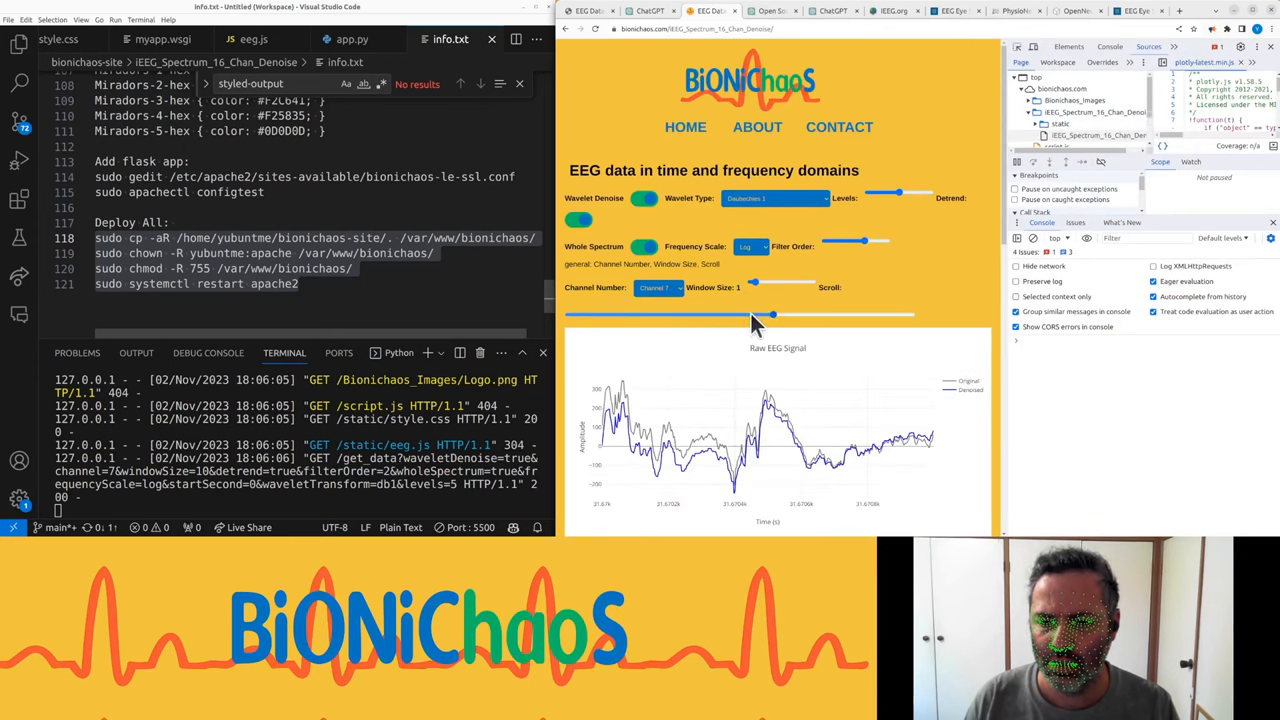
pyautogui.moveTo(770, 314); pyautogui.dragTo(876, 314)
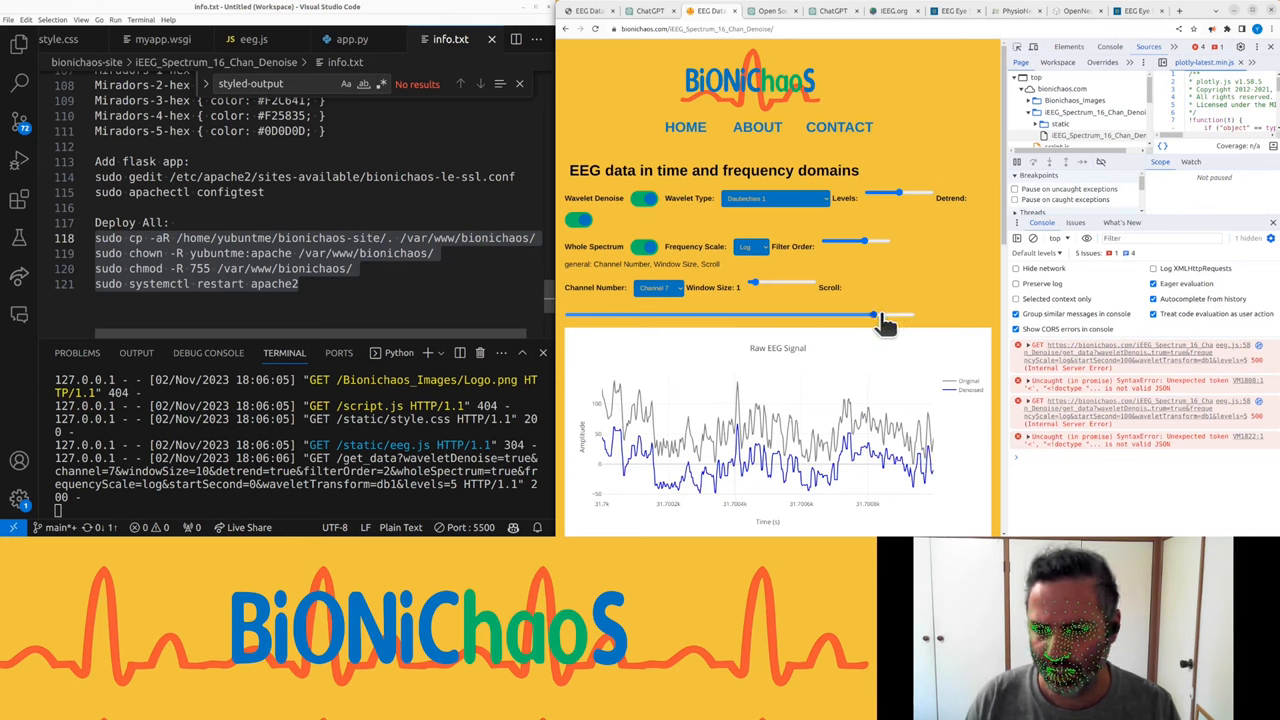
pyautogui.click(776, 198)
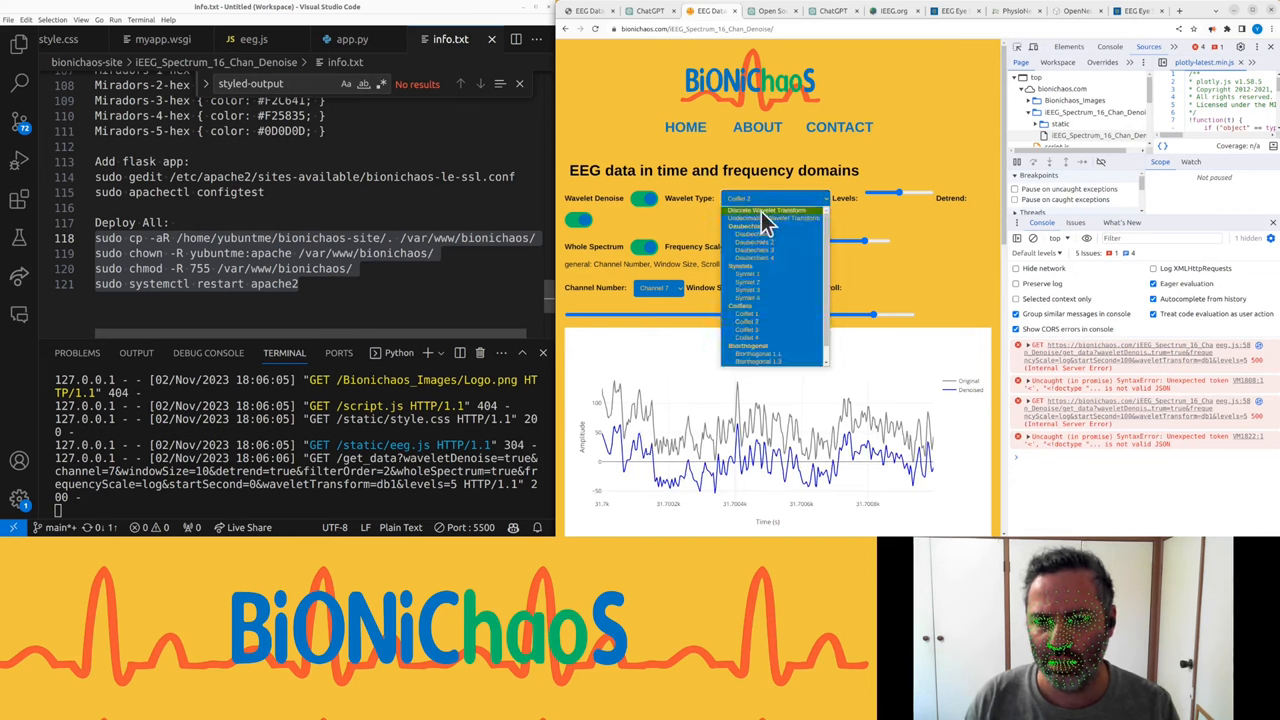
pyautogui.click(768, 212)
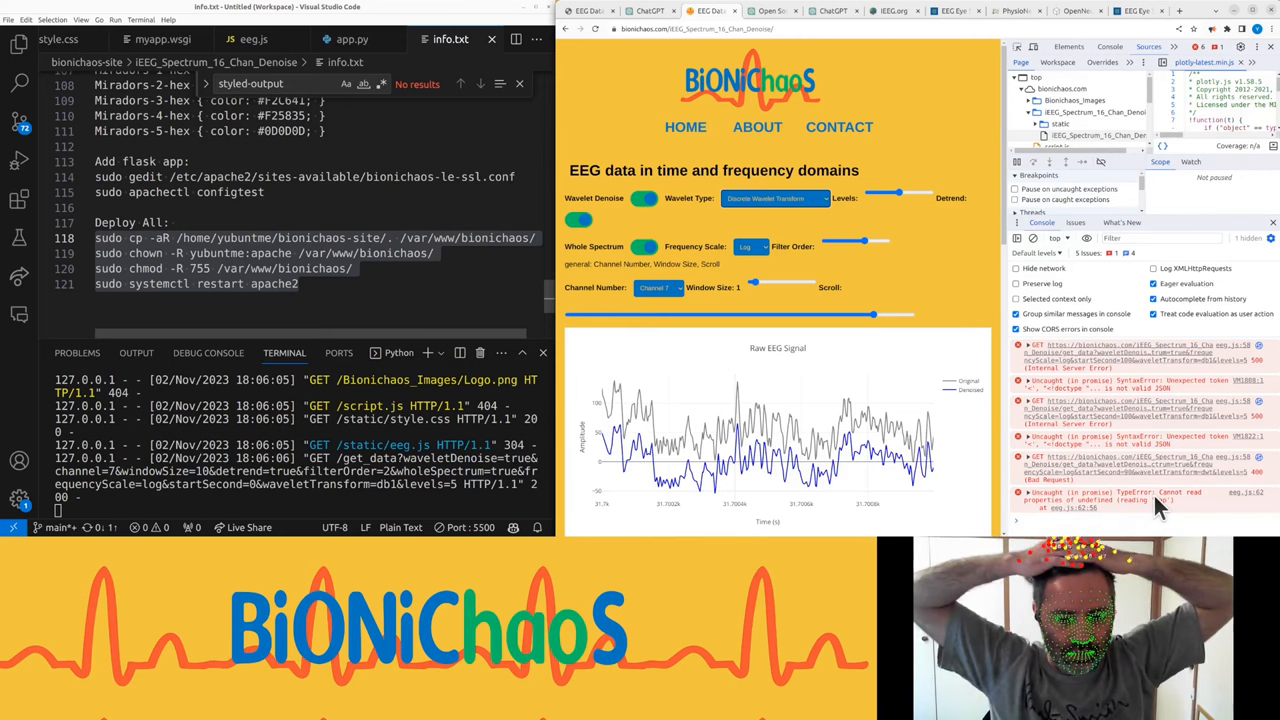
pyautogui.click(776, 198)
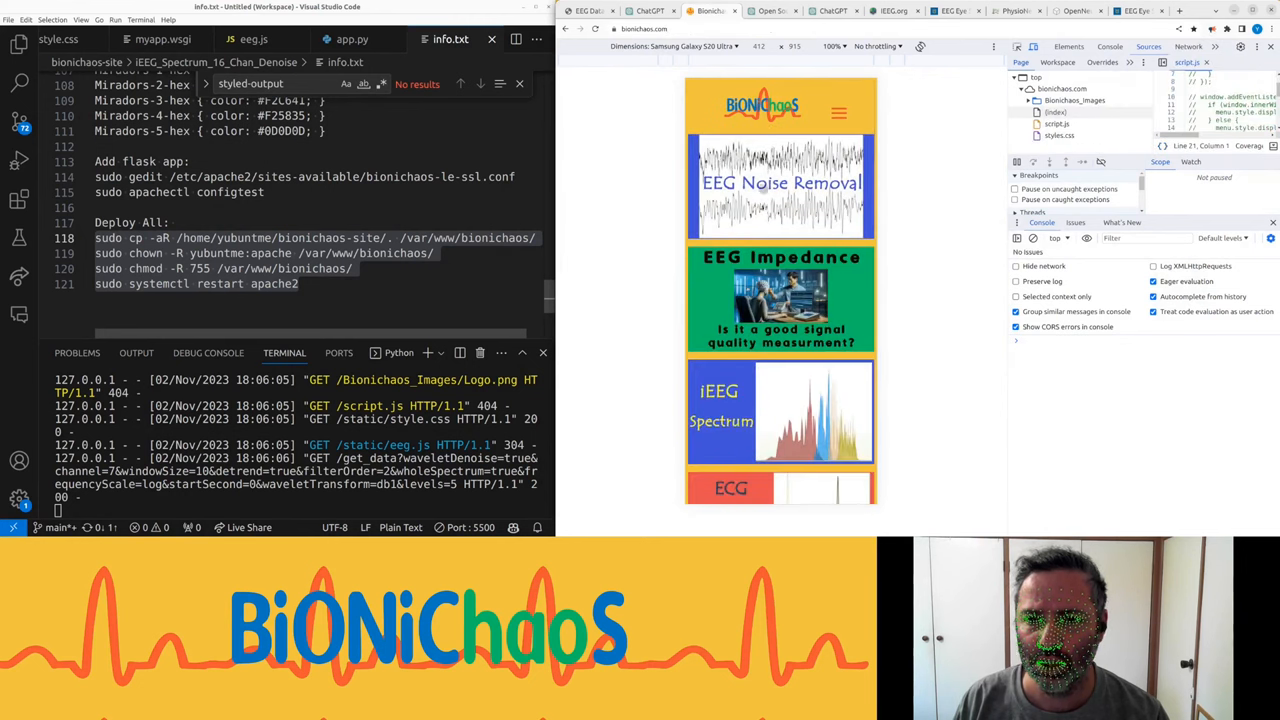
# Step: Scroll the iEEG plots in phone view, then close DevTools back to the desktop homepage
pyautogui.scroll(-3)
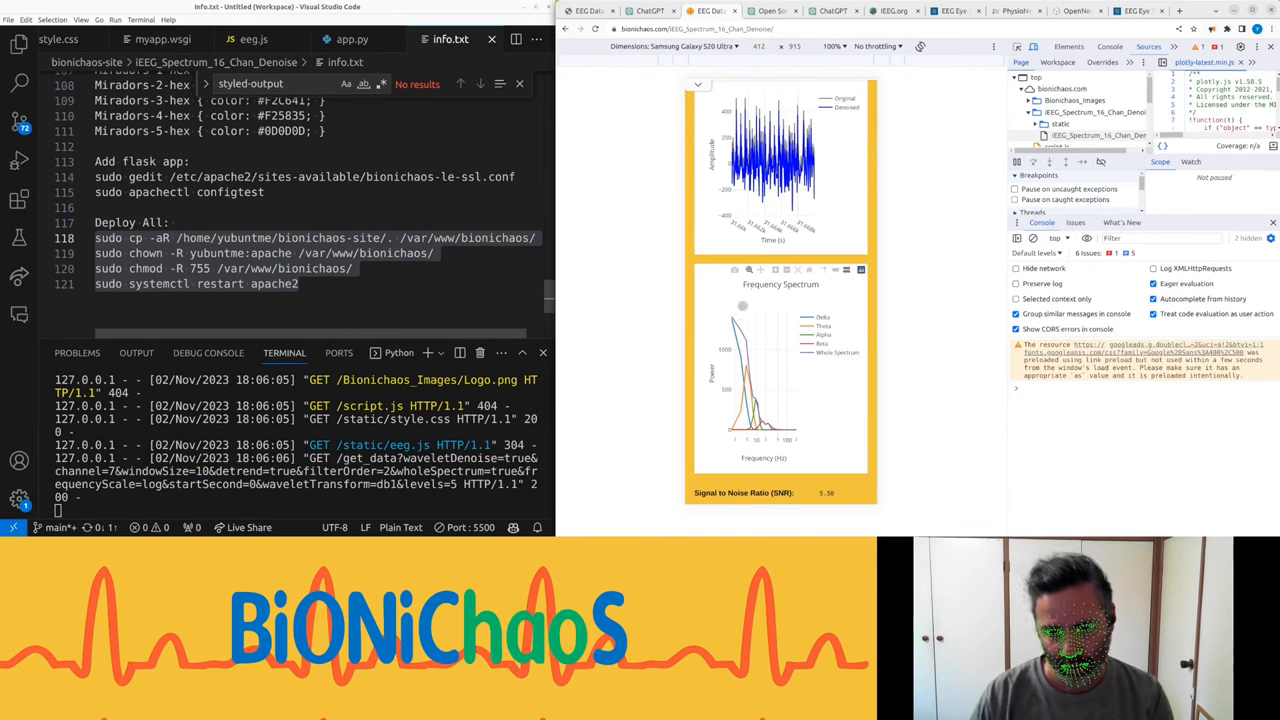
pyautogui.click(692, 46)
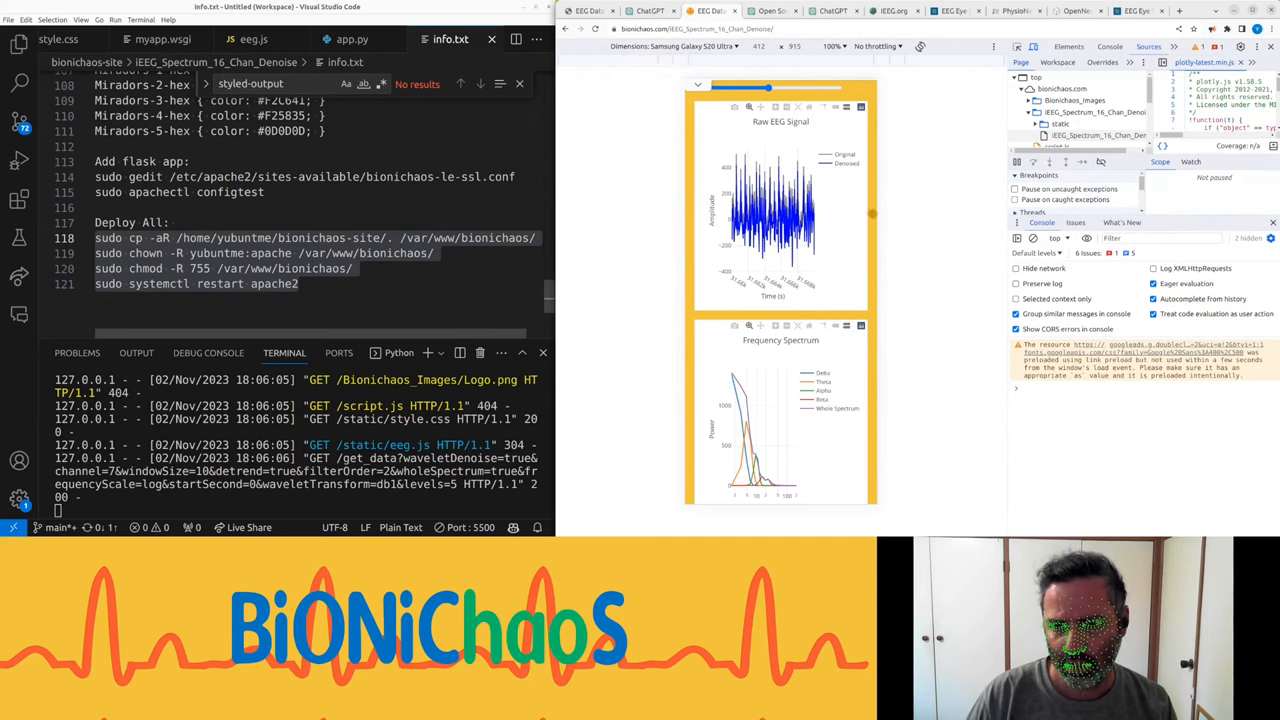
pyautogui.moveTo(768, 88); pyautogui.dragTo(820, 88)
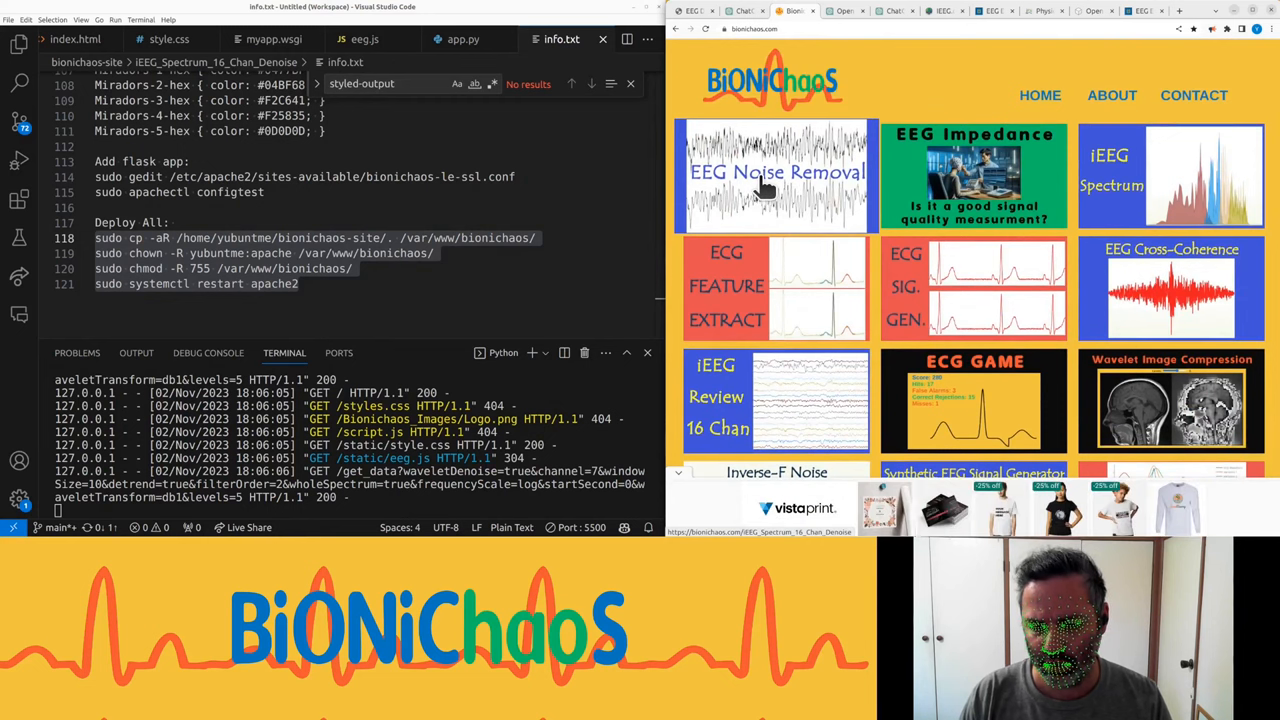
# Step: Launch the app from the EEG Noise Removal tile and scroll to its feature description
pyautogui.click(776, 176)
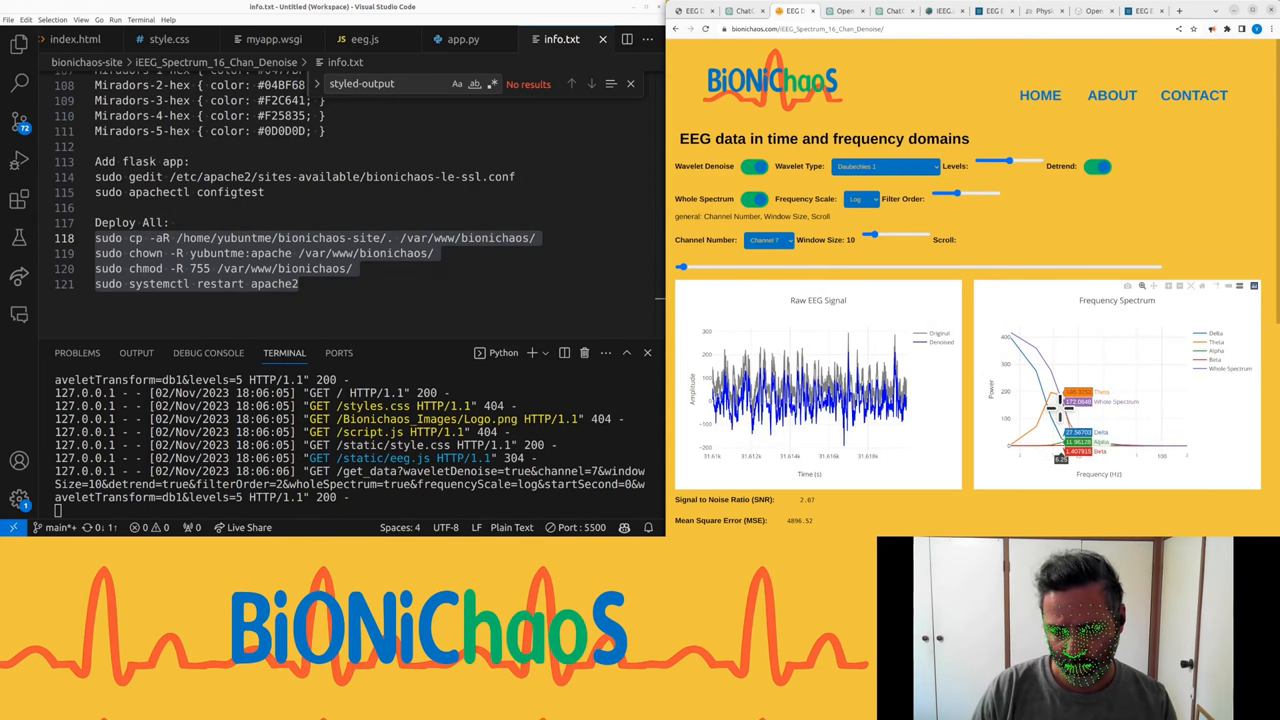
pyautogui.moveTo(1196, 328)
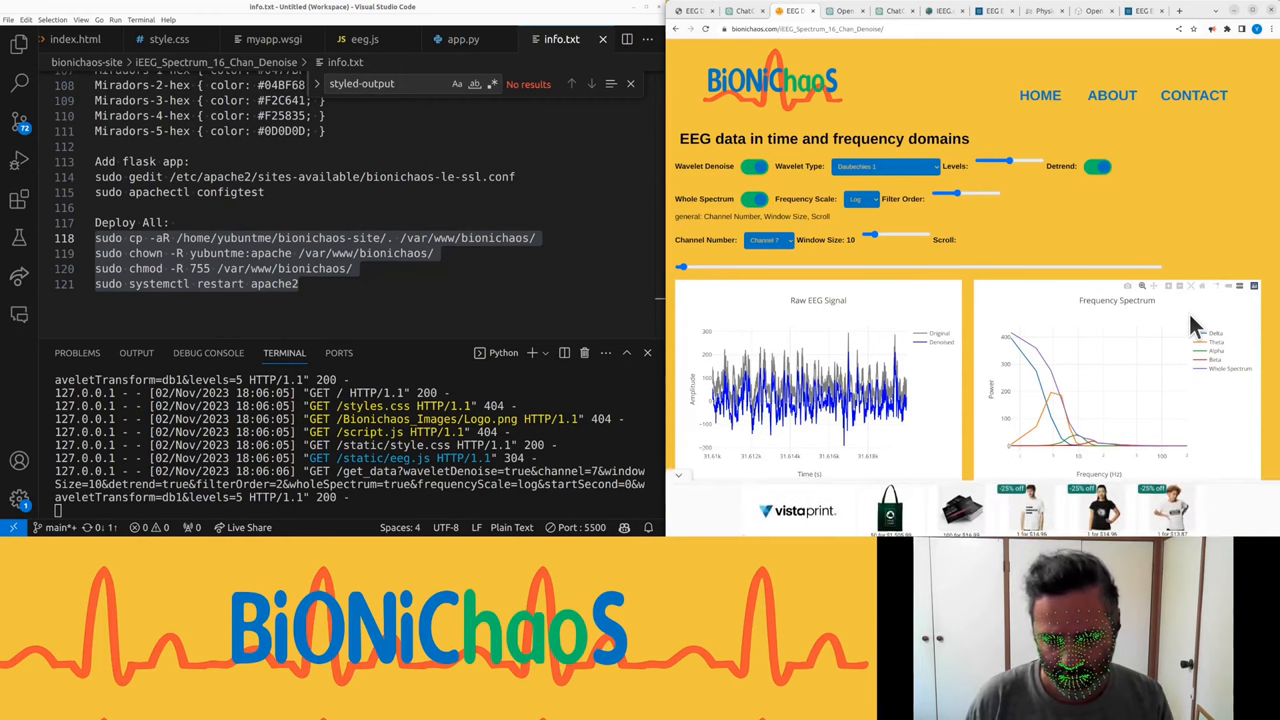
pyautogui.scroll(-3)
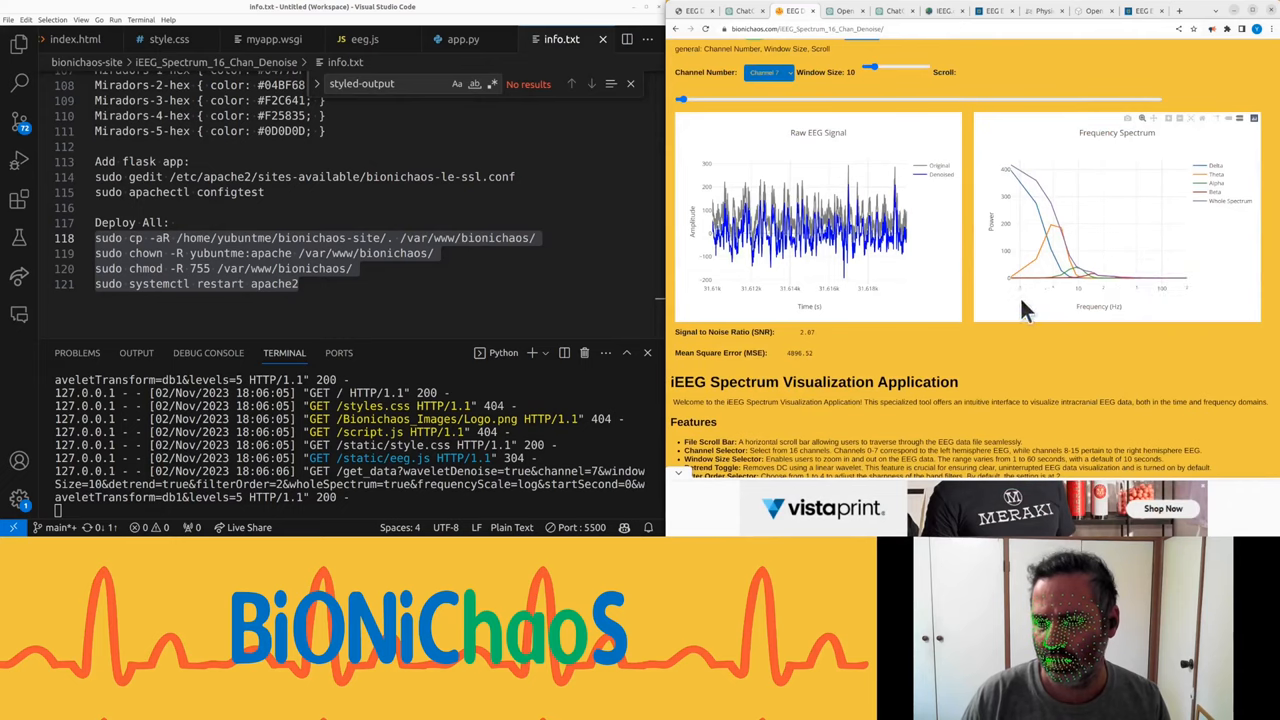